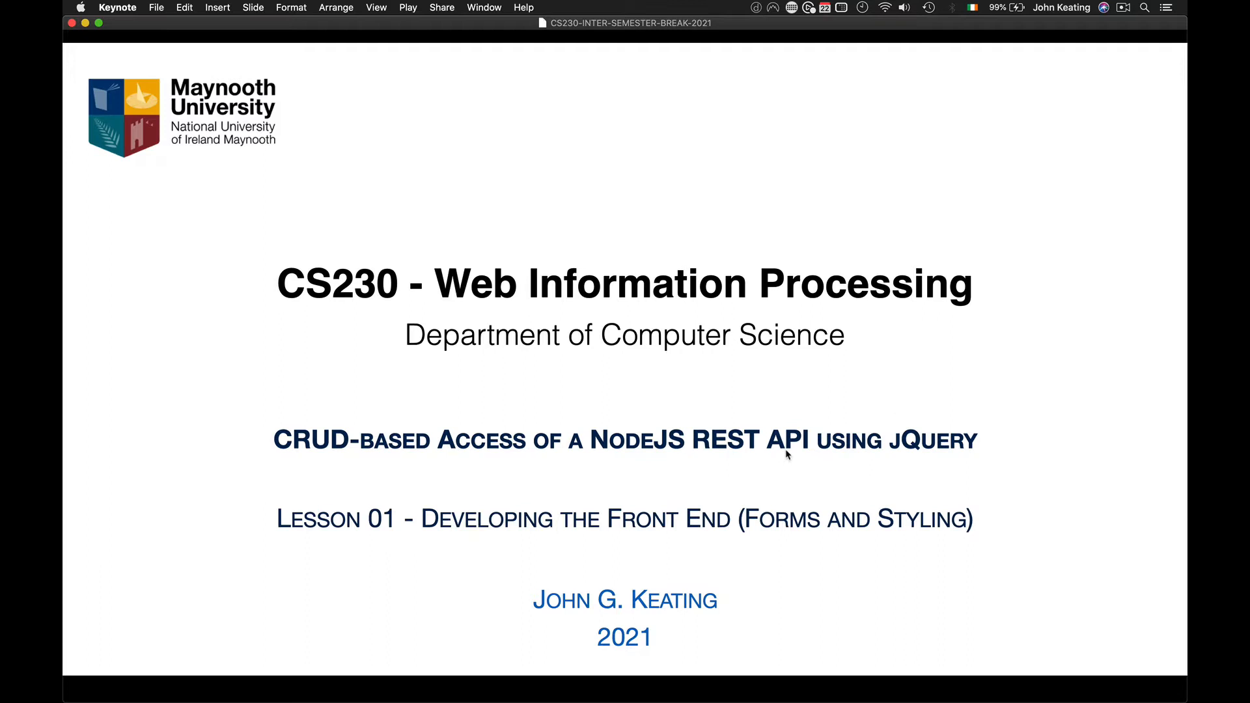
{"action": "mouse_move", "coordinate": [400, 144]}
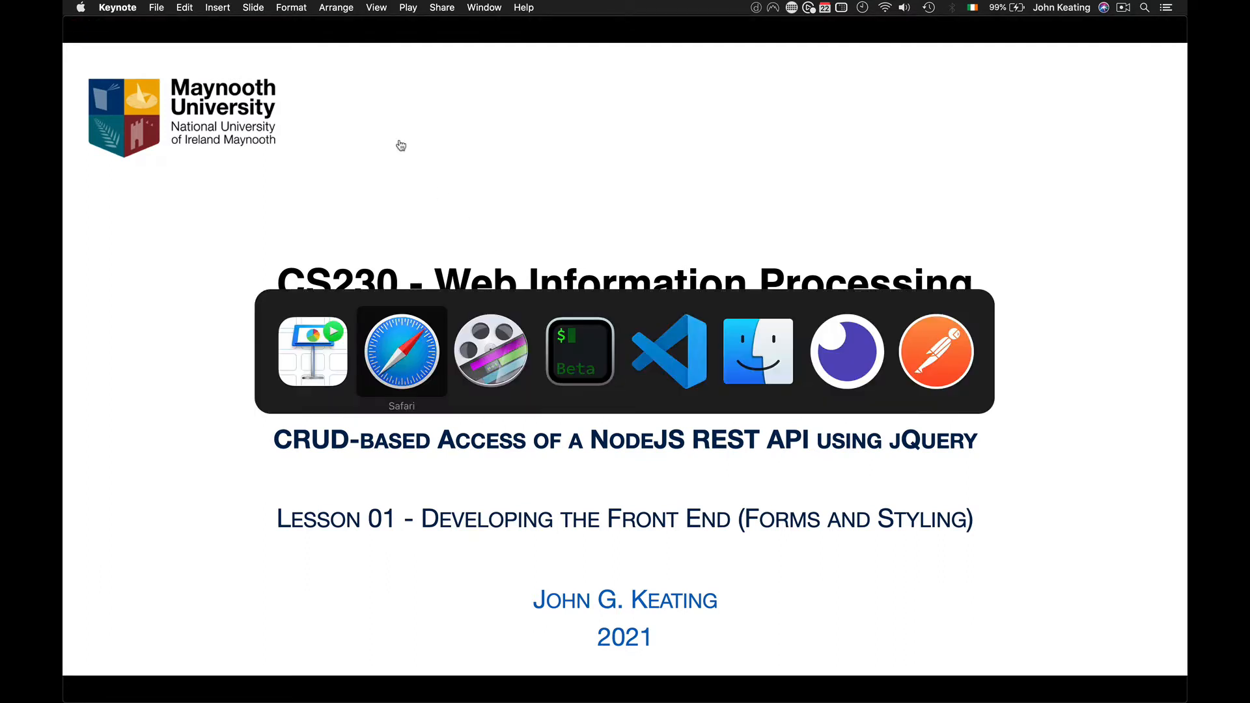
Bring Safari forward to review the AJAX API Database Demo page and its two forms.
{"action": "left_click", "coordinate": [401, 352]}
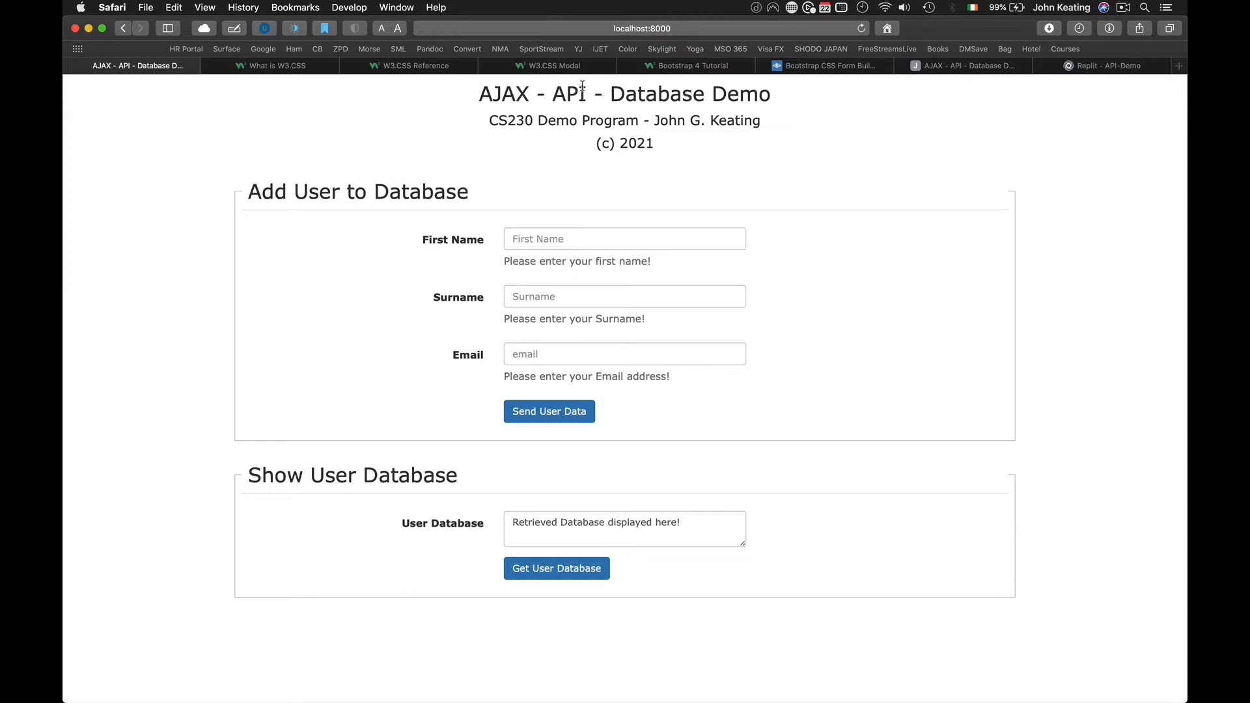
{"action": "mouse_move", "coordinate": [608, 169]}
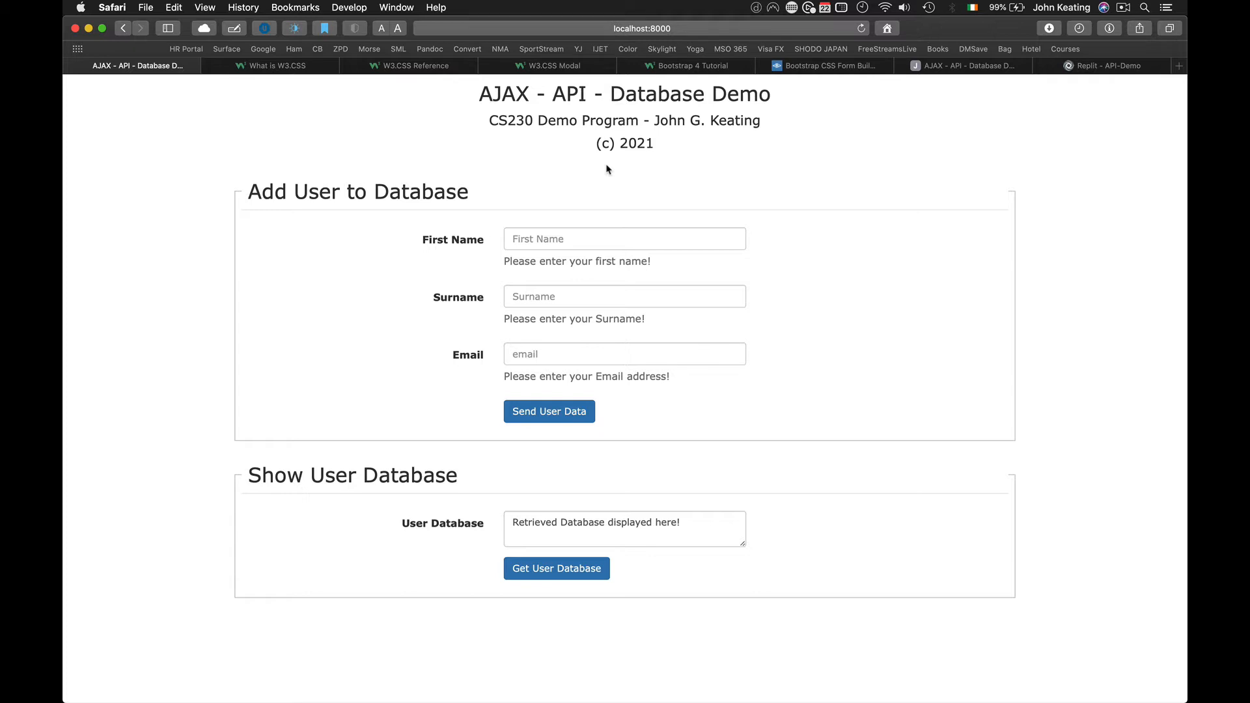
{"action": "mouse_move", "coordinate": [568, 148]}
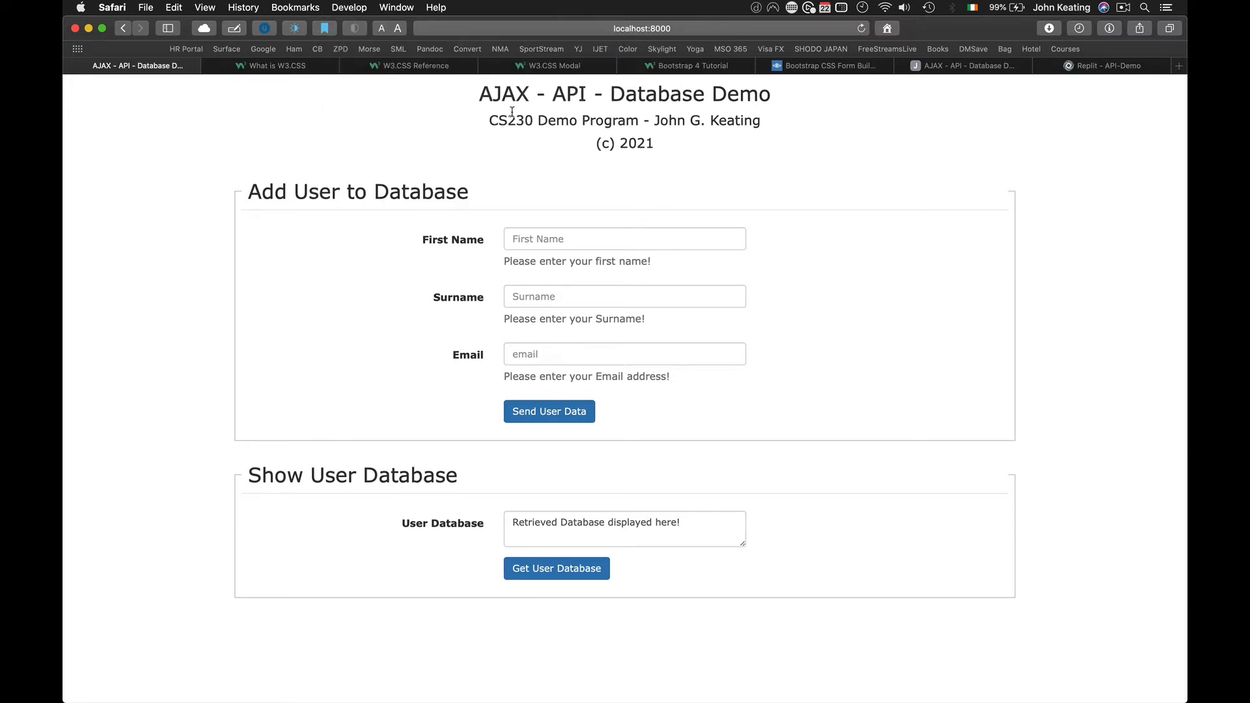
{"action": "mouse_move", "coordinate": [615, 362]}
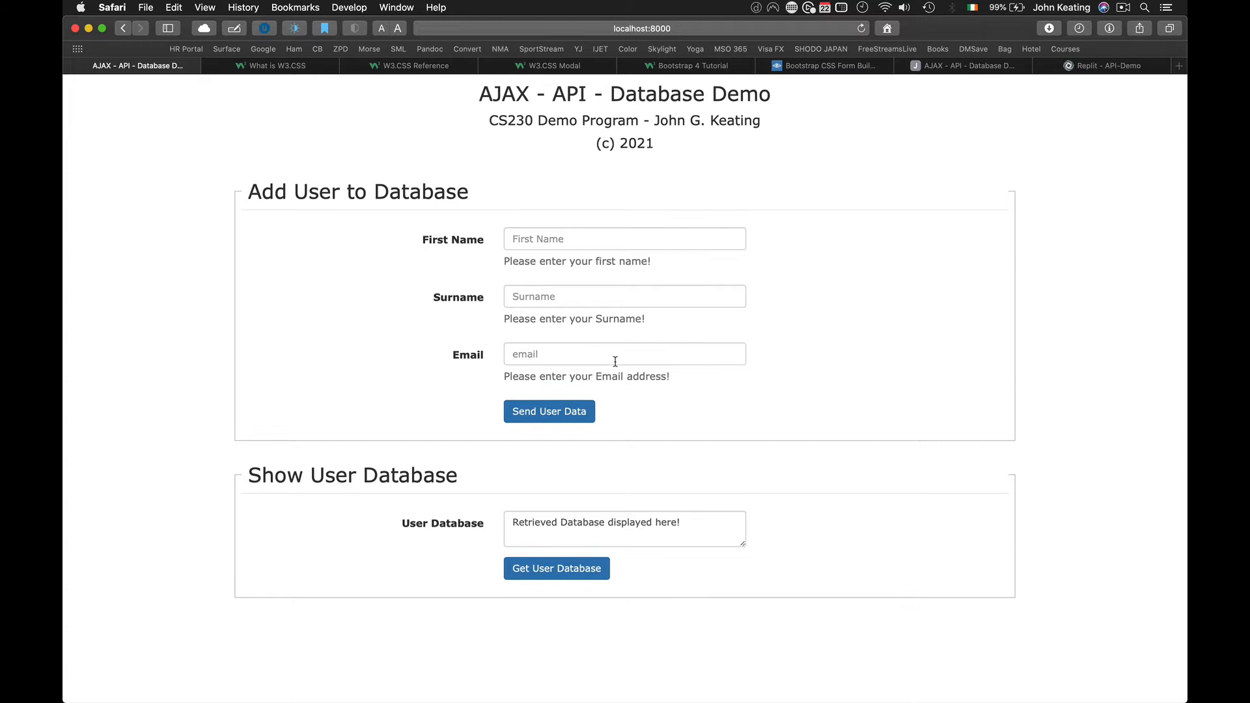
{"action": "mouse_move", "coordinate": [542, 166]}
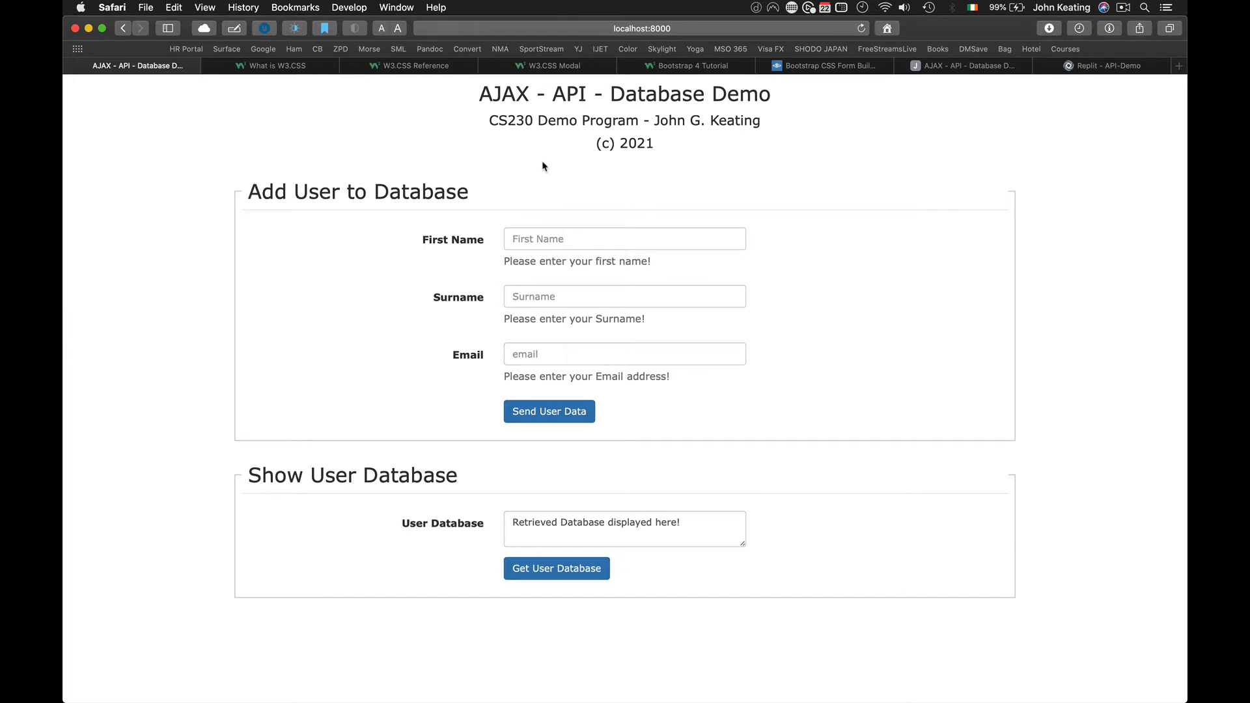
{"action": "mouse_move", "coordinate": [565, 141]}
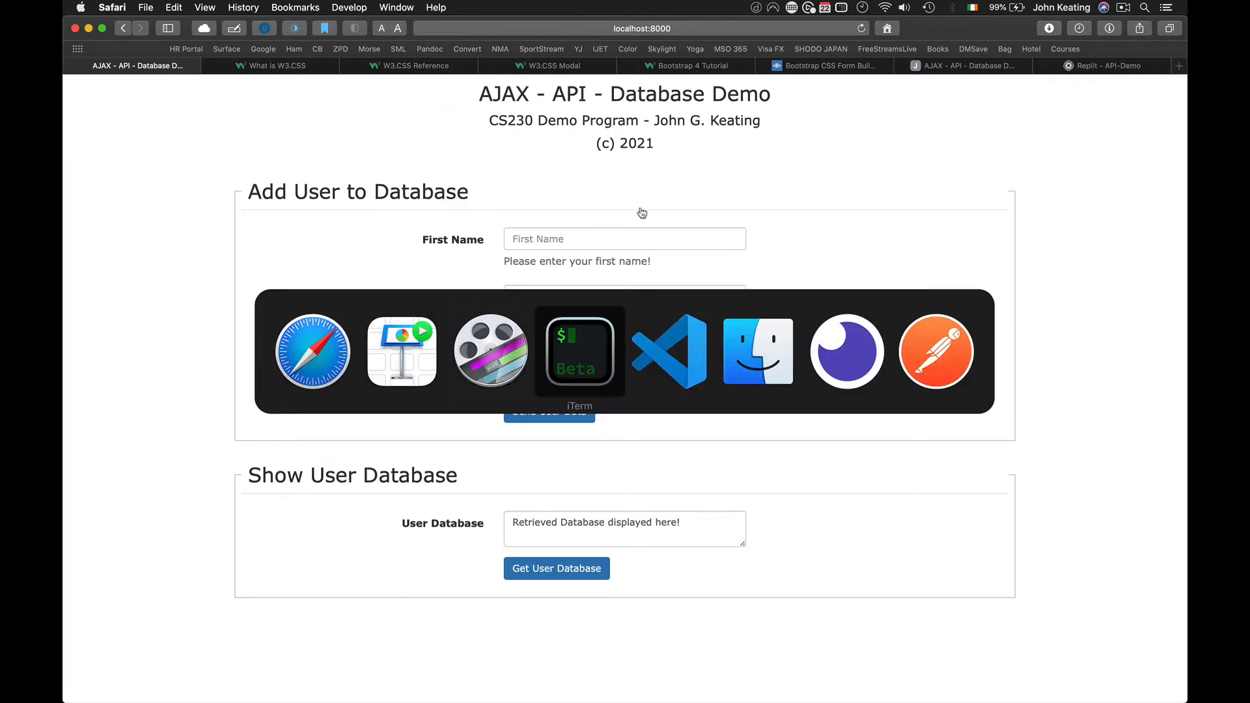
Bring iTerm to the front before heading to Visual Studio Code.
{"action": "left_click", "coordinate": [579, 351]}
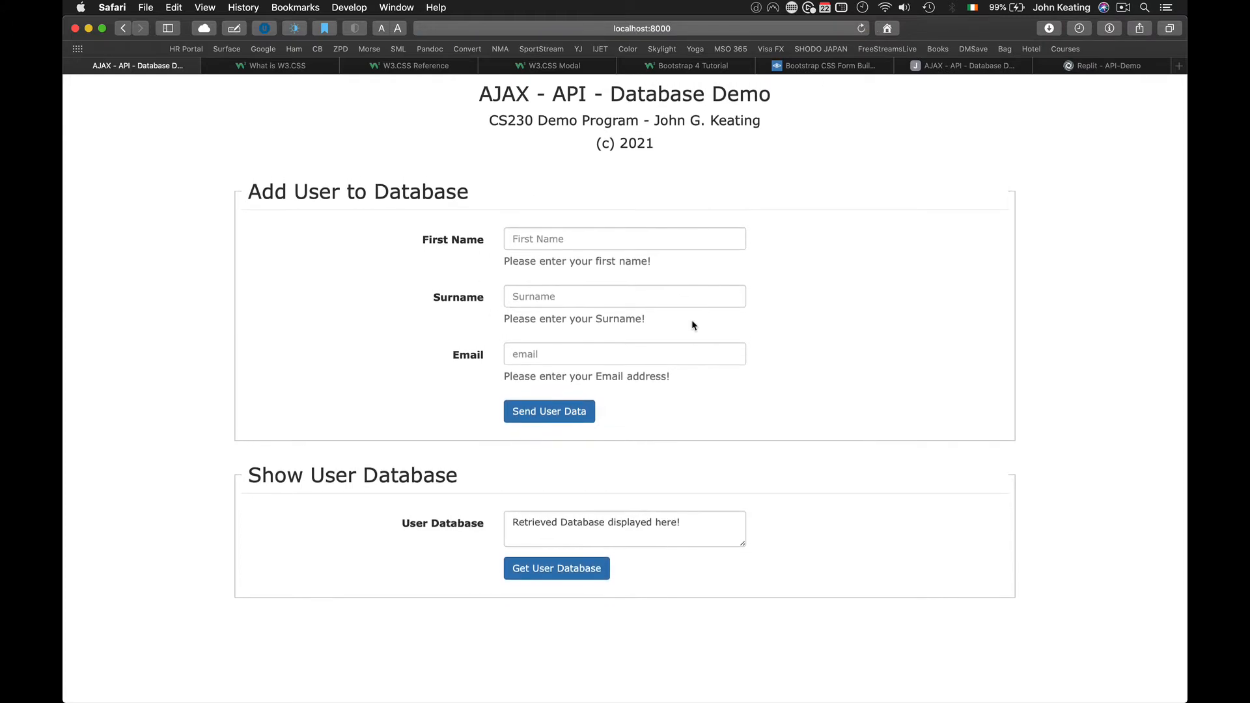
{"action": "mouse_move", "coordinate": [422, 681]}
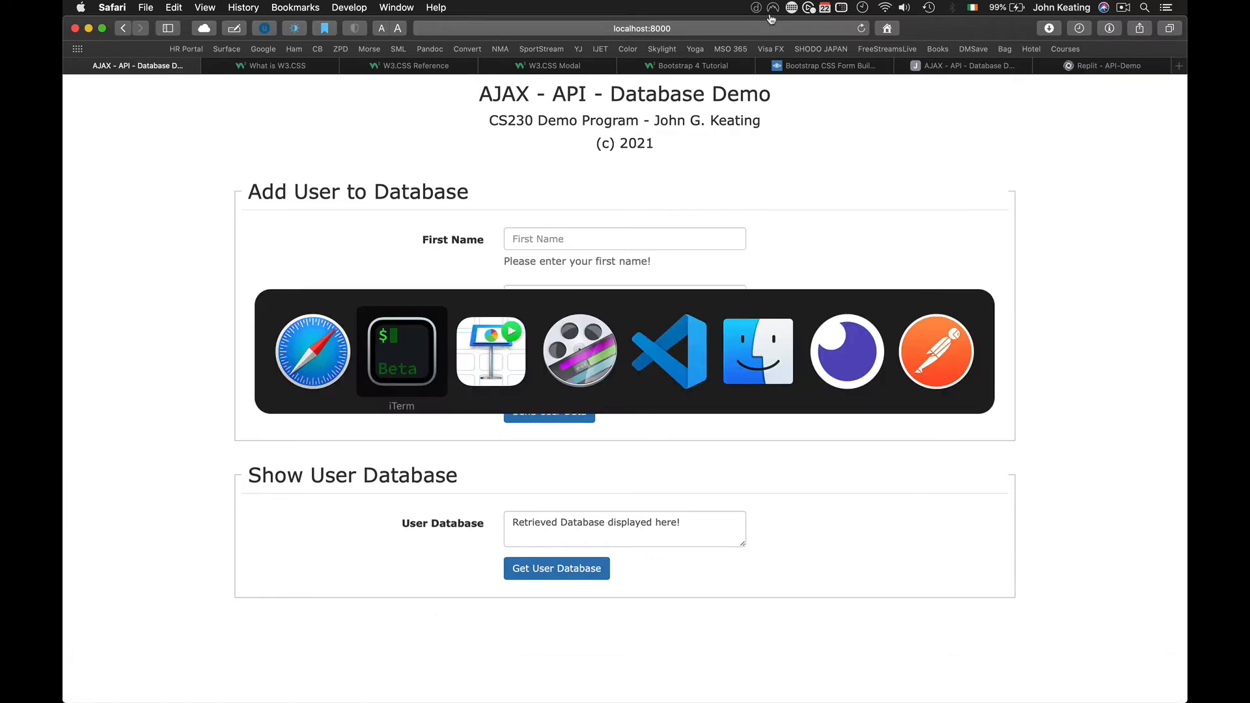
Show index.html in VS Code and scroll through its head linking Bootstrap, W3.CSS and jQuery.
{"action": "left_click", "coordinate": [668, 352]}
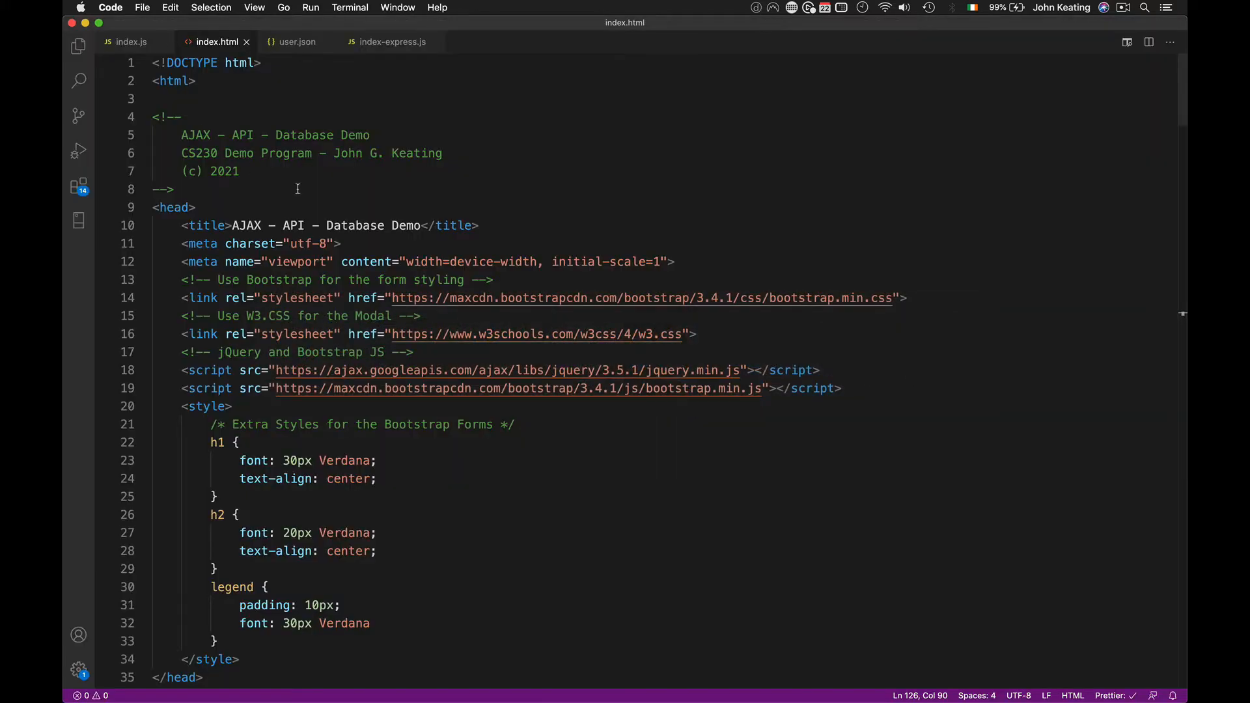
{"action": "scroll", "scroll_direction": "down", "scroll_amount": 3}
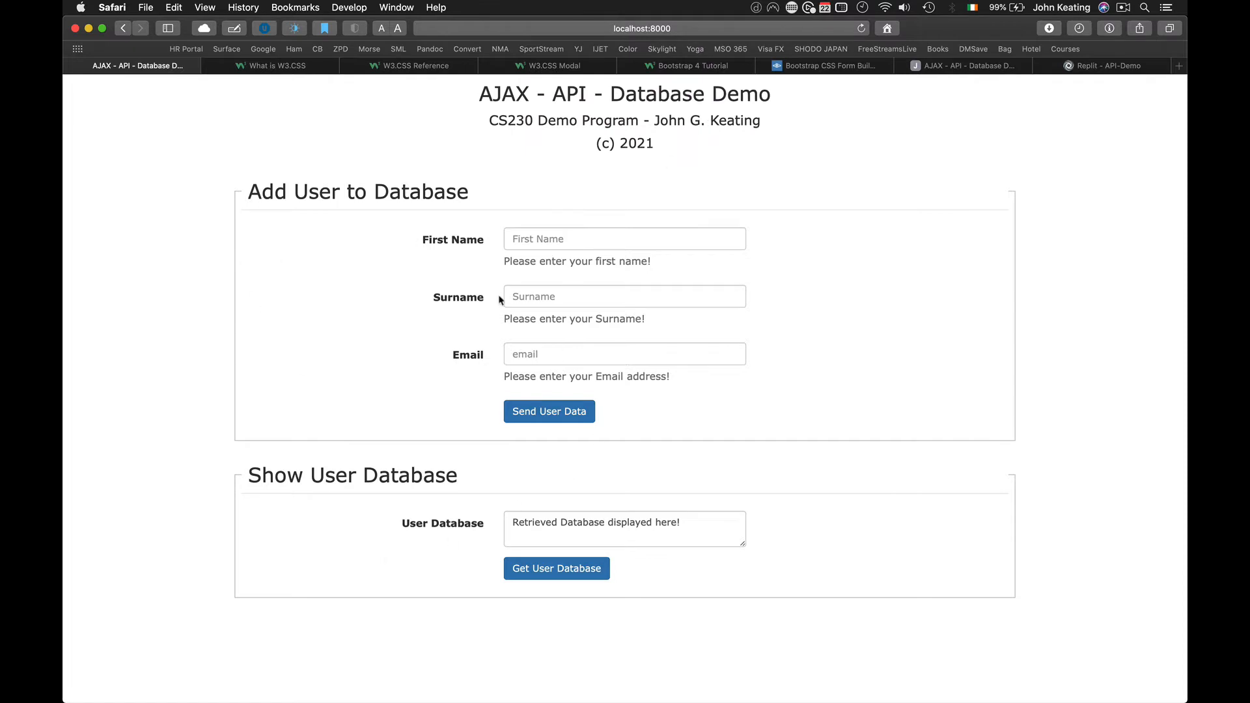
{"action": "mouse_move", "coordinate": [568, 273]}
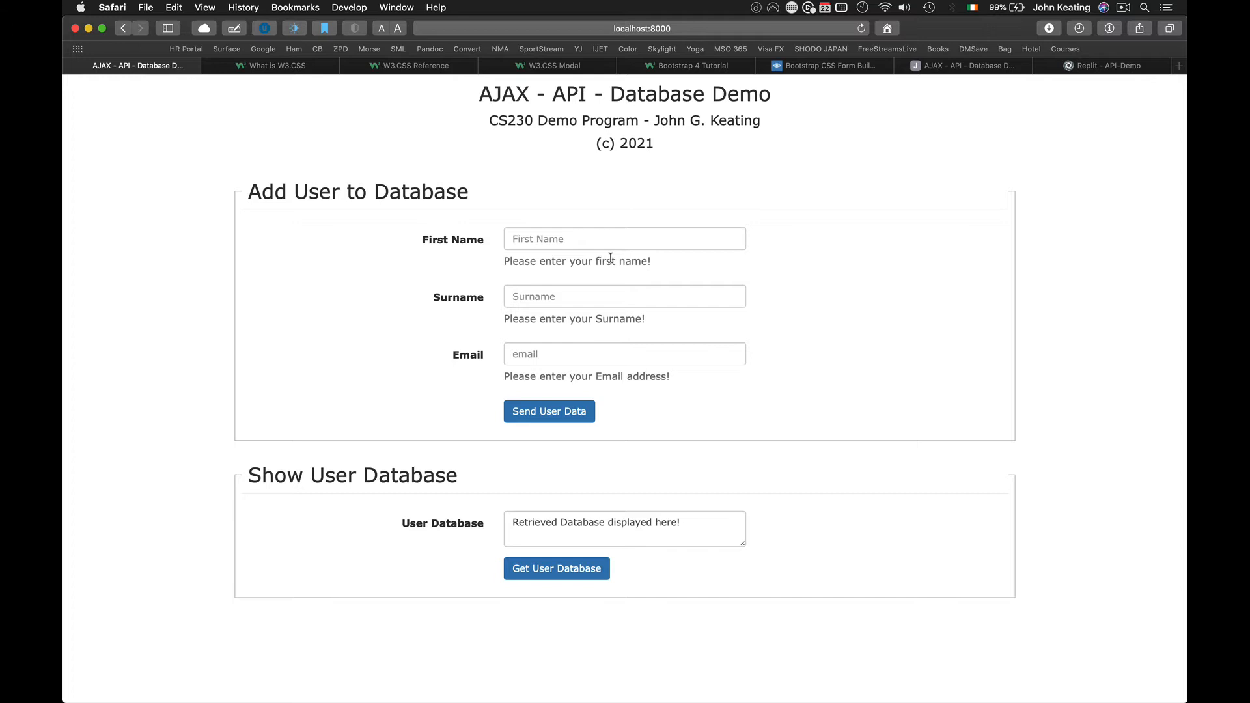
{"action": "mouse_move", "coordinate": [717, 166]}
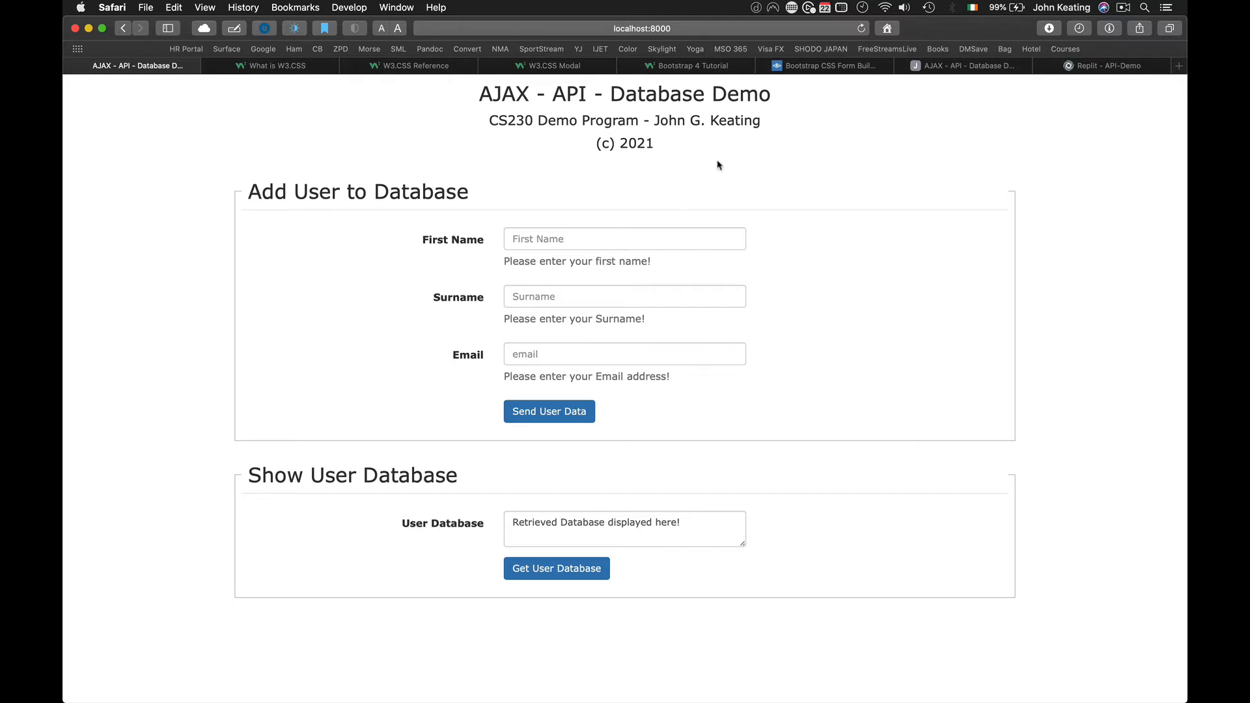
{"action": "left_click", "coordinate": [625, 239]}
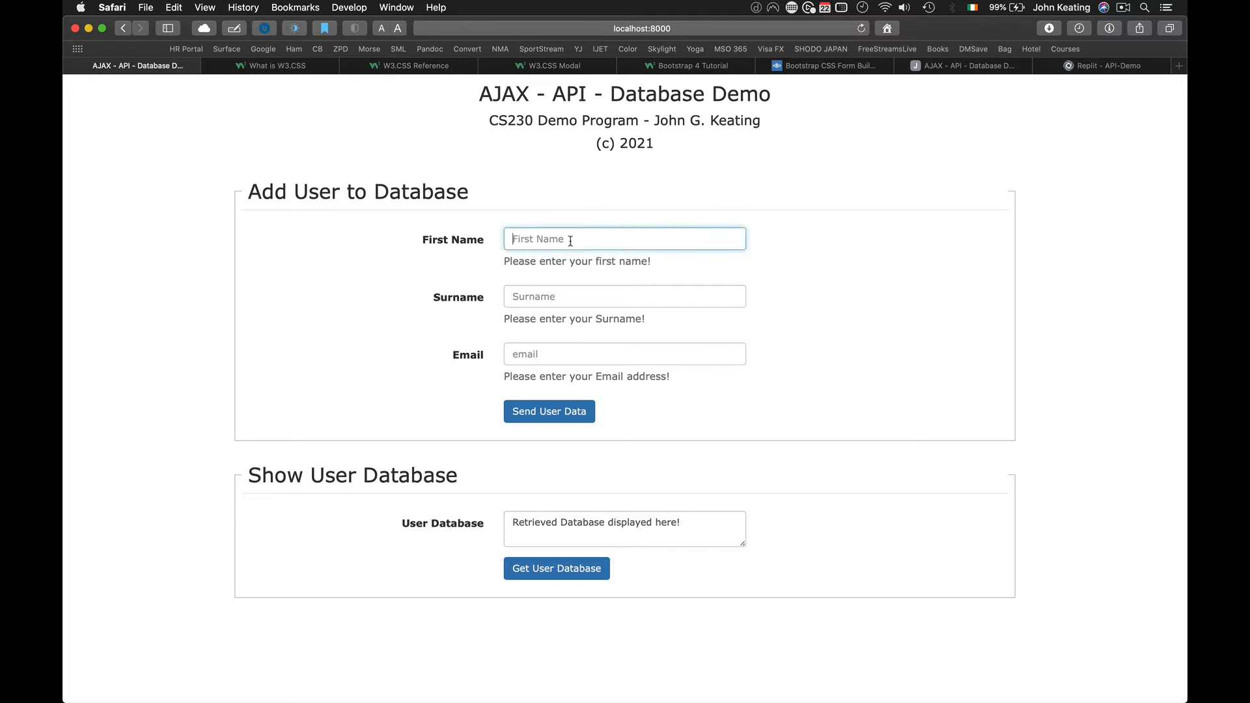
{"action": "type", "text": "John"}
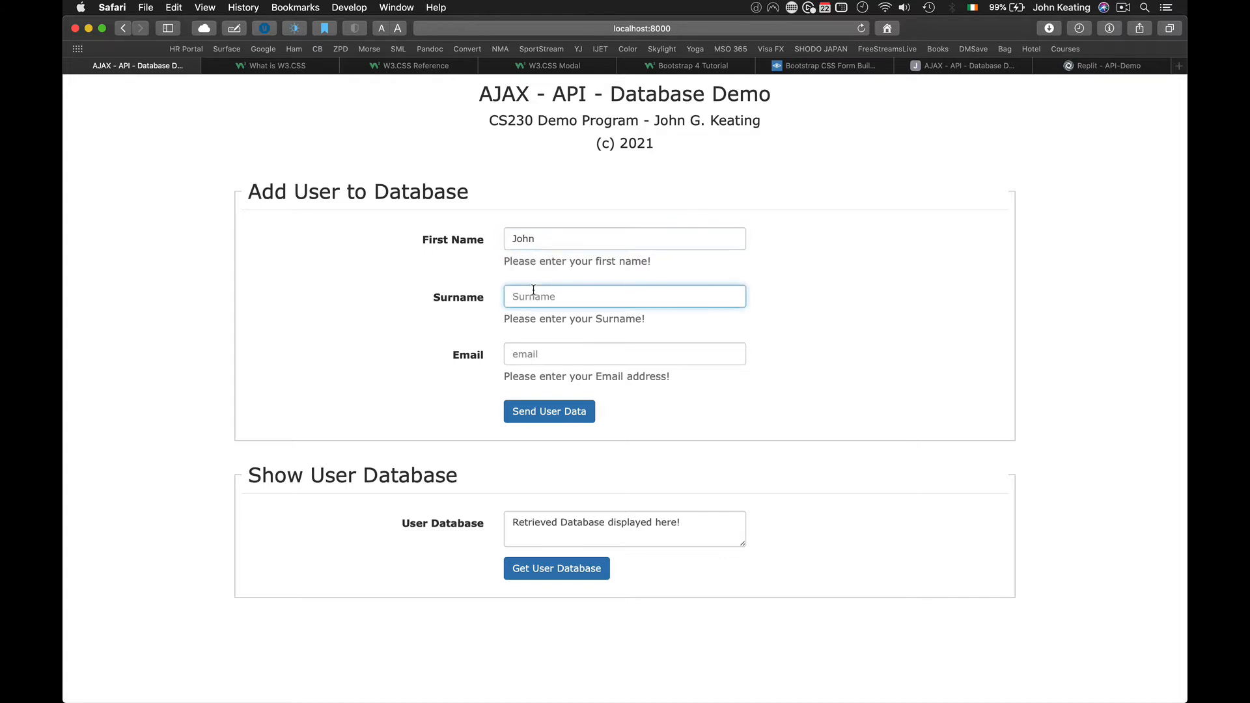
{"action": "type", "text": "Keating"}
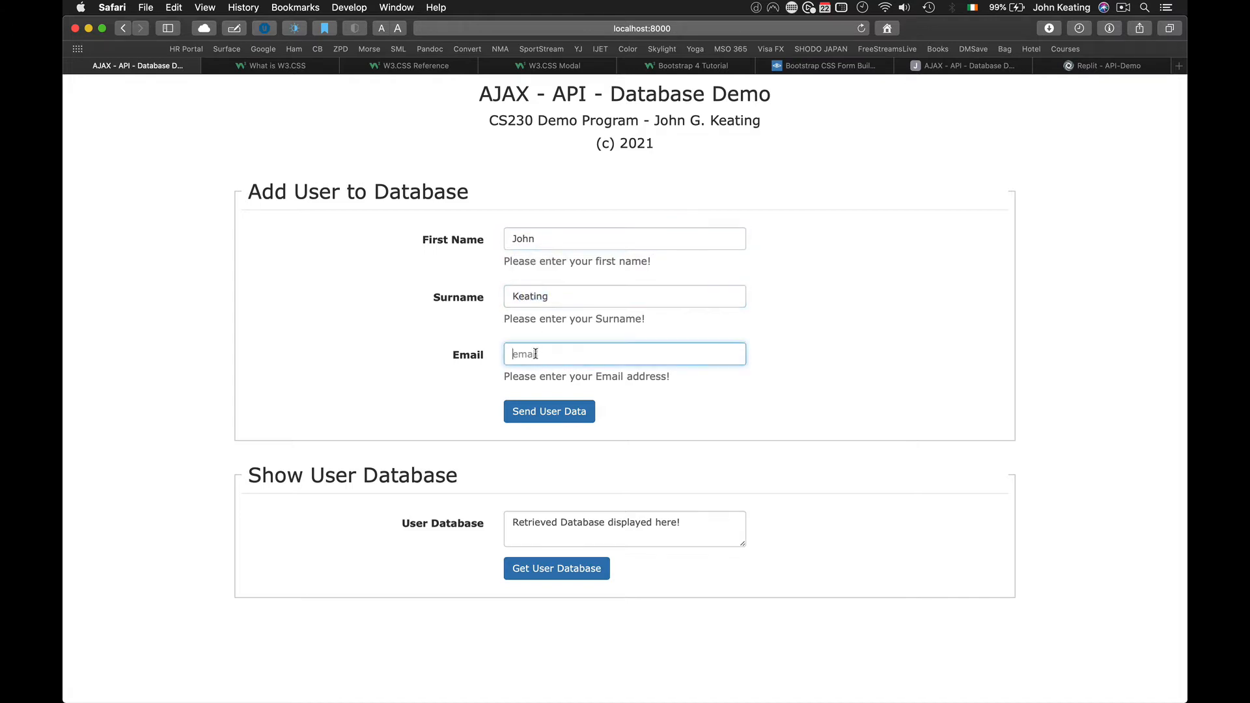
{"action": "type", "text": "john@here.com"}
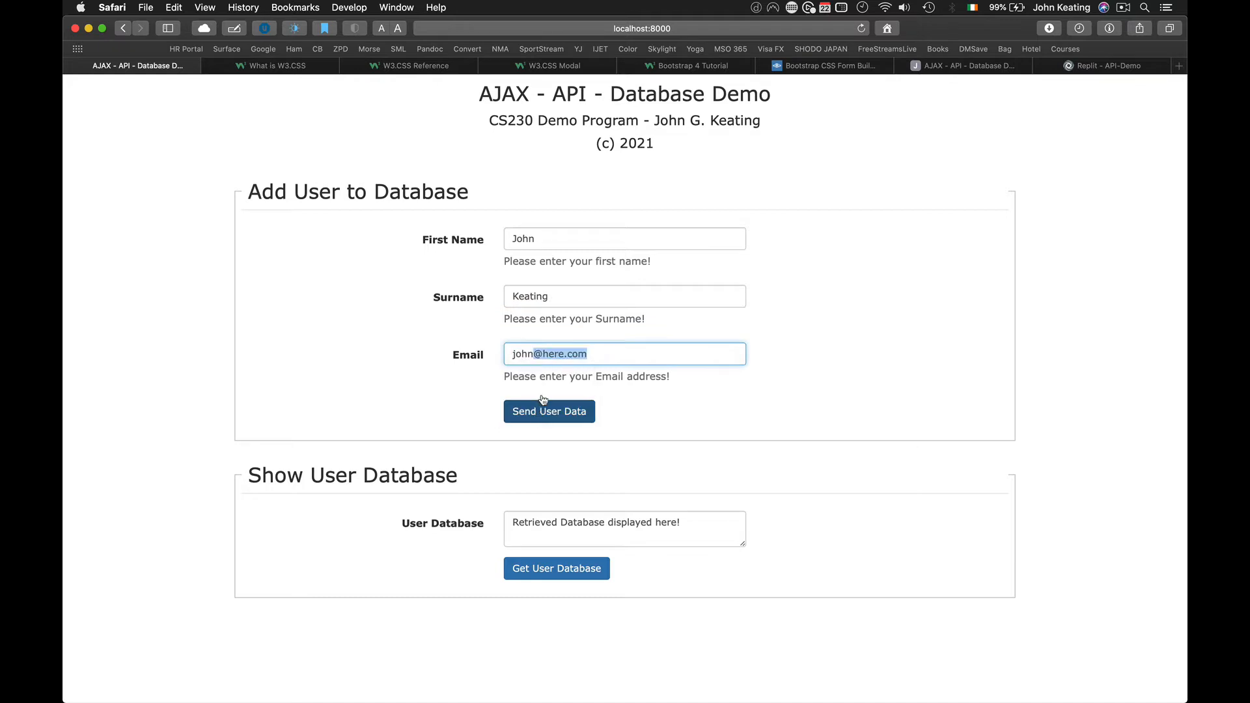
Send the user data to the database, then request the stored user database.
{"action": "left_click", "coordinate": [548, 412]}
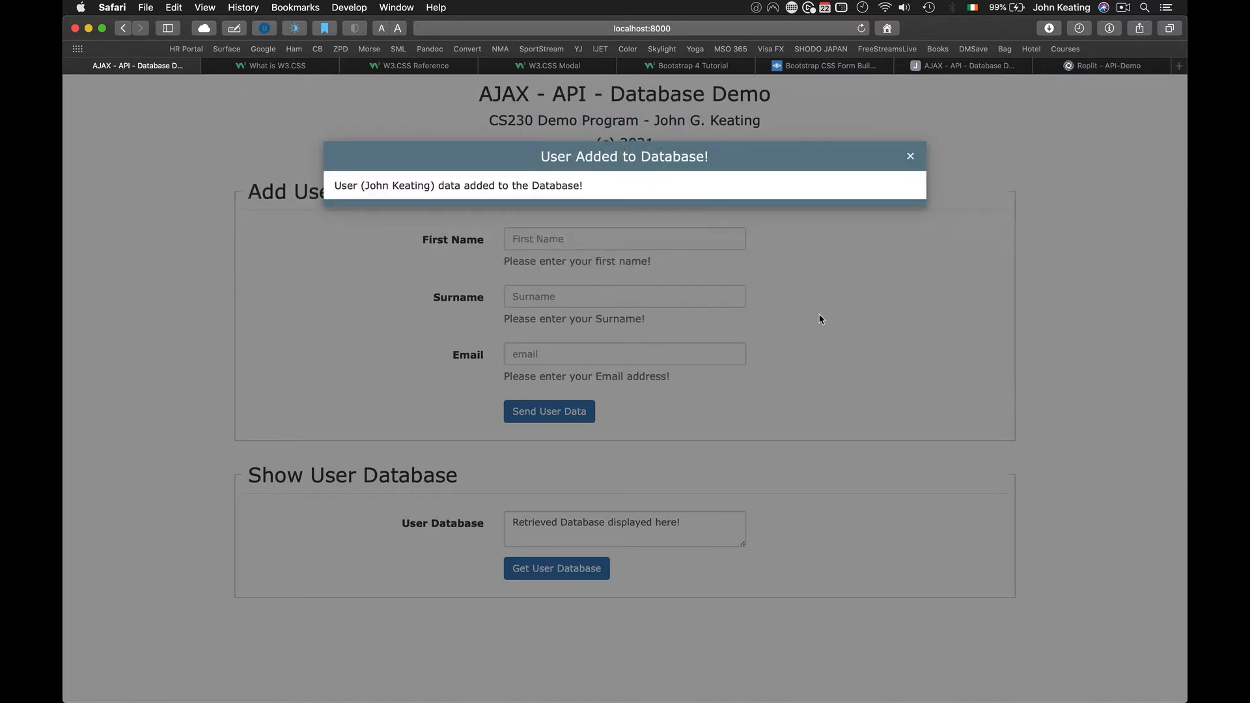
{"action": "mouse_move", "coordinate": [430, 355]}
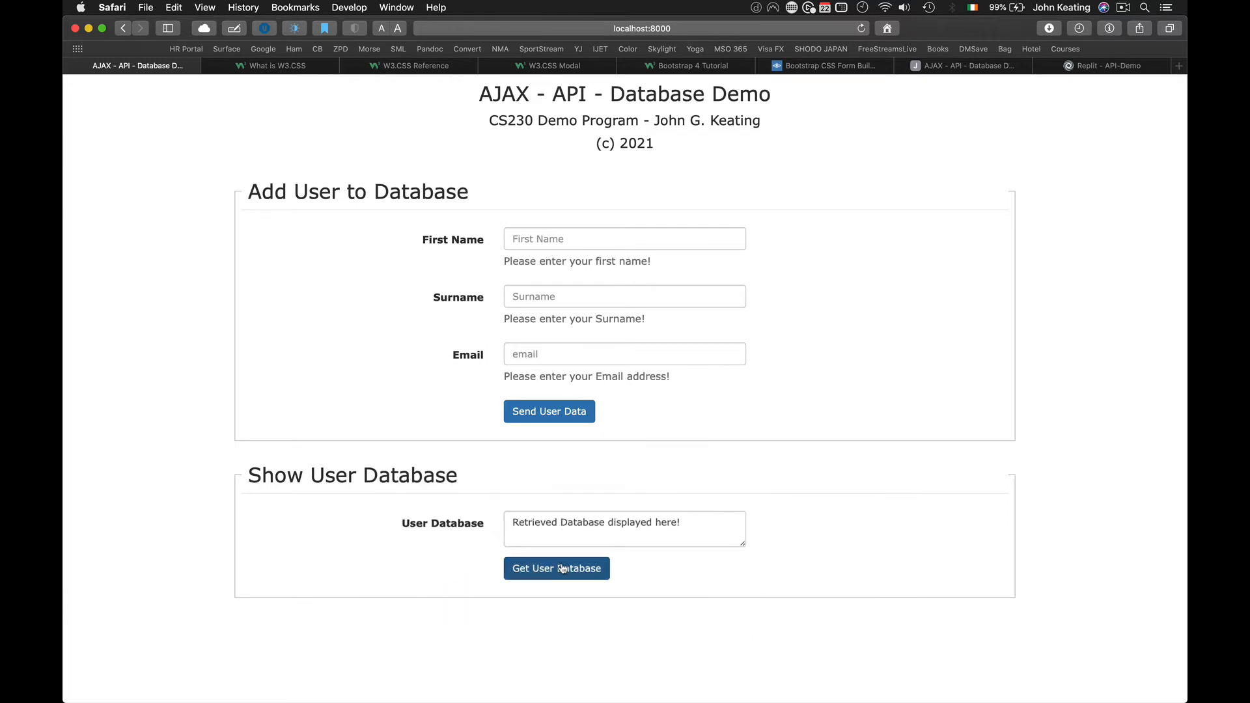
{"action": "left_click", "coordinate": [557, 568]}
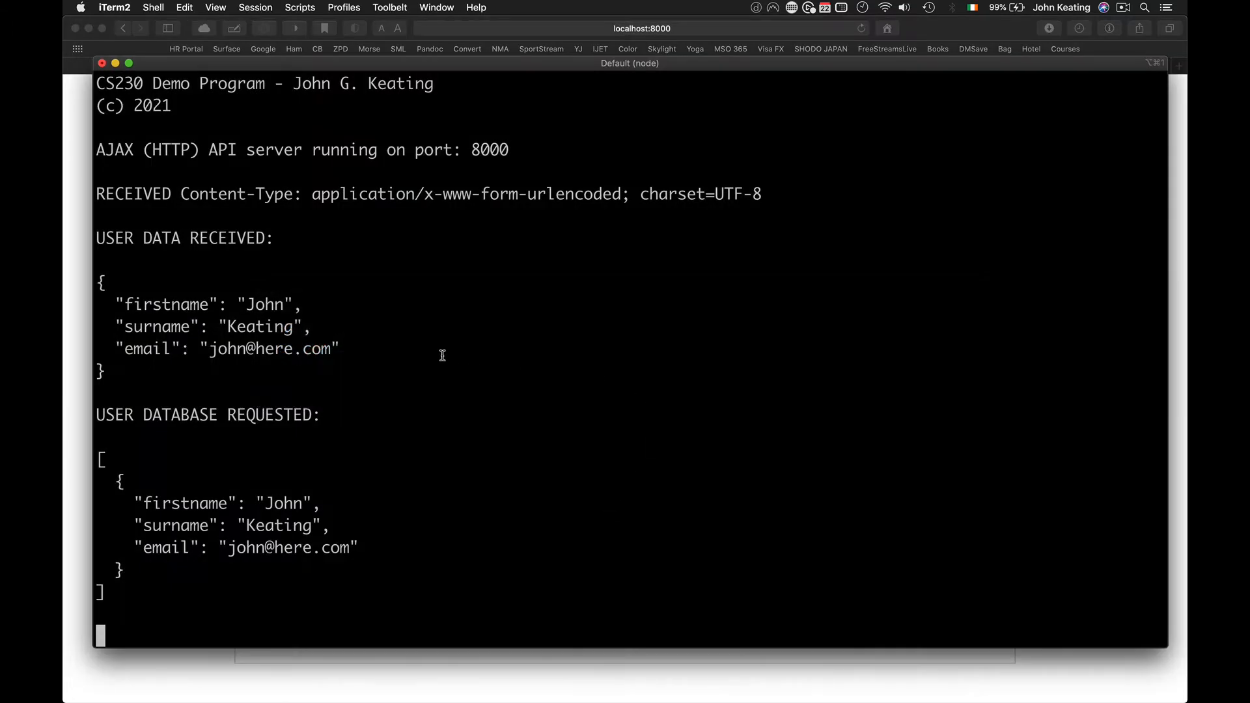
{"action": "mouse_move", "coordinate": [618, 472]}
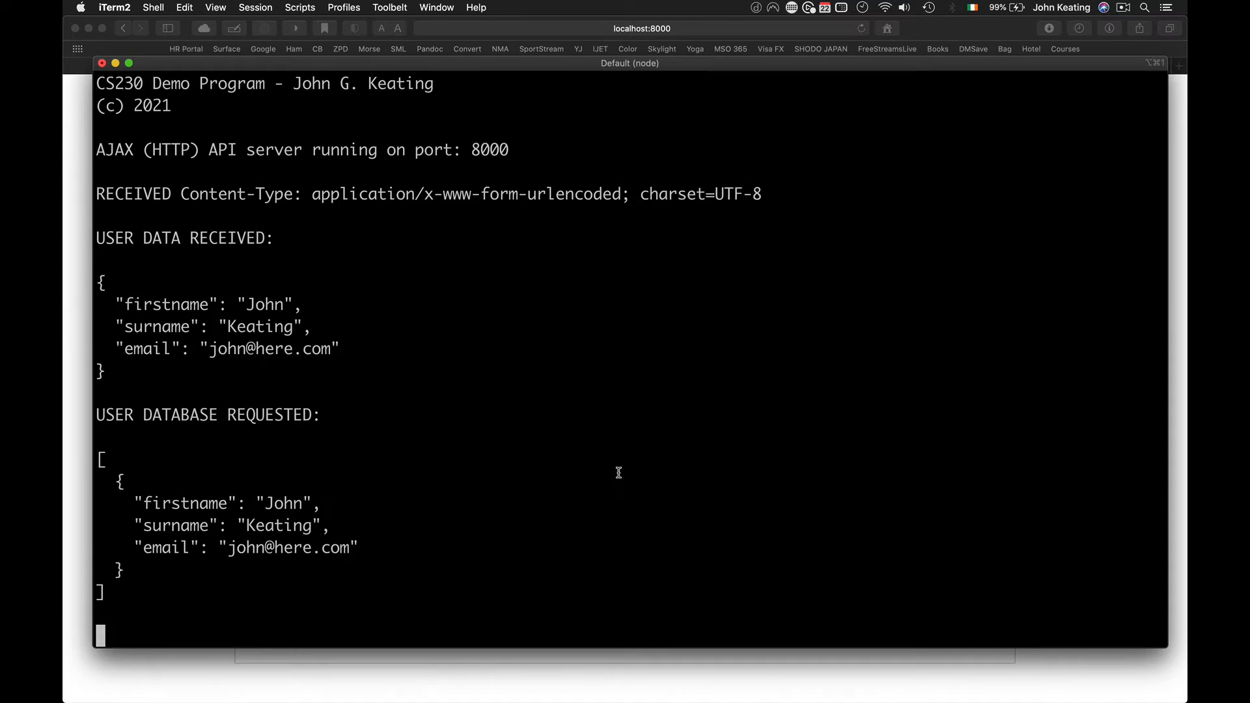
{"action": "mouse_move", "coordinate": [565, 315]}
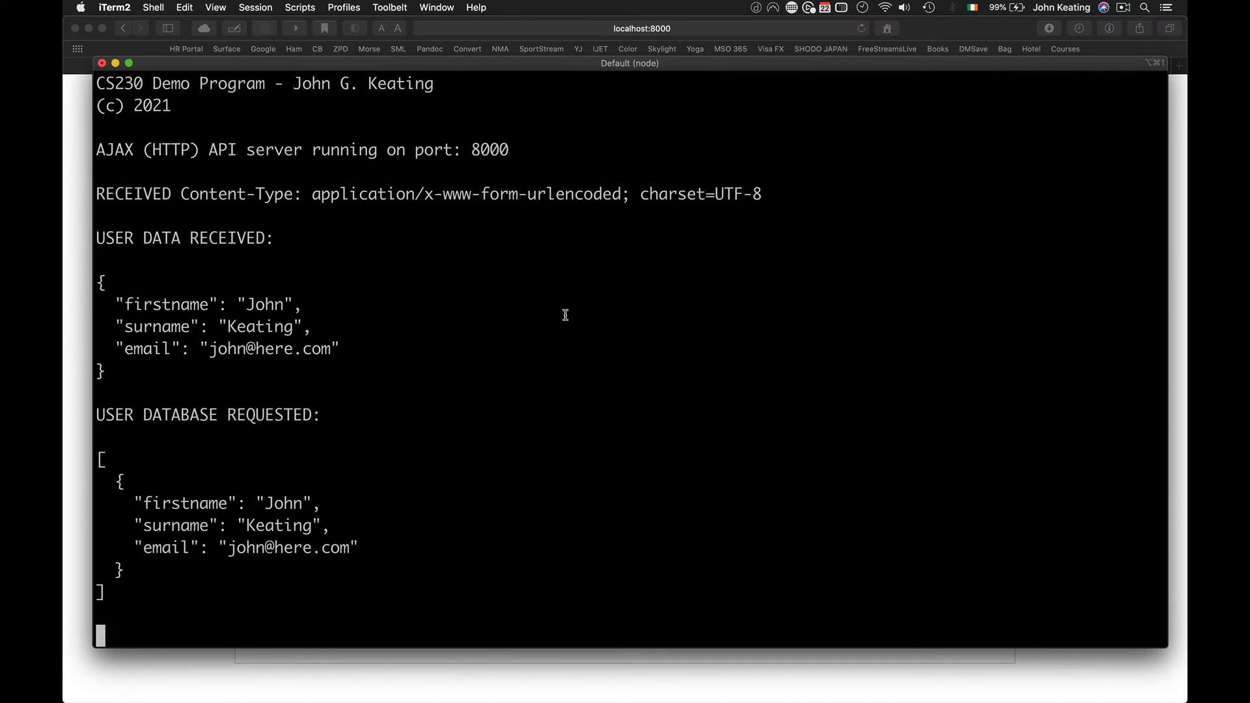
{"action": "mouse_move", "coordinate": [185, 198]}
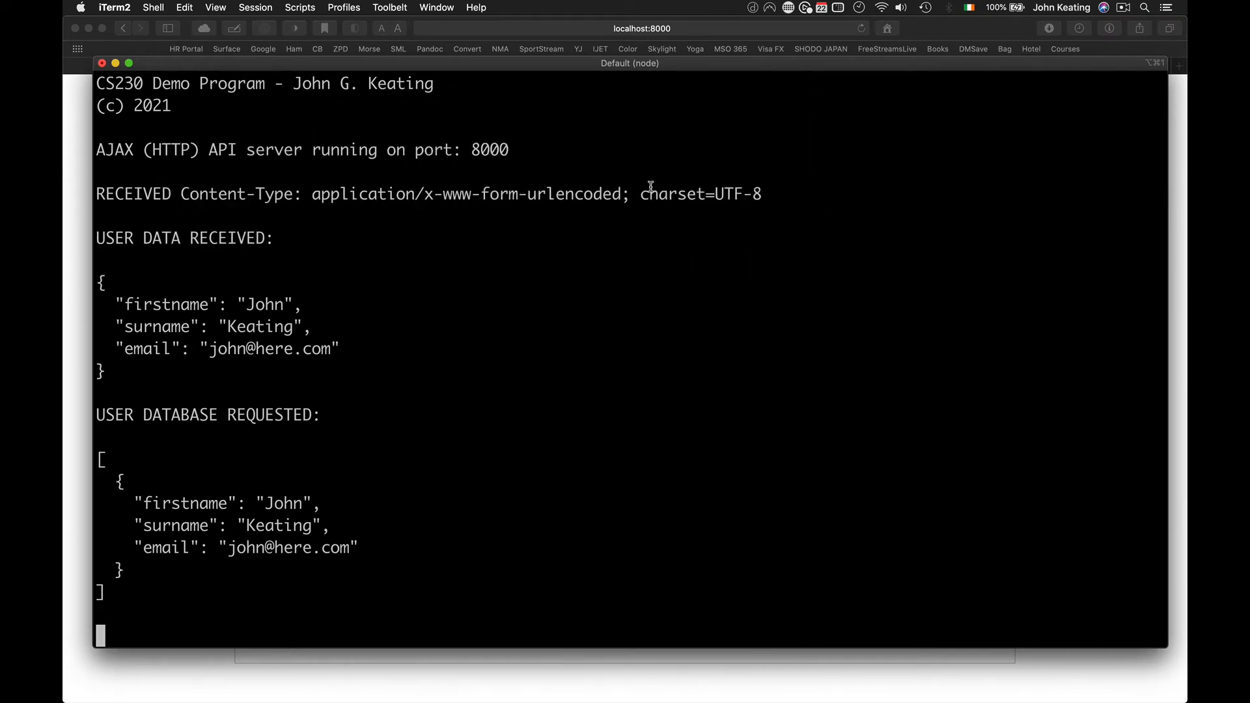
{"action": "mouse_move", "coordinate": [307, 224]}
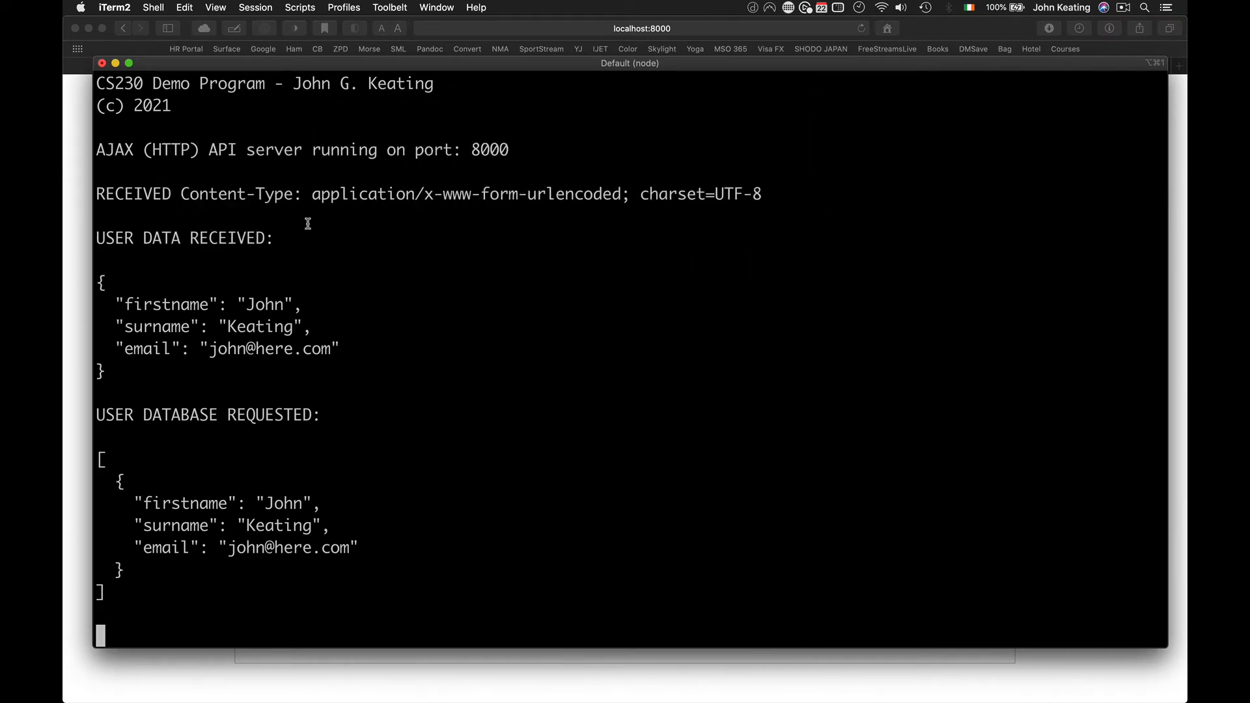
{"action": "mouse_move", "coordinate": [165, 281]}
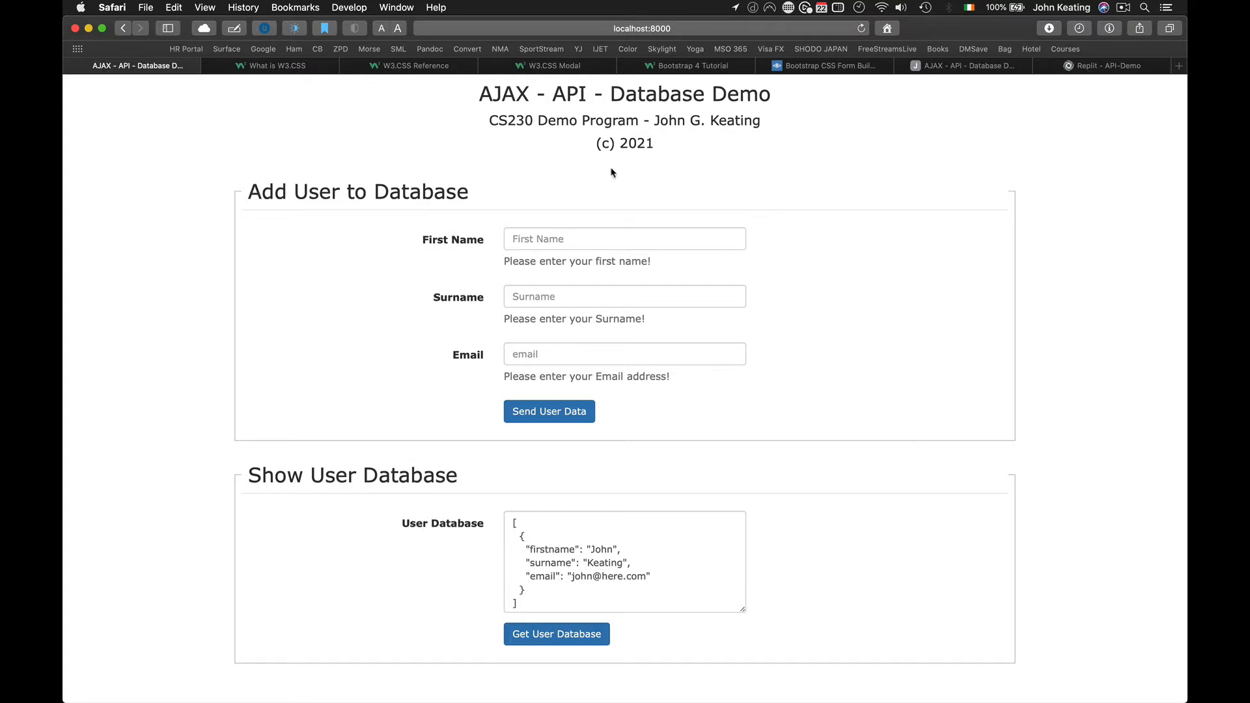
Enter a second user Joe Bloggs with an email starting 'jo', accepting the name suggestion.
{"action": "type", "text": "Jo"}
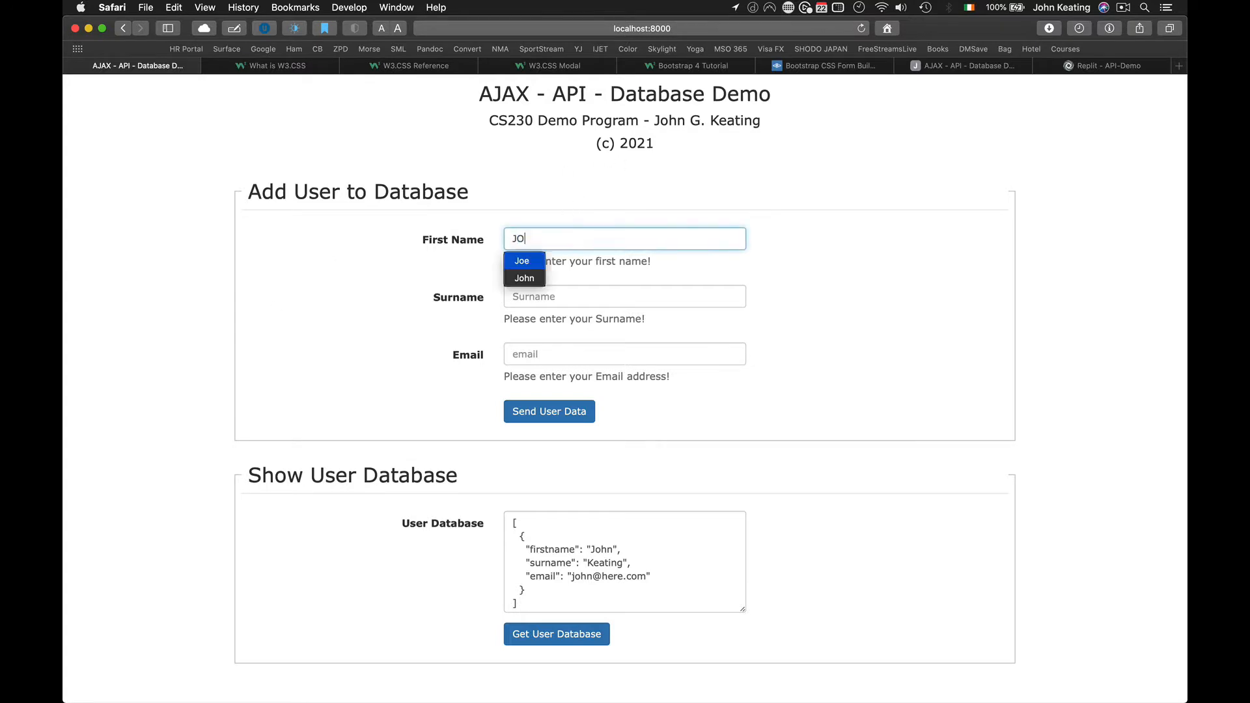
{"action": "left_click", "coordinate": [521, 261]}
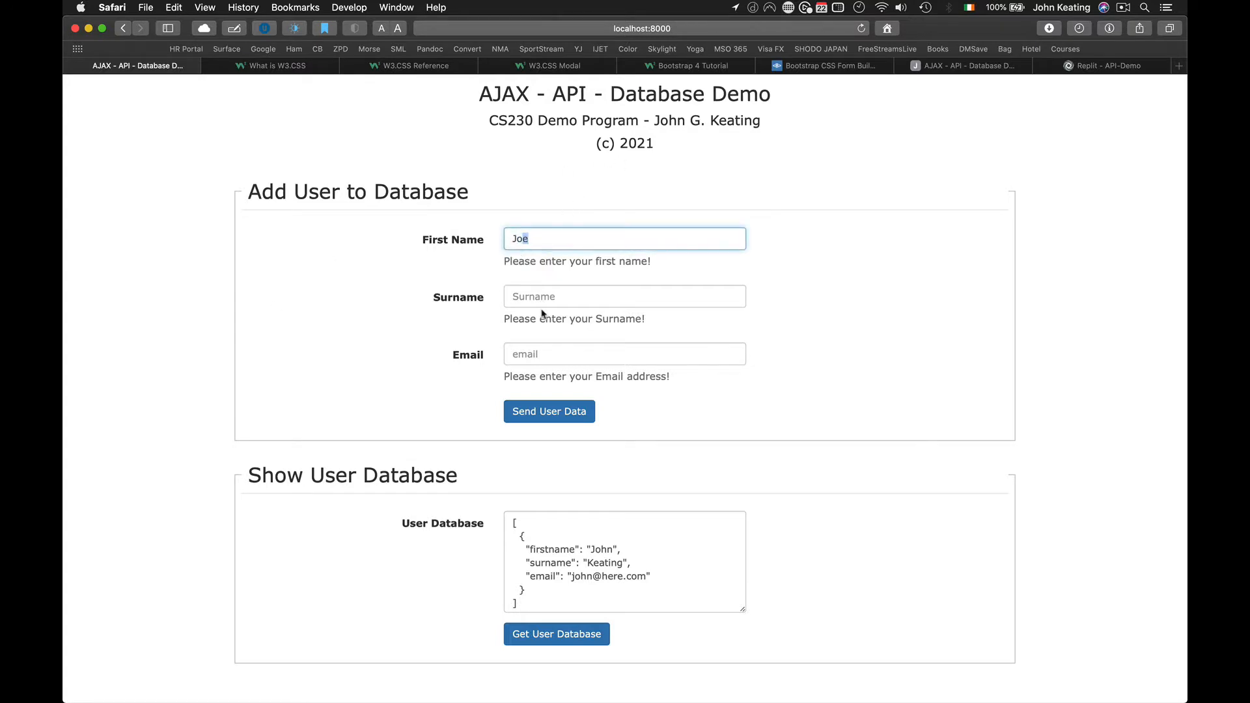
{"action": "type", "text": "Bloggs"}
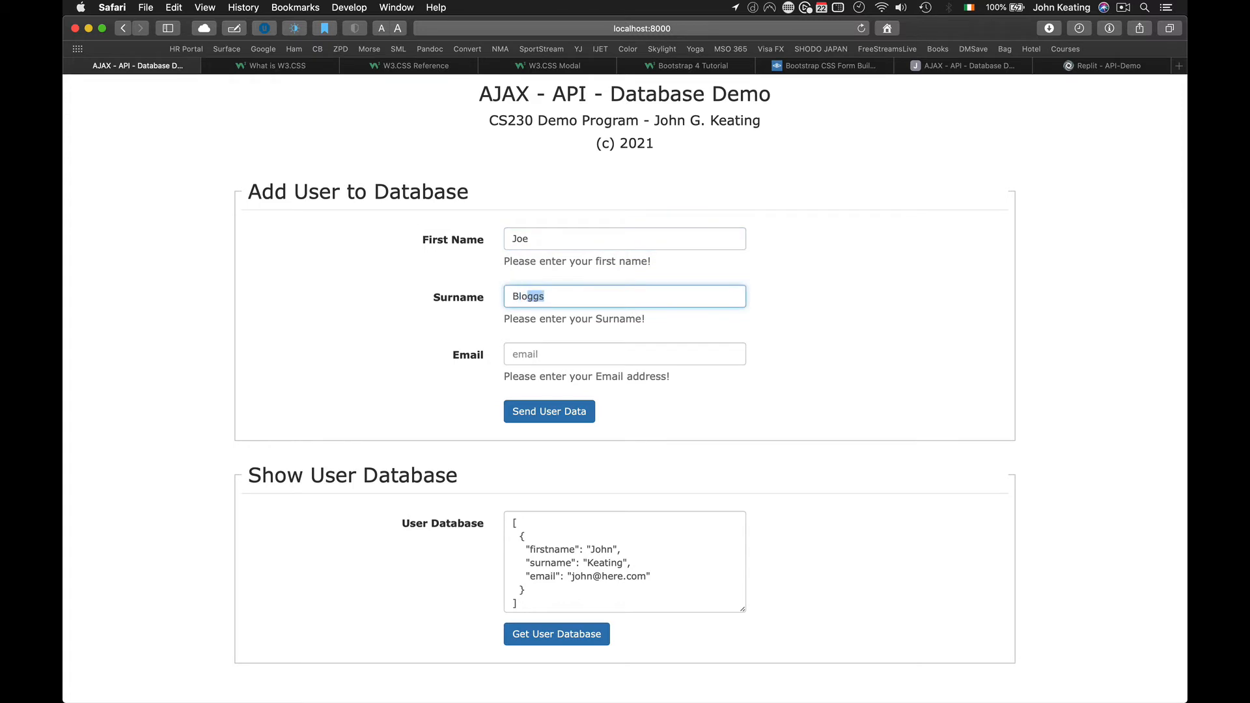
{"action": "type", "text": "joe@here.com"}
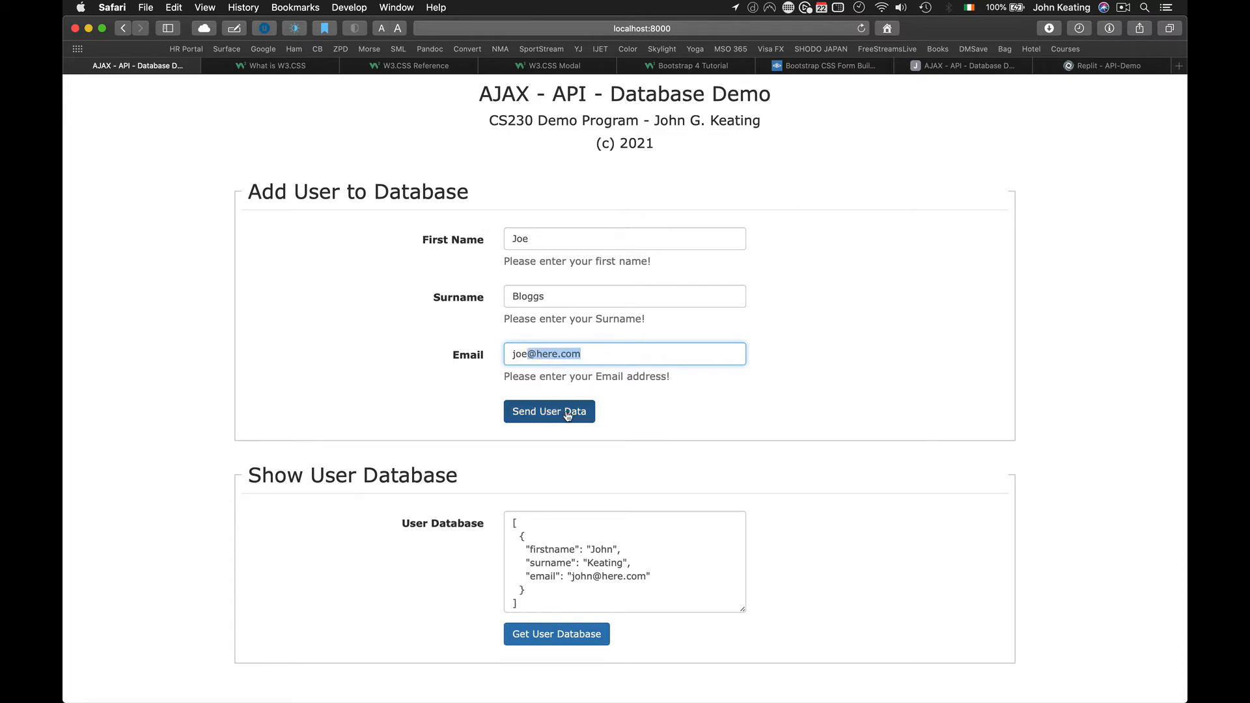
Submit Joe Bloggs and dismiss the 'Added to Database!' confirmation.
{"action": "left_click", "coordinate": [548, 412]}
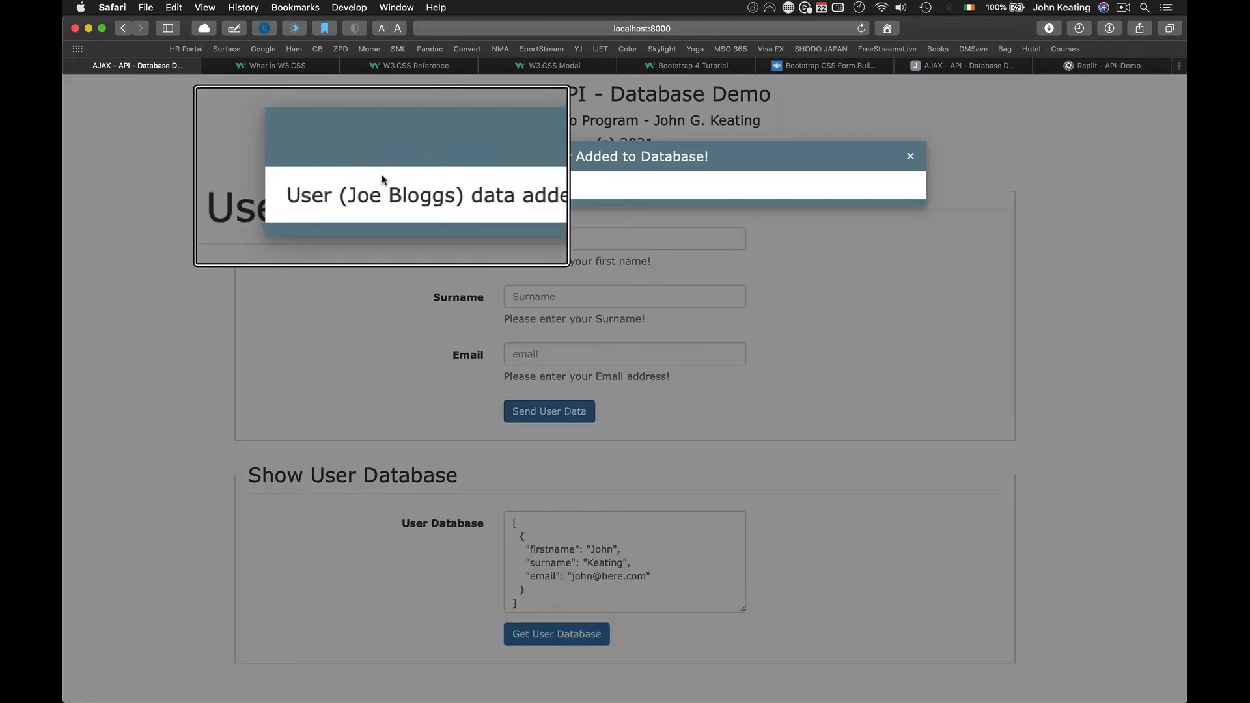
{"action": "left_click", "coordinate": [909, 157]}
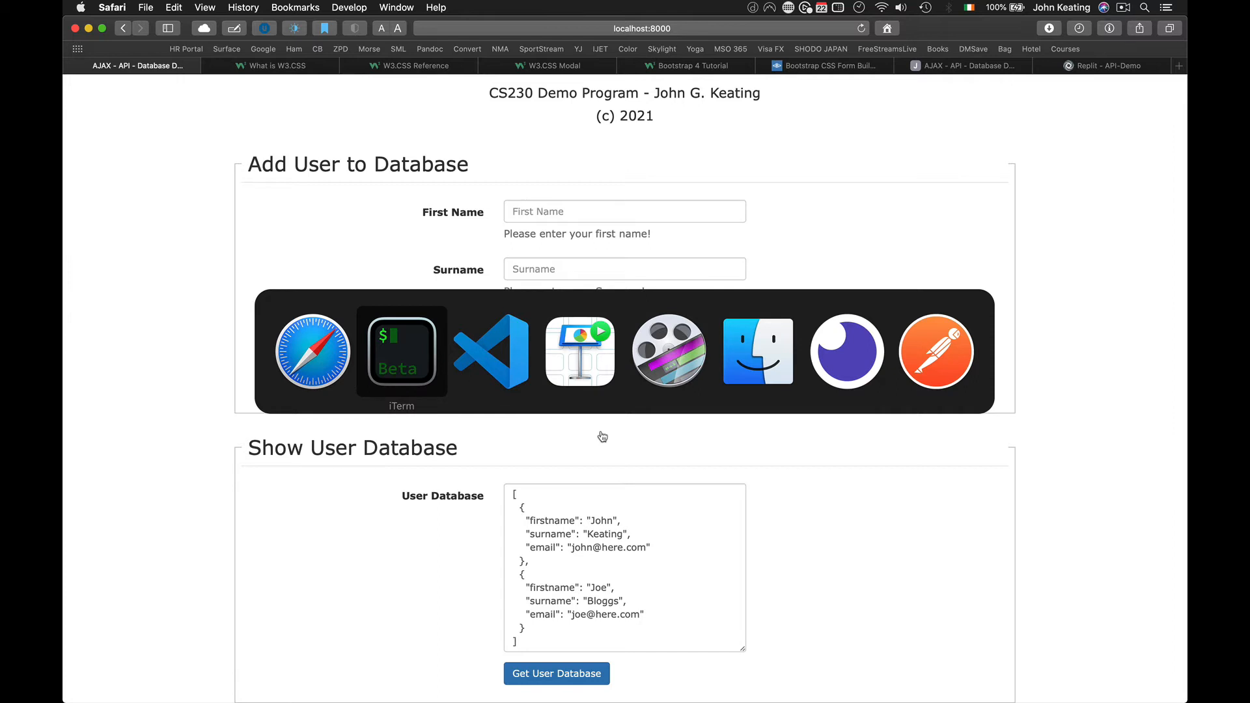
{"action": "left_click", "coordinate": [401, 351]}
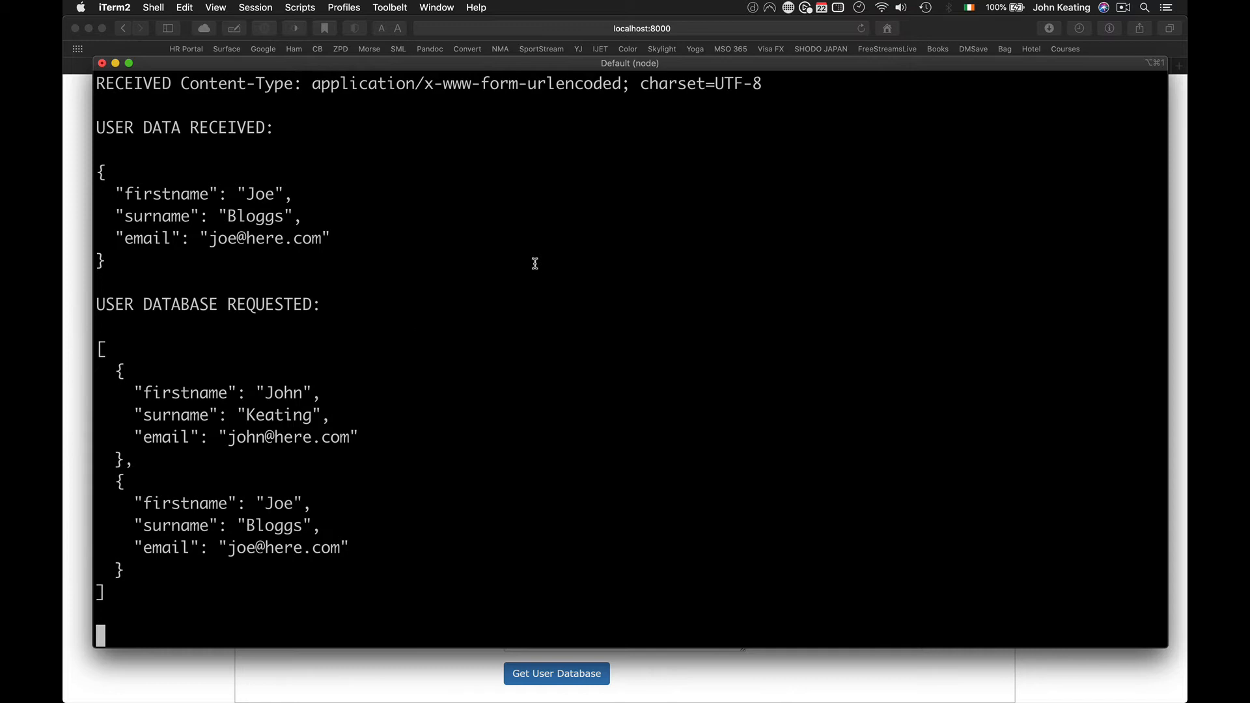
{"action": "mouse_move", "coordinate": [508, 231]}
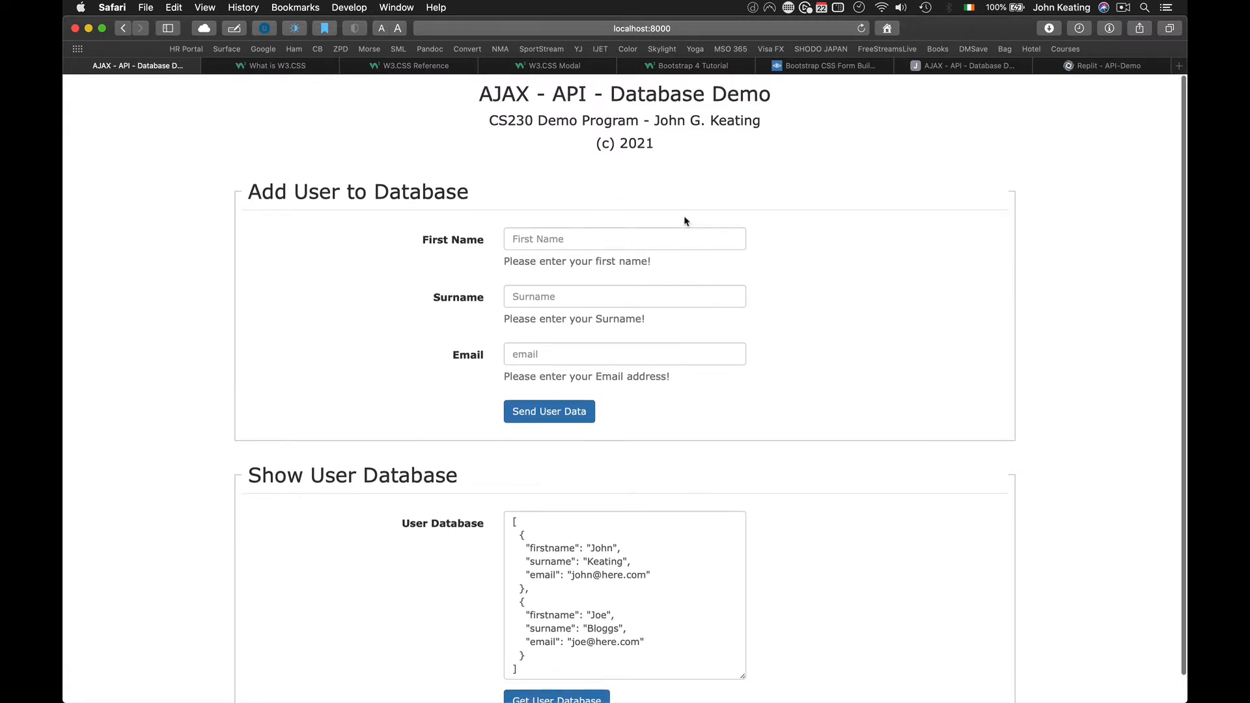
{"action": "mouse_move", "coordinate": [453, 231]}
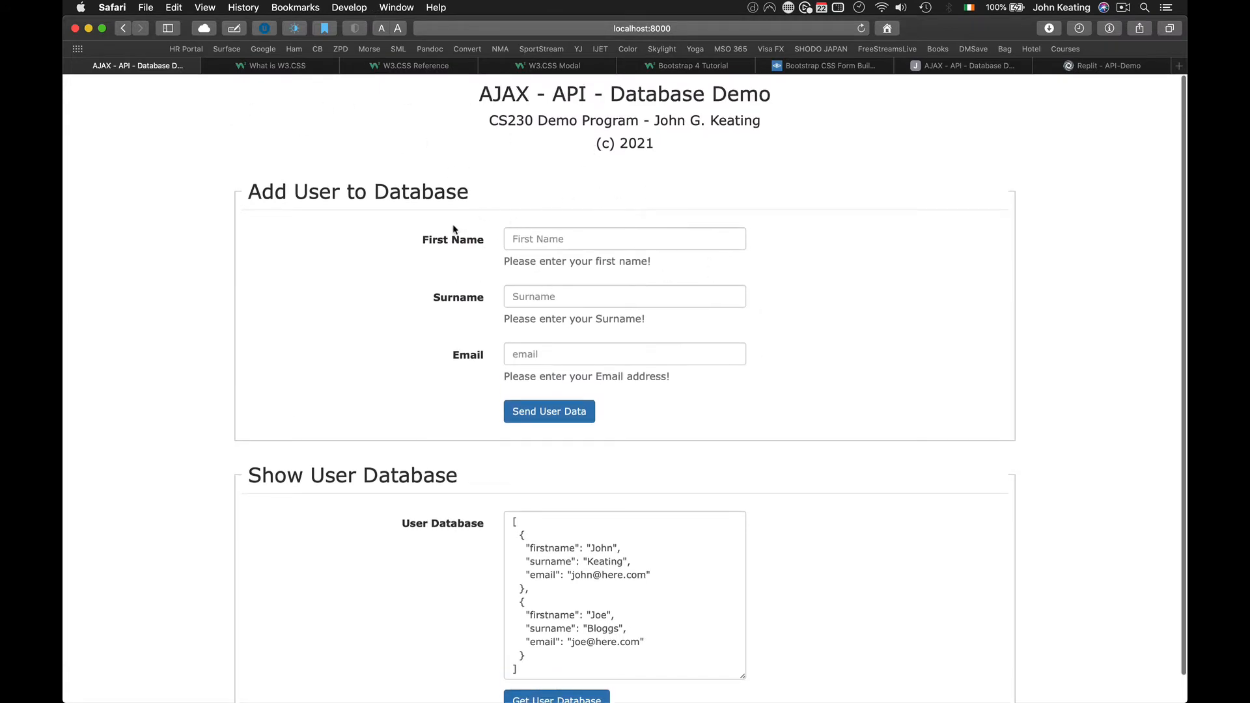
{"action": "mouse_move", "coordinate": [817, 73]}
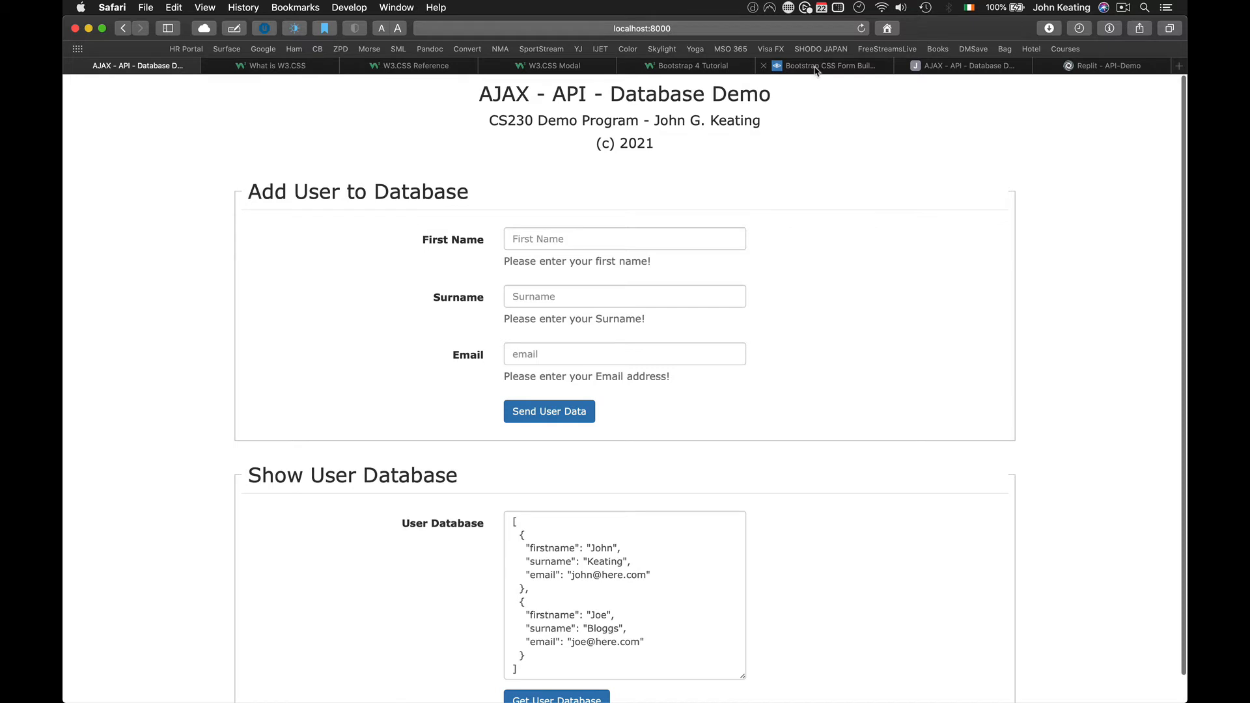
{"action": "left_click", "coordinate": [836, 65]}
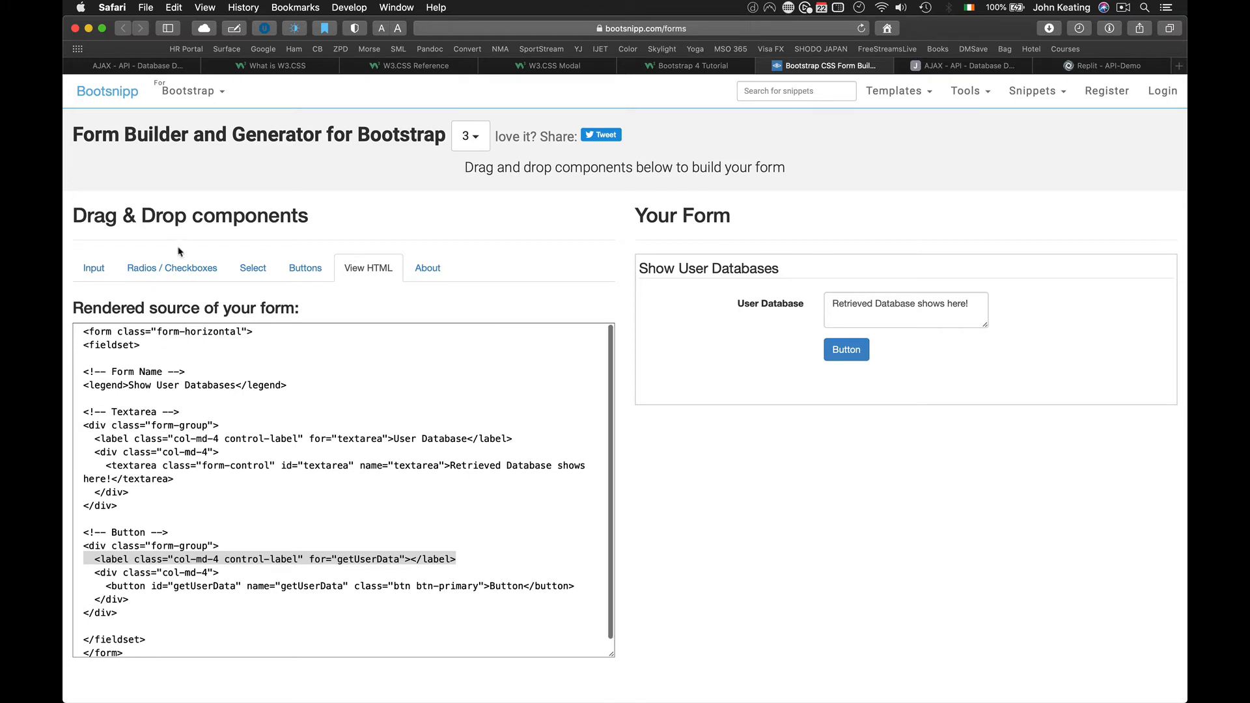
Show the Input components, view the form's generated HTML source, and start switching apps.
{"action": "left_click", "coordinate": [94, 268]}
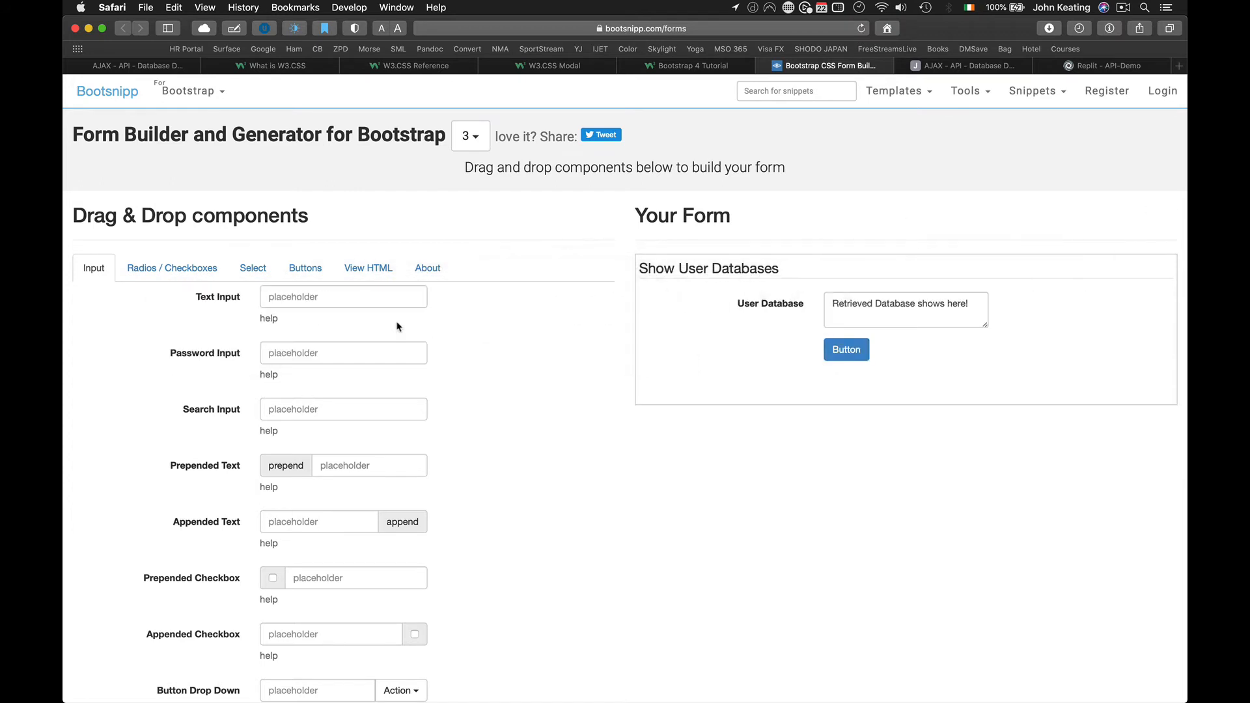
{"action": "scroll", "scroll_direction": "down", "scroll_amount": 3}
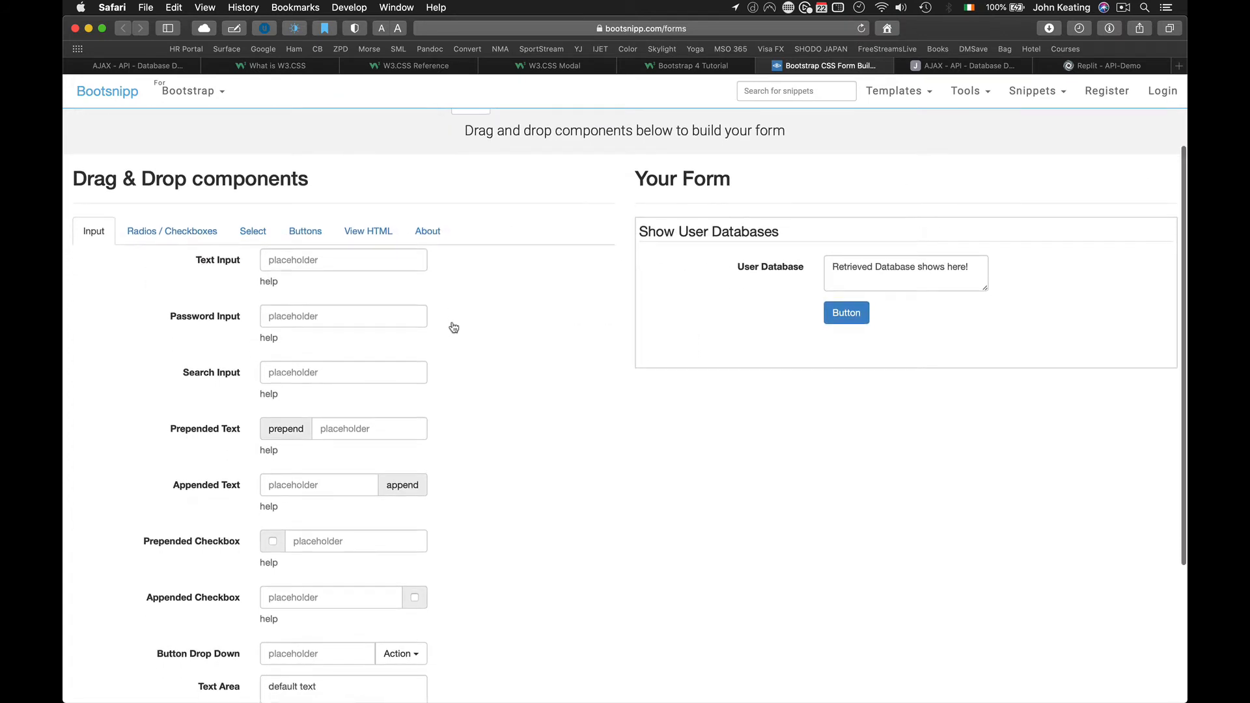
{"action": "left_click", "coordinate": [367, 231]}
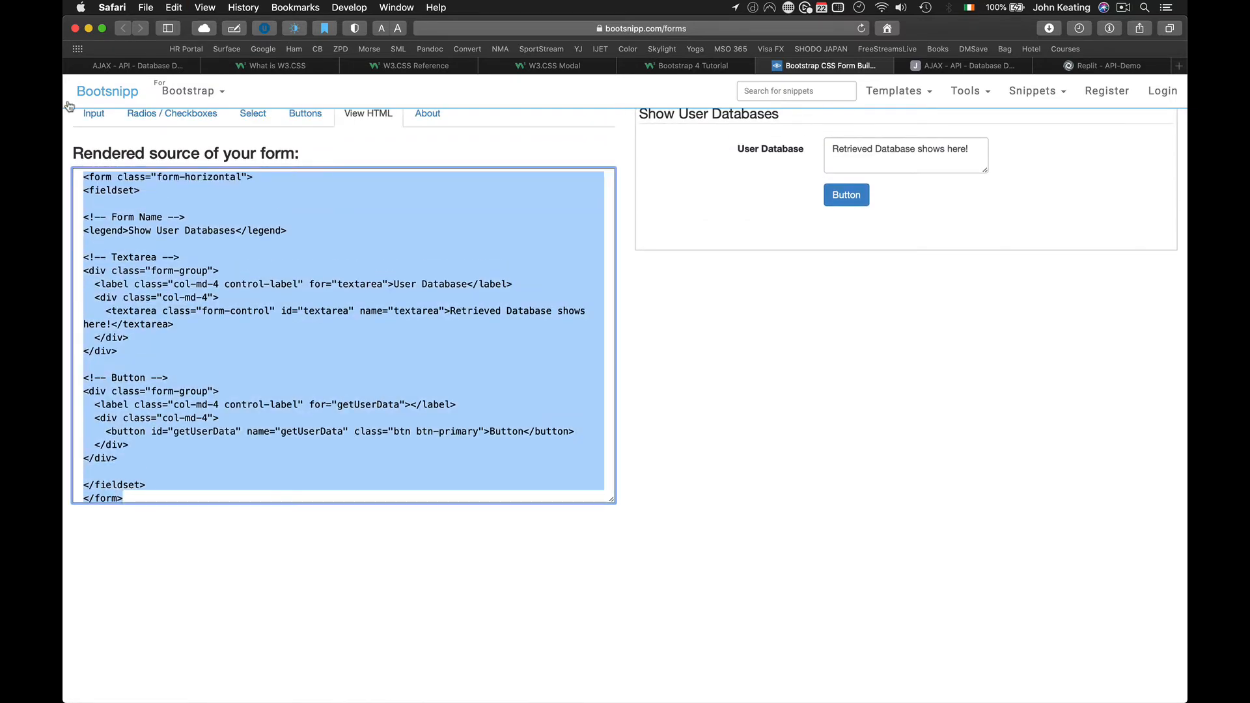
{"action": "key", "text": "cmd+tab"}
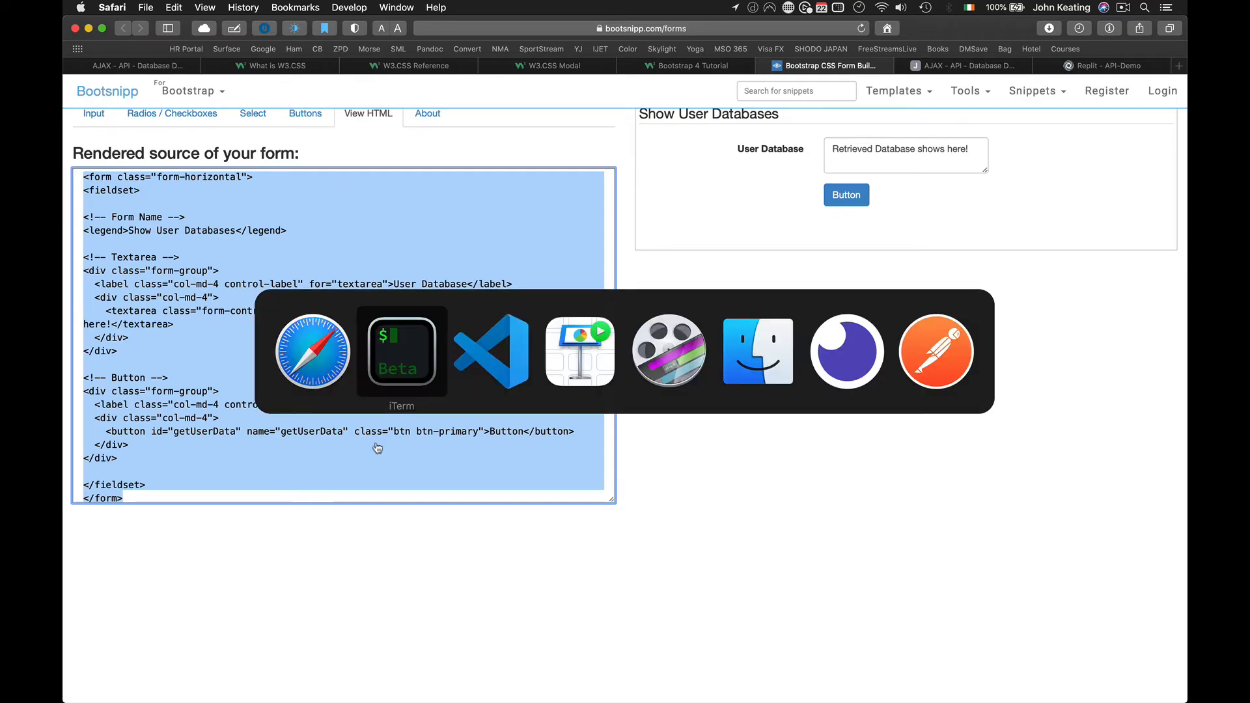
{"action": "left_click", "coordinate": [489, 351]}
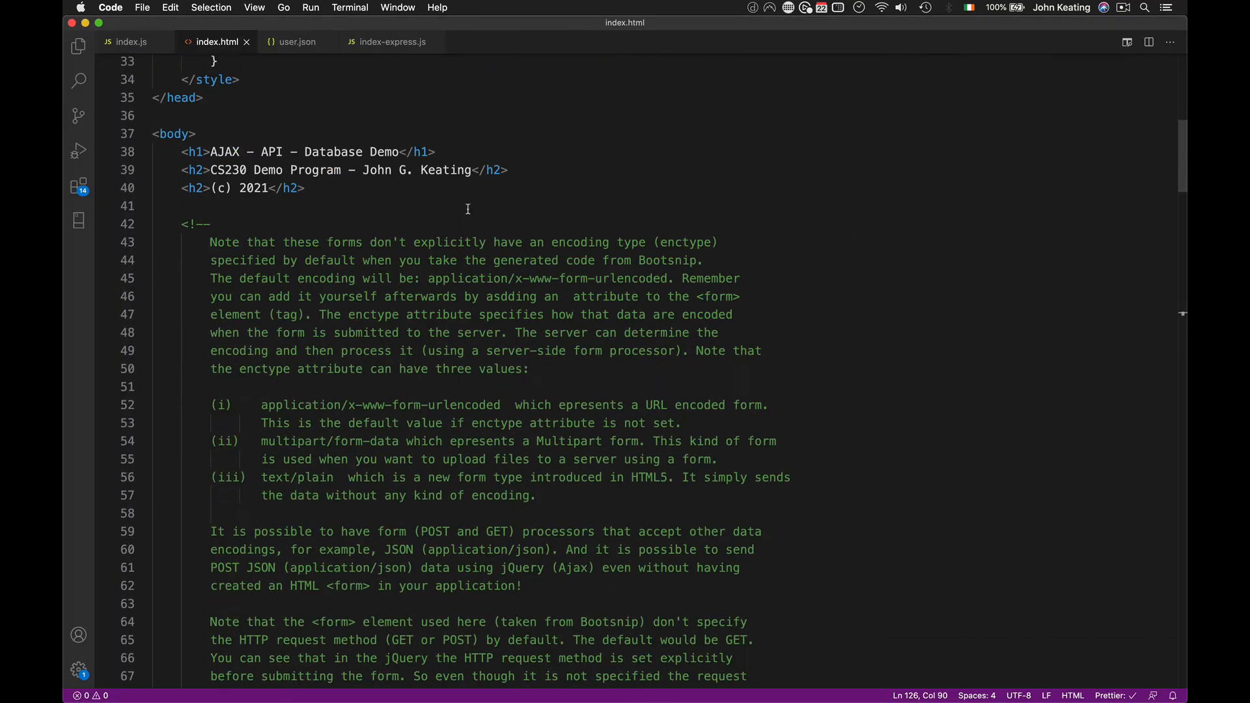
{"action": "scroll", "scroll_direction": "down", "scroll_amount": 3}
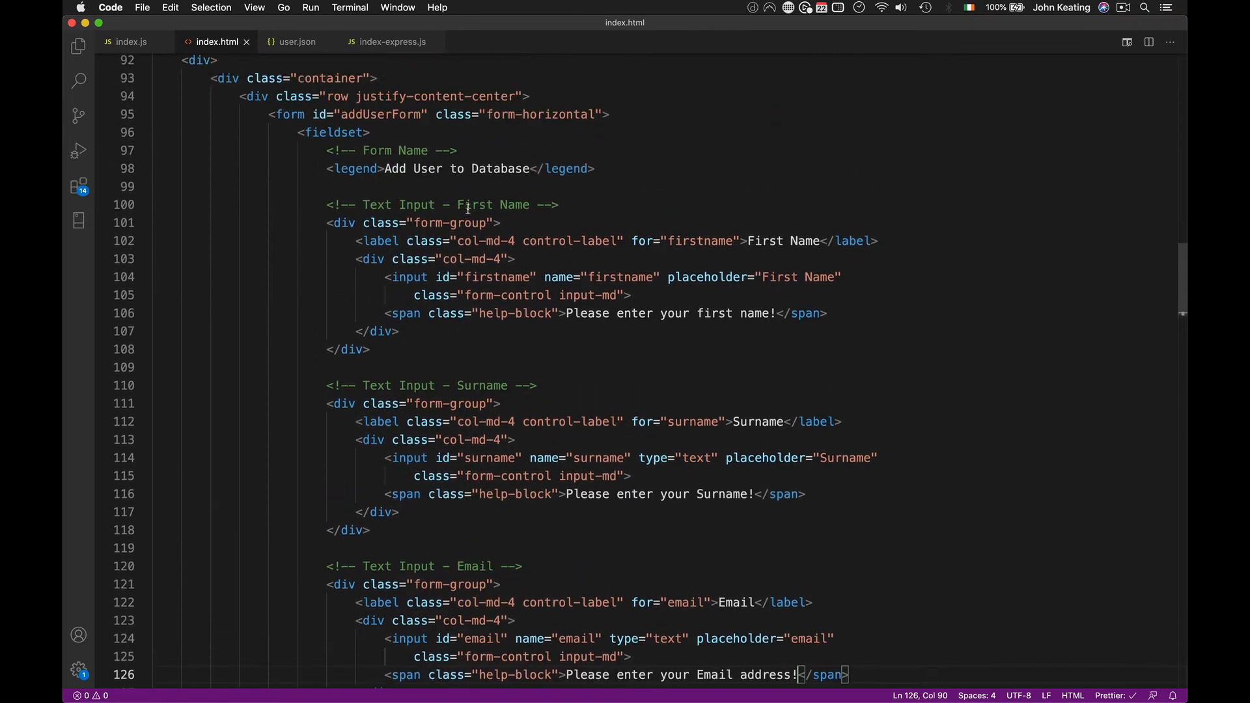
{"action": "scroll", "scroll_direction": "down", "scroll_amount": 3}
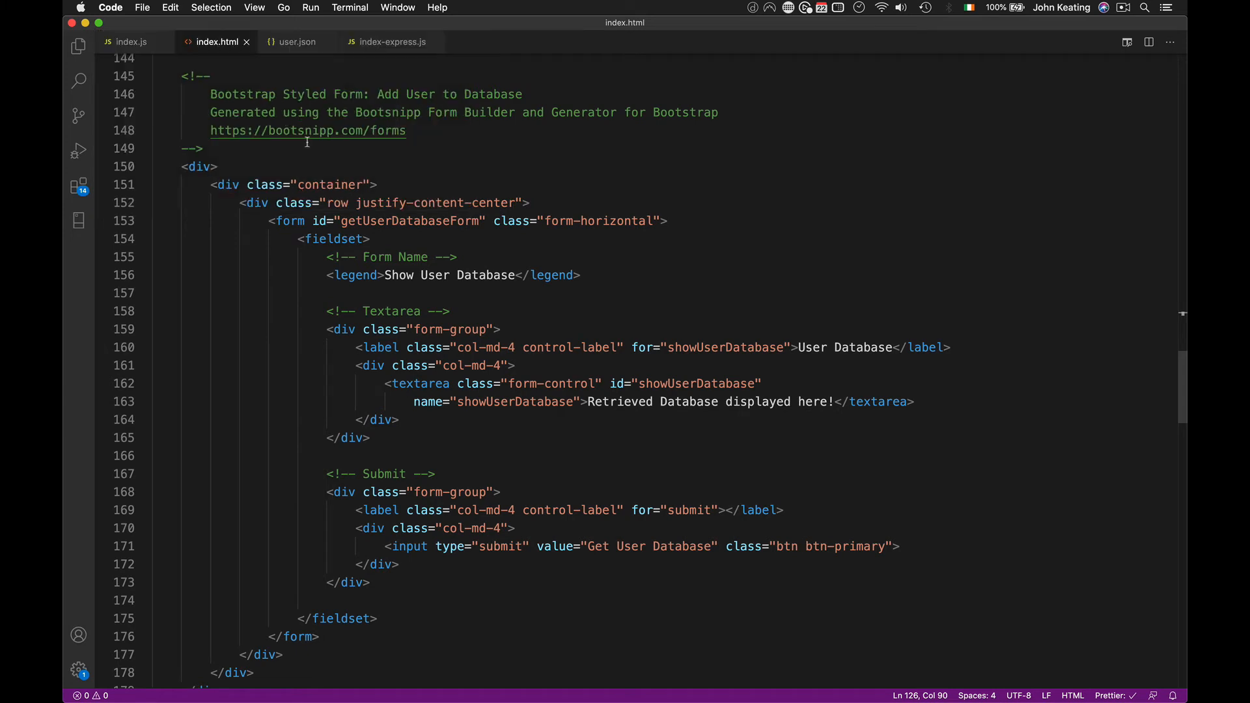
{"action": "scroll", "scroll_direction": "down", "scroll_amount": 3}
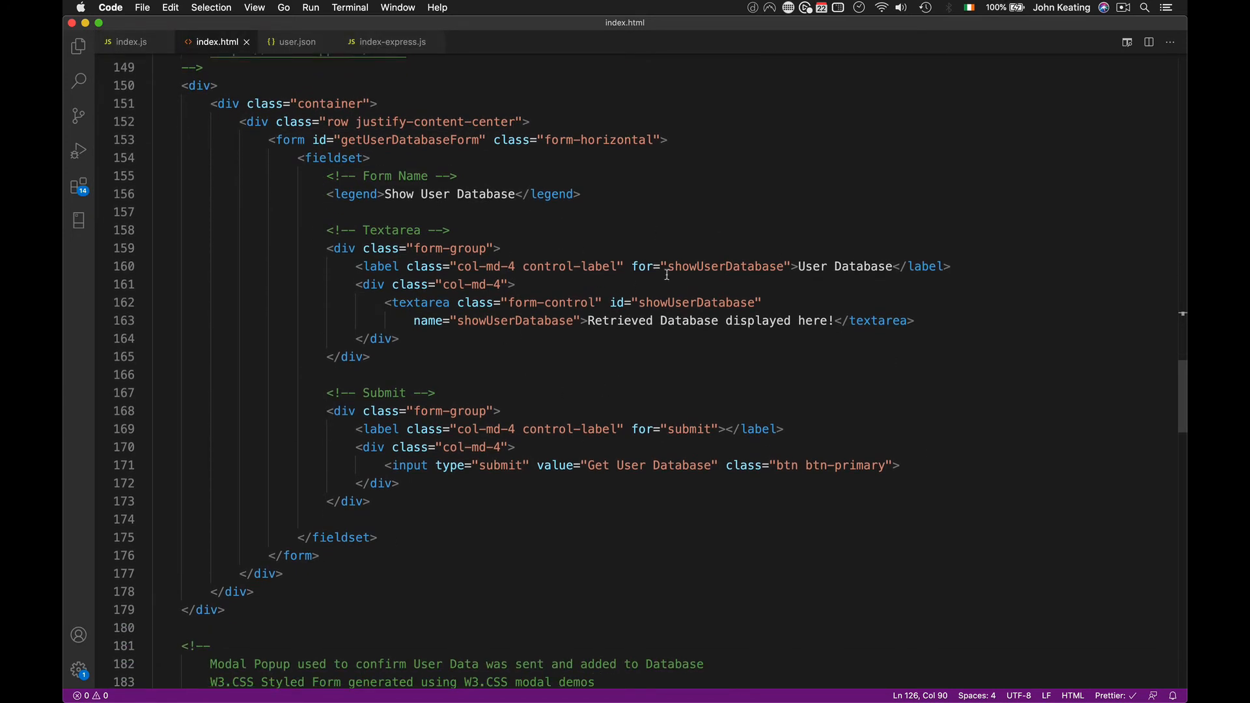
{"action": "mouse_move", "coordinate": [515, 334]}
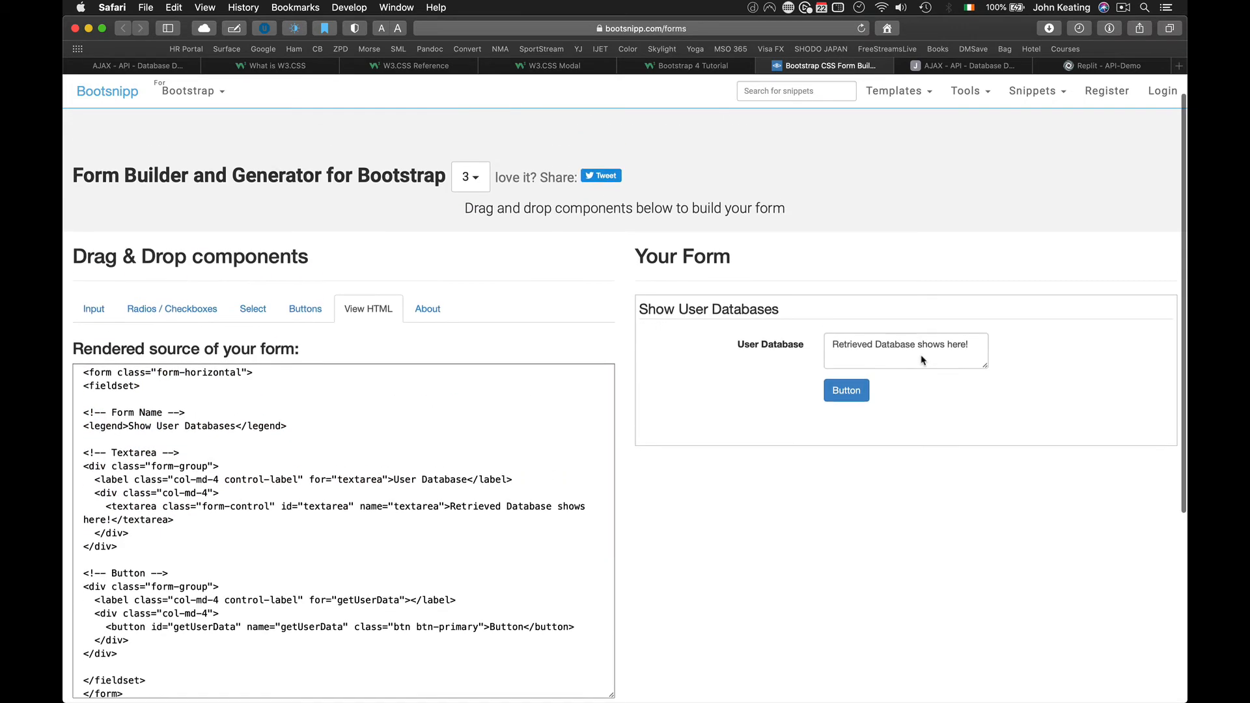
Add a Text Input above User Database, check its settings popover and cancel it.
{"action": "left_click", "coordinate": [94, 312]}
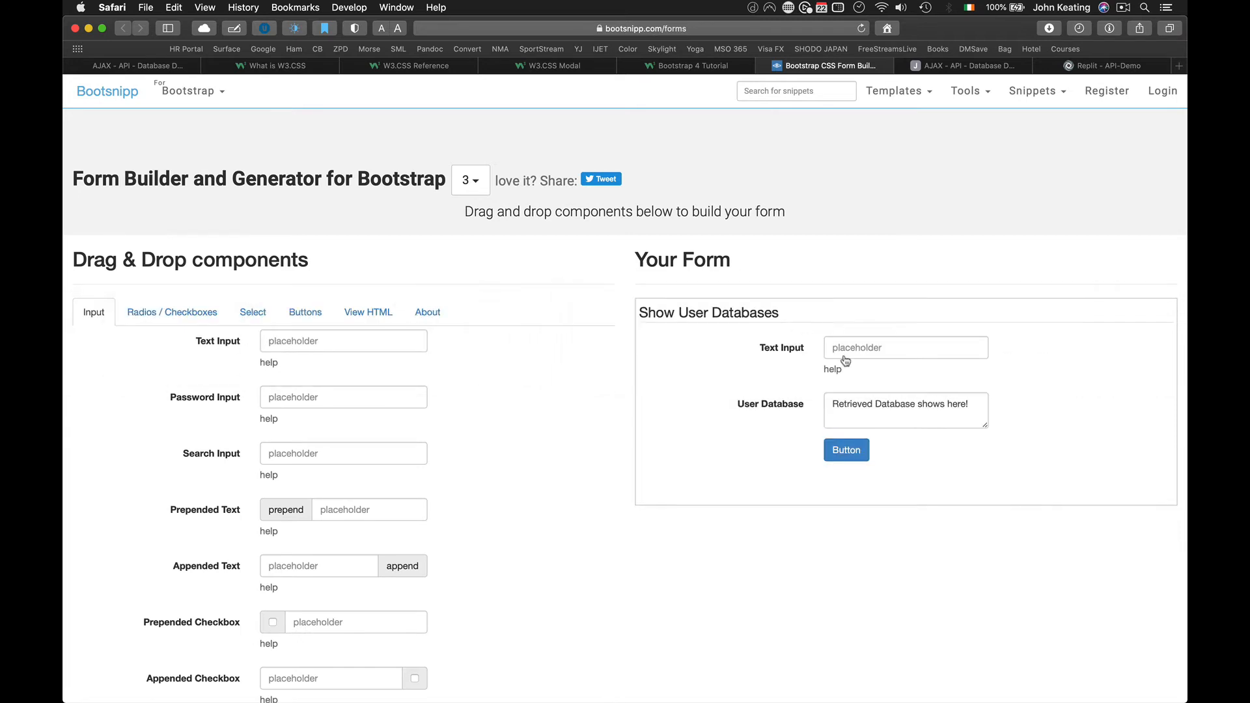
{"action": "left_click", "coordinate": [906, 347]}
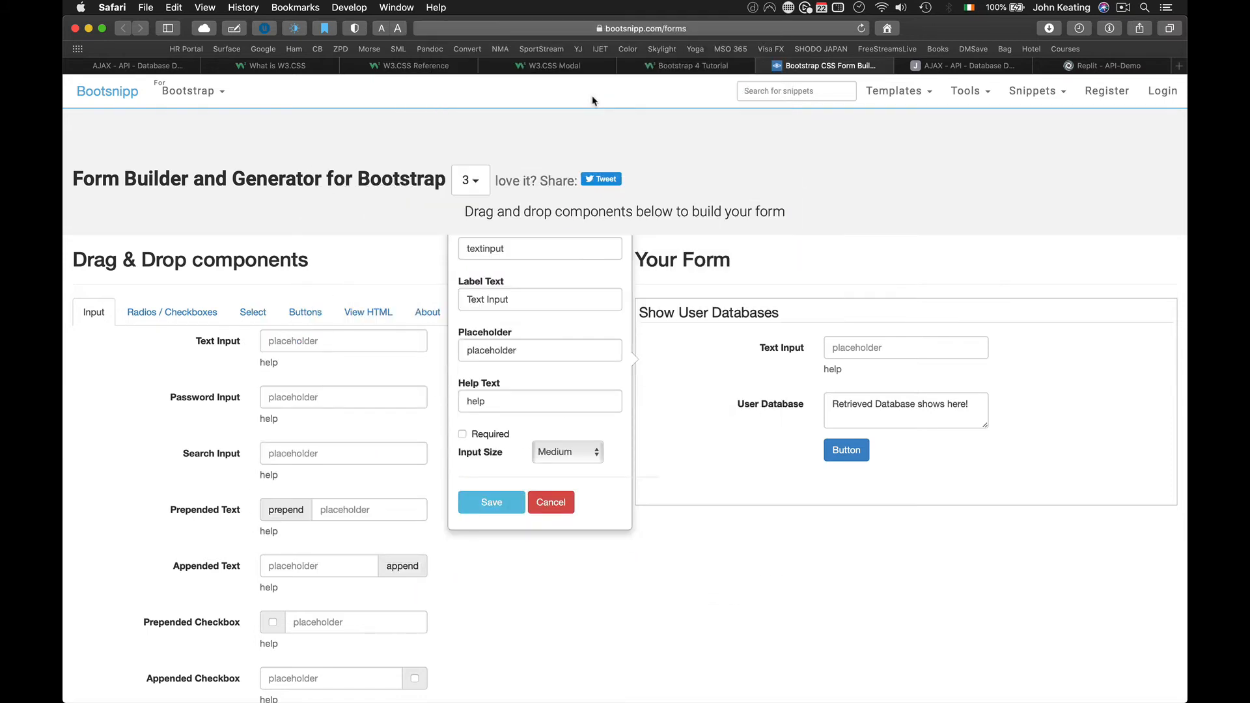
{"action": "left_click", "coordinate": [551, 503]}
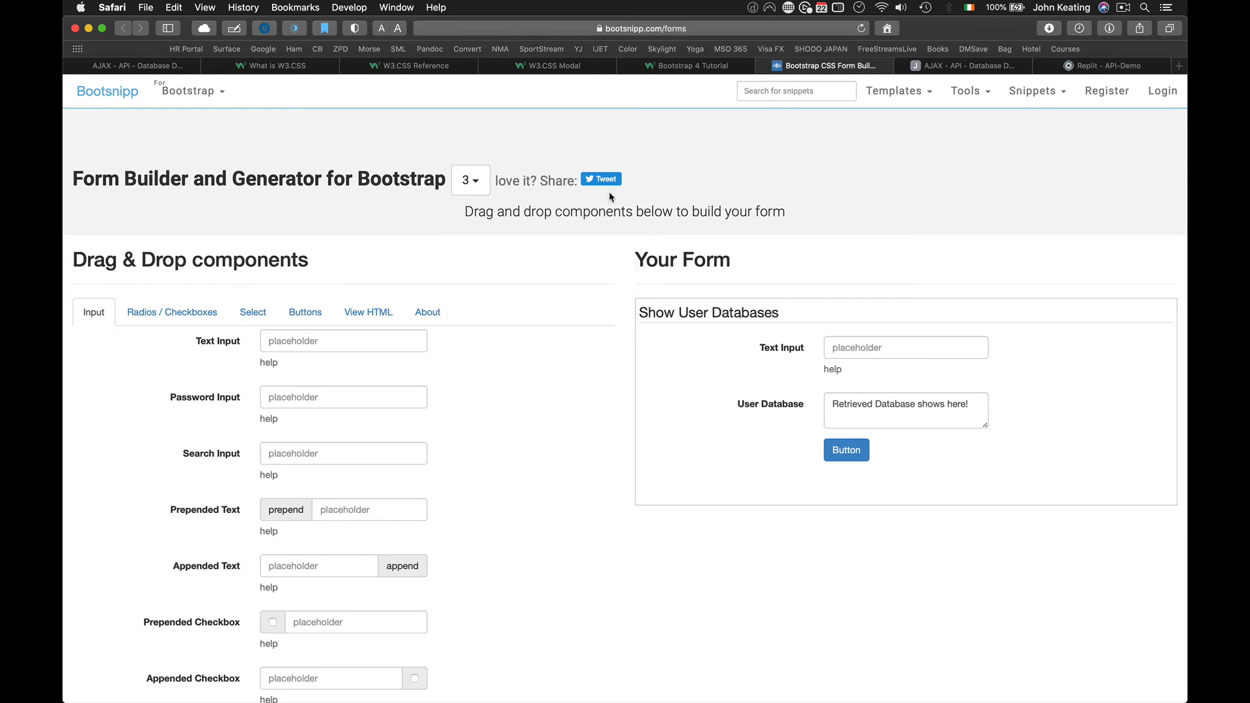
{"action": "mouse_move", "coordinate": [581, 159]}
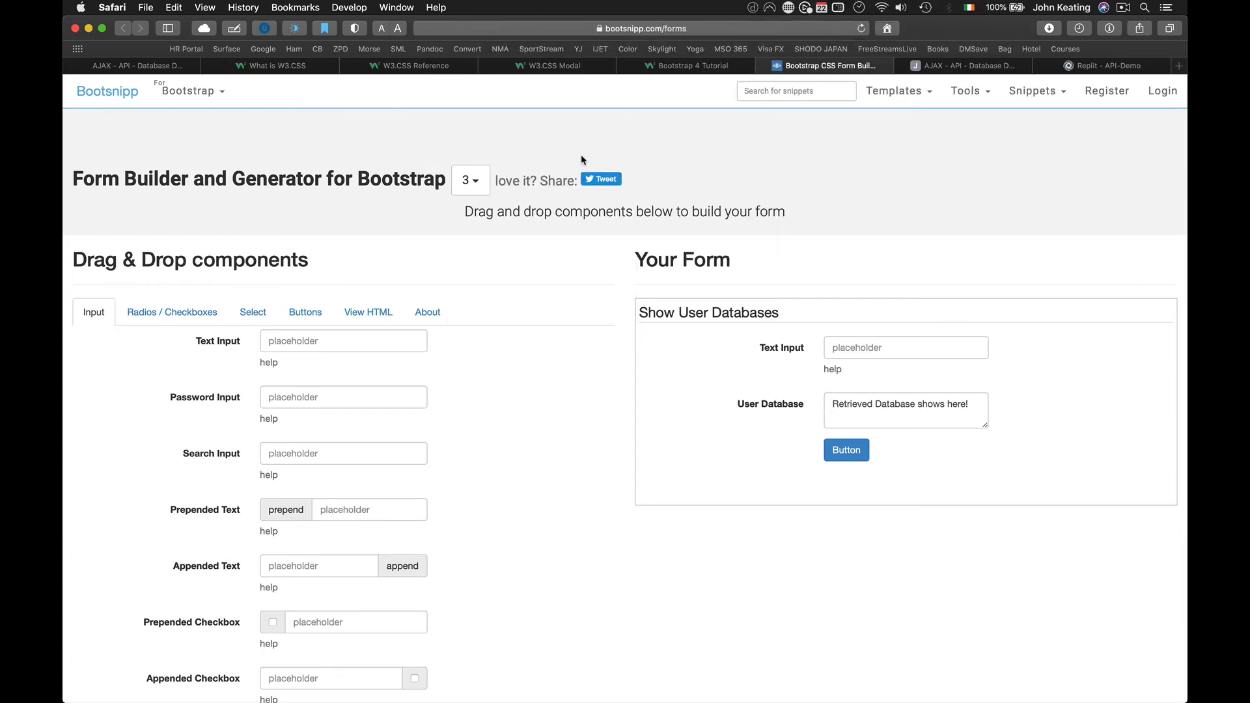
Scroll to the W3Schools Bootstrap 4 Tutorial example, then return to the Bootsnipp form builder.
{"action": "left_click", "coordinate": [690, 65]}
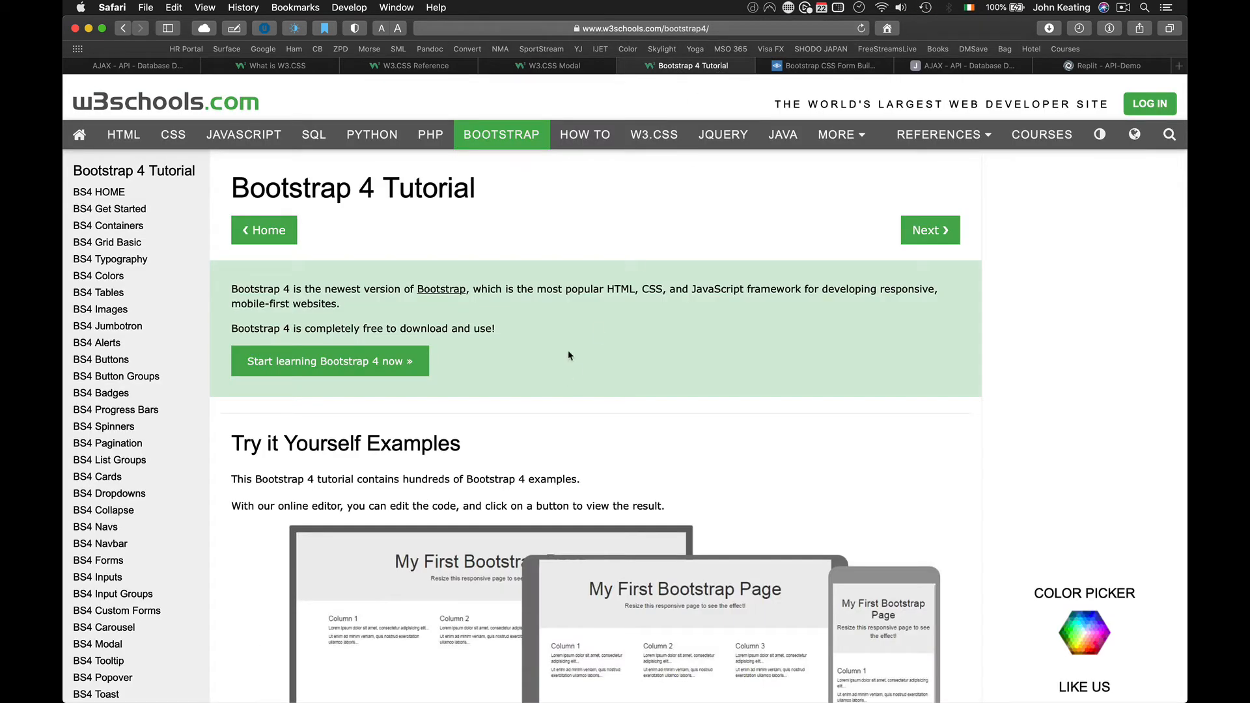
{"action": "mouse_move", "coordinate": [560, 323]}
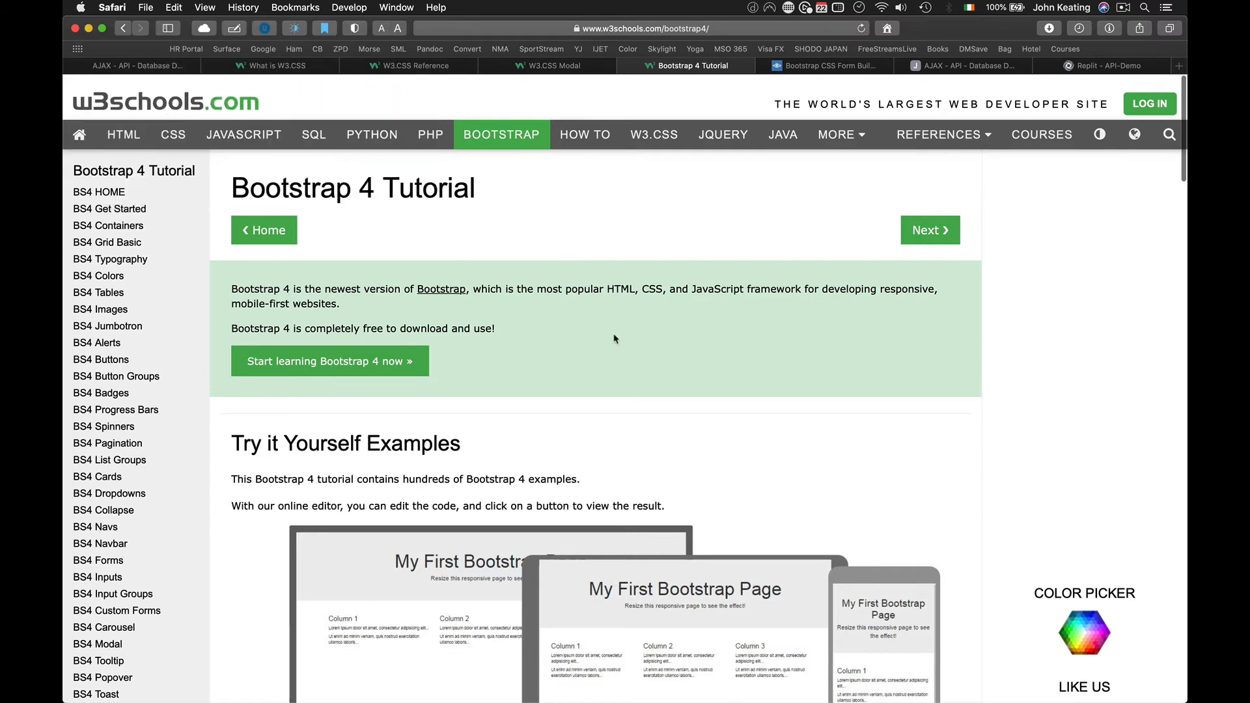
{"action": "scroll", "scroll_direction": "down", "scroll_amount": 3}
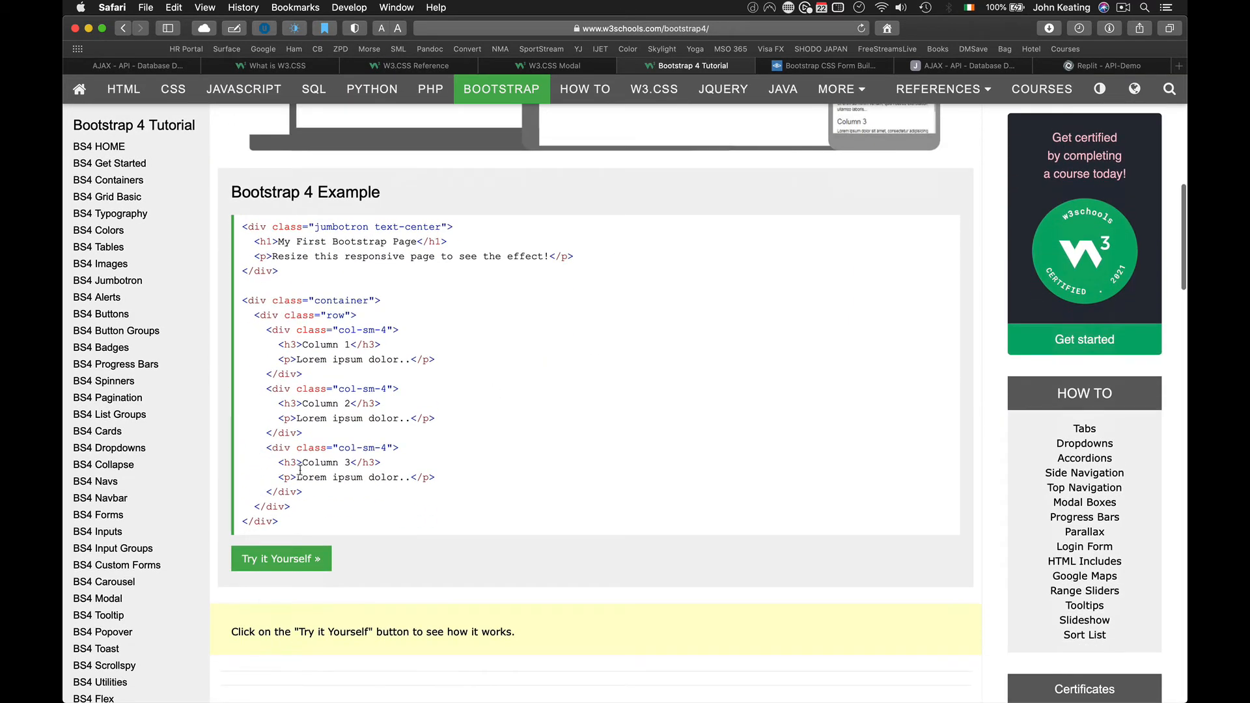
{"action": "left_click", "coordinate": [831, 65]}
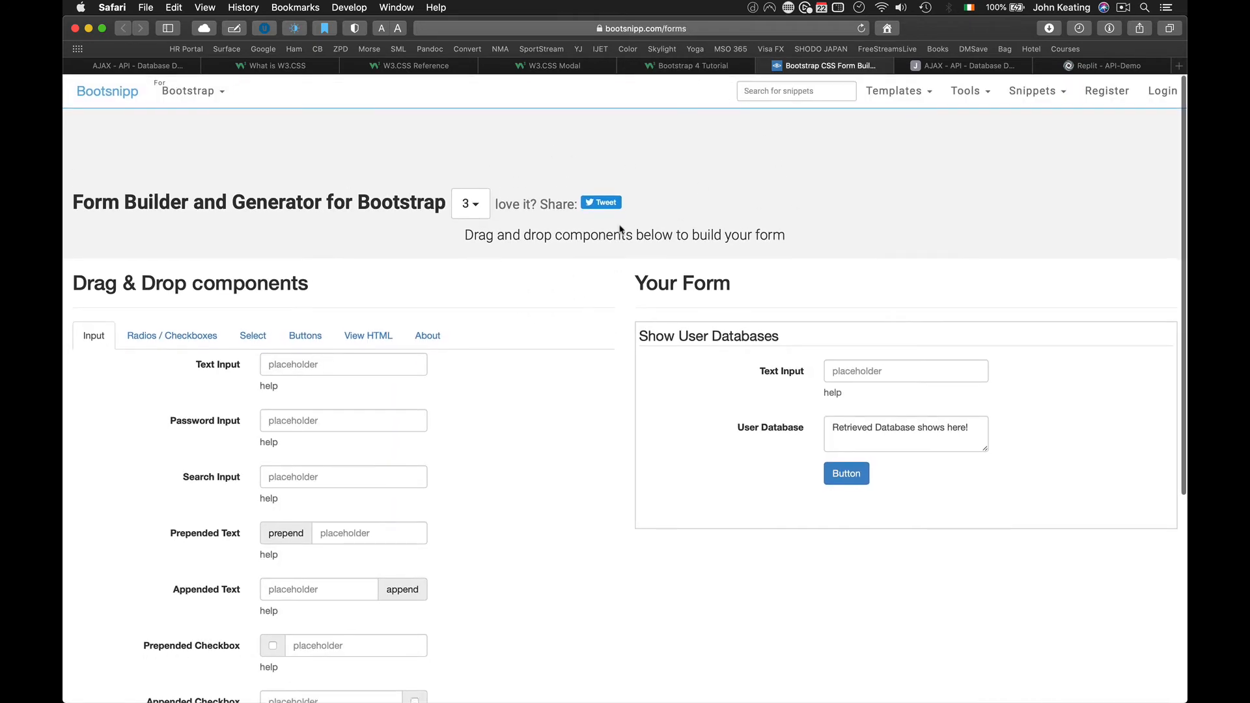
{"action": "mouse_move", "coordinate": [440, 226]}
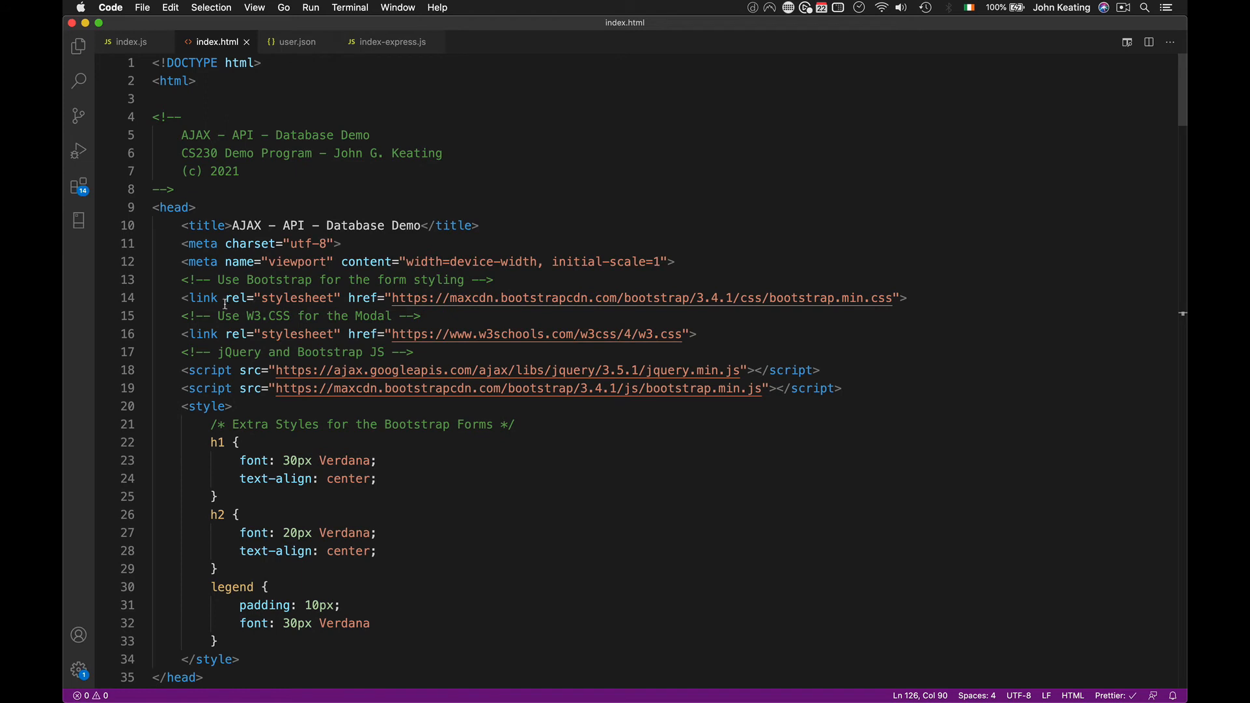
{"action": "mouse_move", "coordinate": [237, 298]}
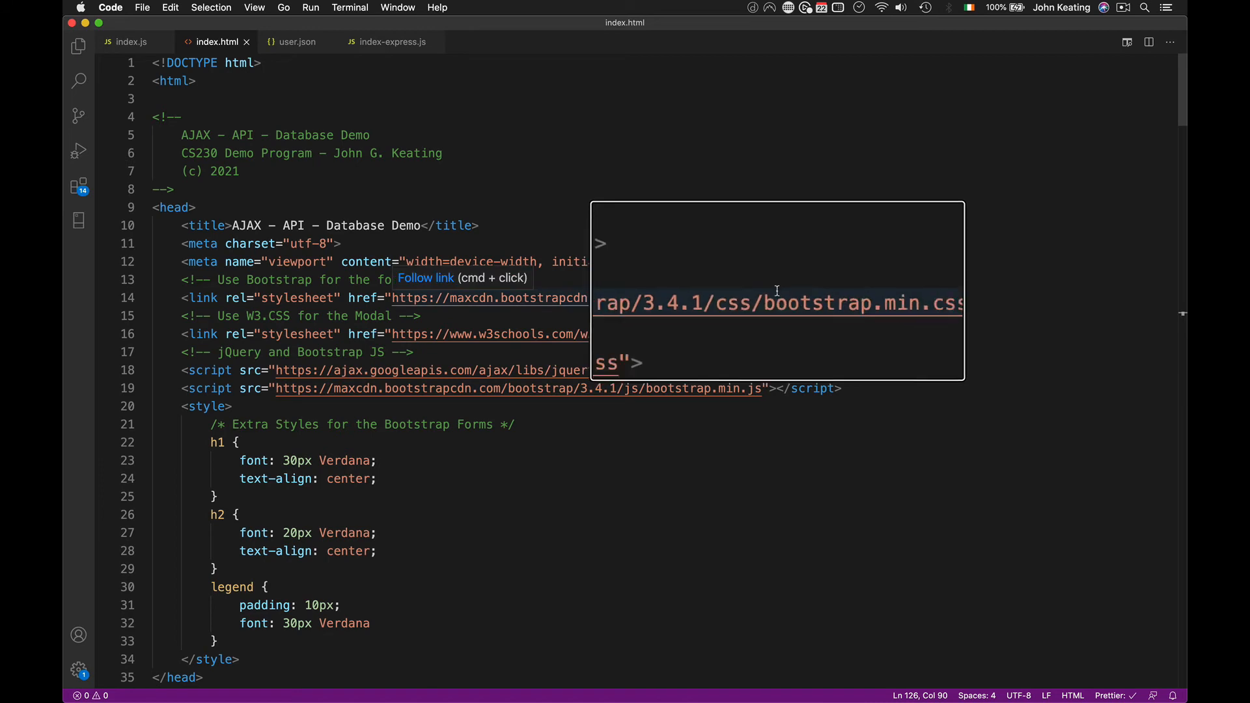
{"action": "mouse_move", "coordinate": [446, 388]}
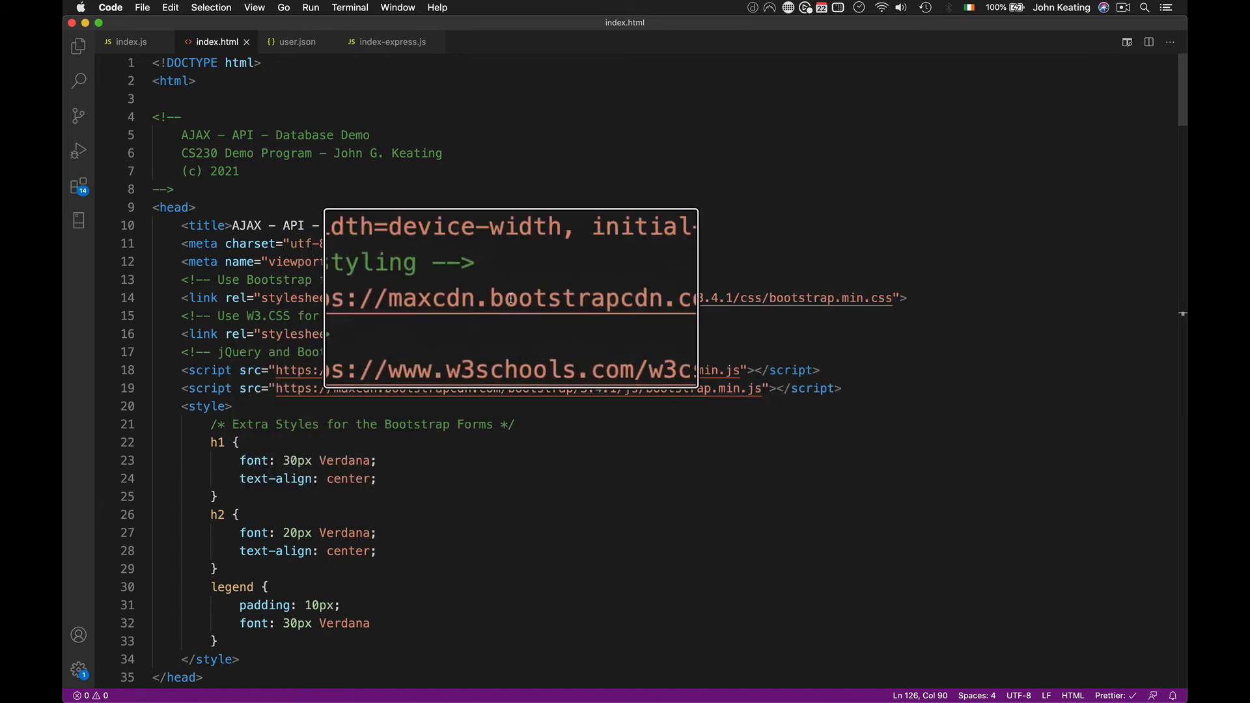
{"action": "mouse_move", "coordinate": [716, 285]}
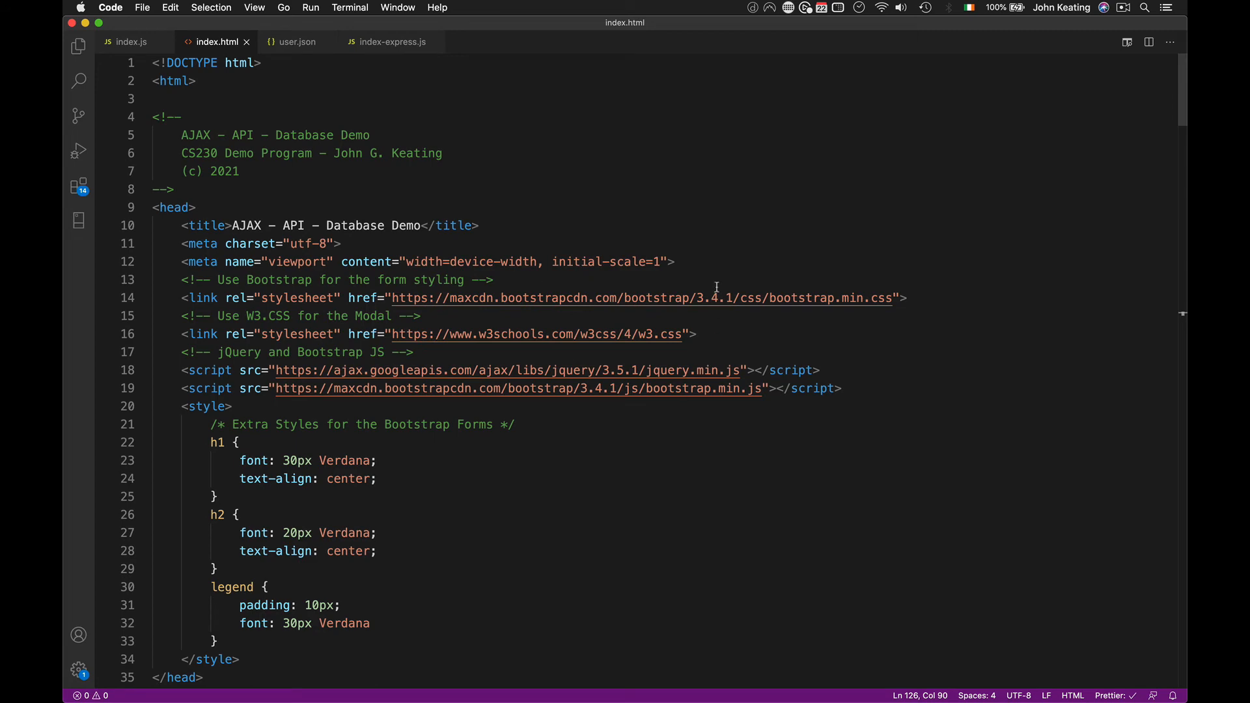
{"action": "mouse_move", "coordinate": [640, 306]}
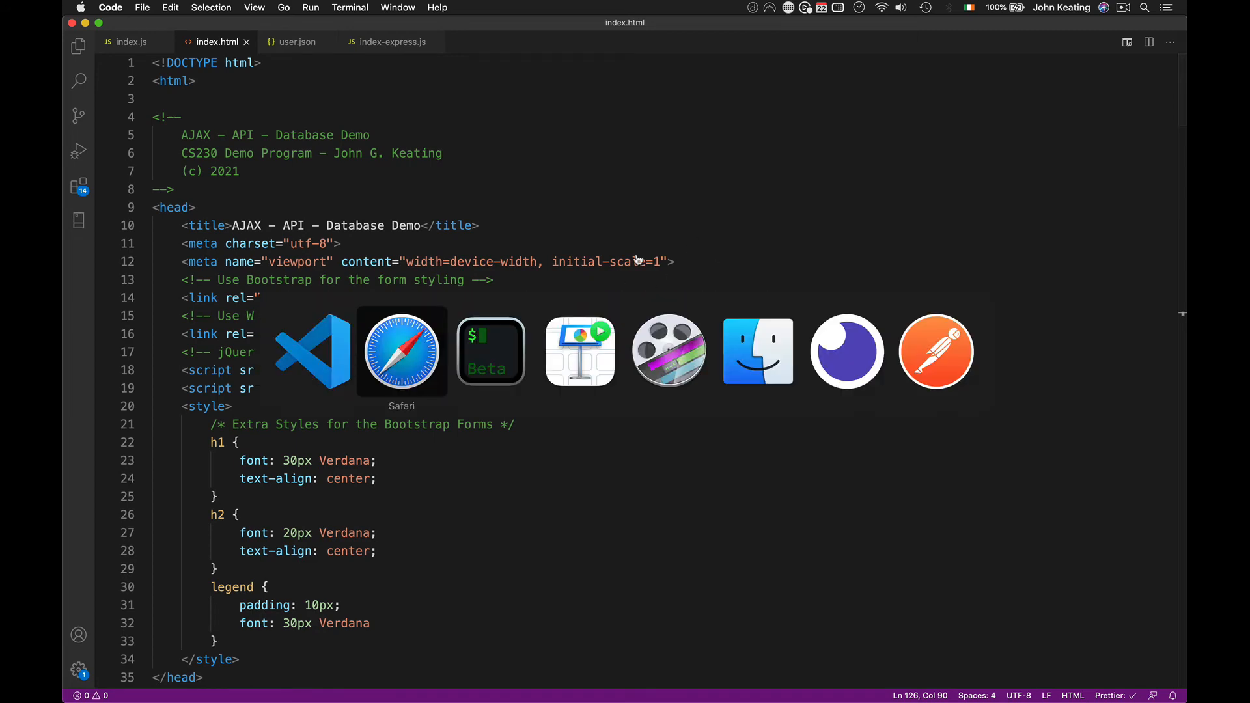
Go to the W3.CSS Modal reference and launch its example in the Tryit live editor.
{"action": "left_click", "coordinate": [401, 351]}
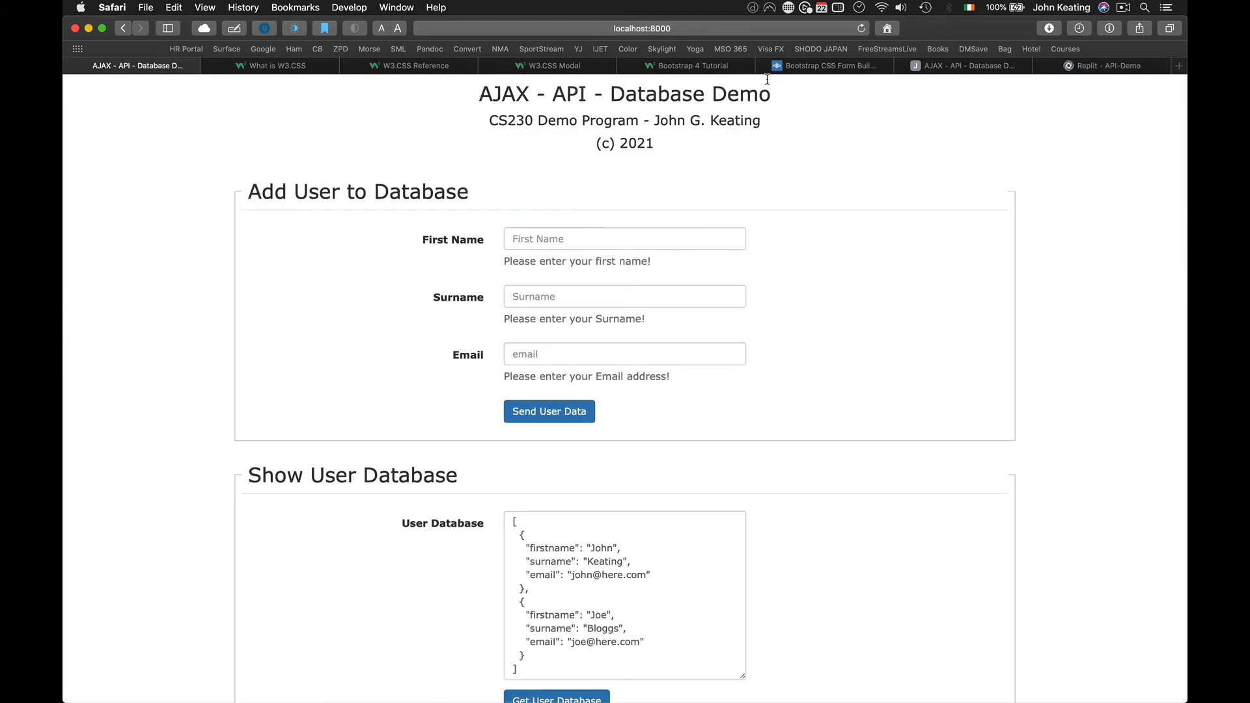
{"action": "mouse_move", "coordinate": [539, 65]}
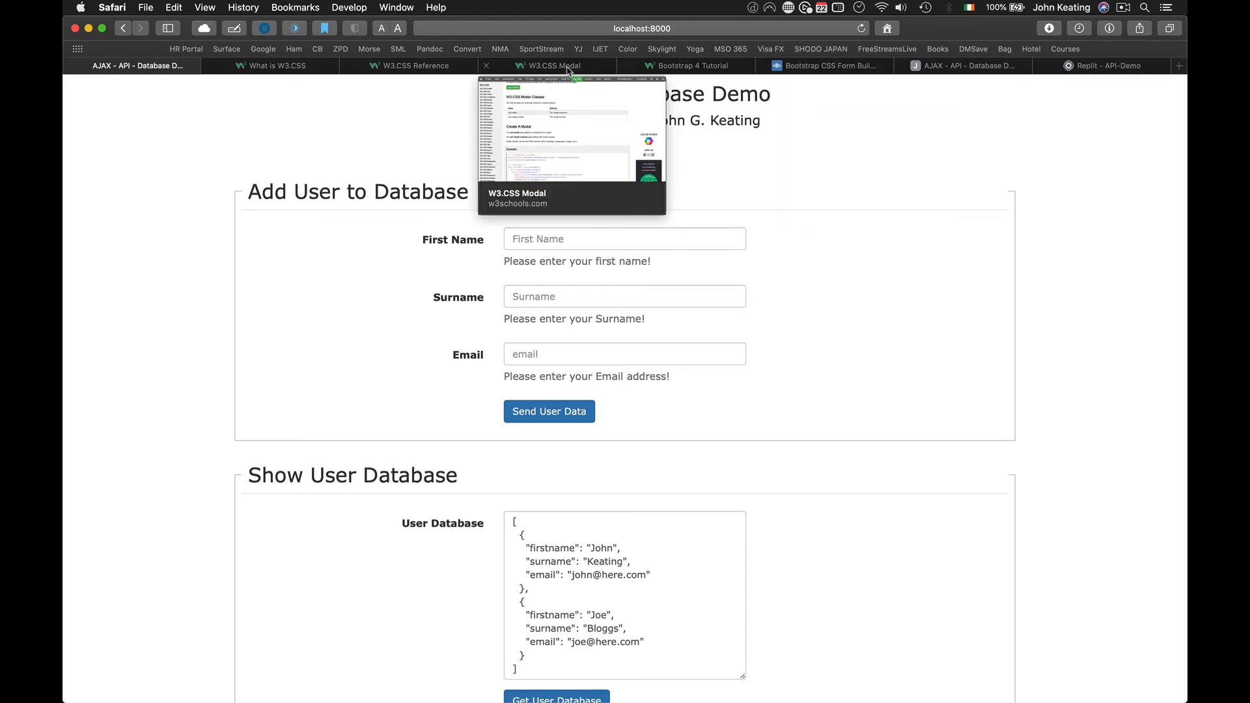
{"action": "left_click", "coordinate": [547, 66]}
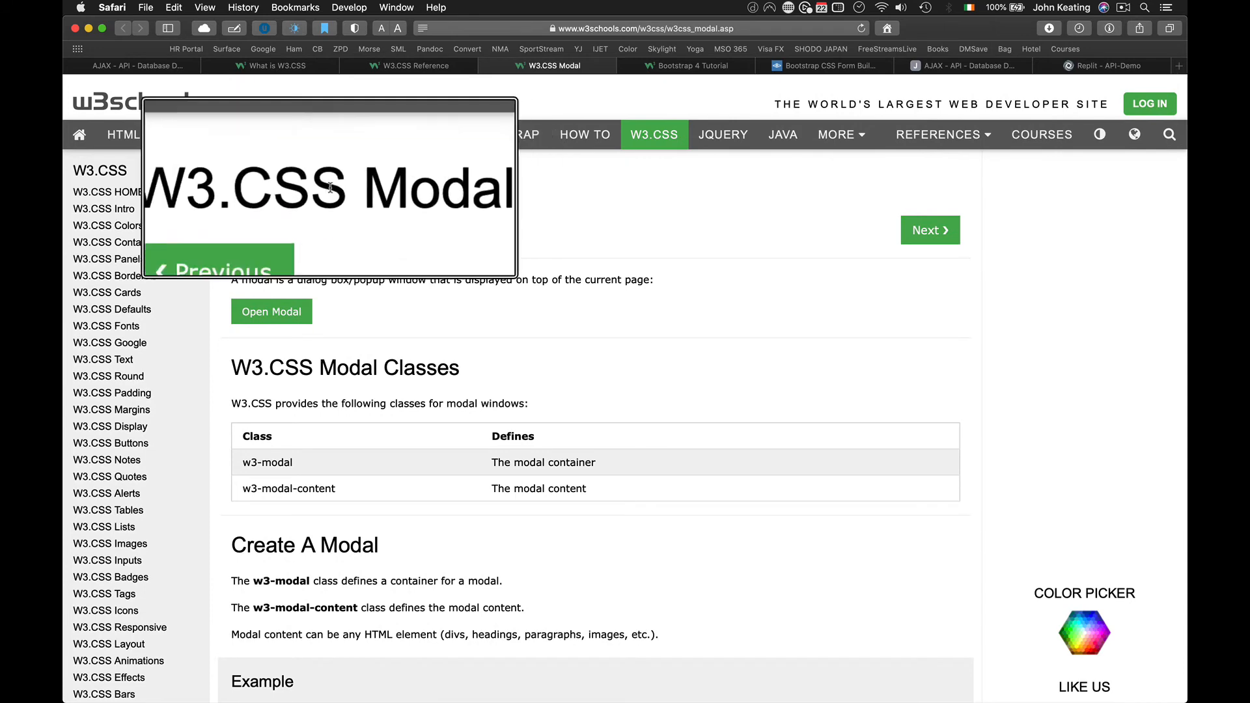
{"action": "scroll", "scroll_direction": "down", "scroll_amount": 3}
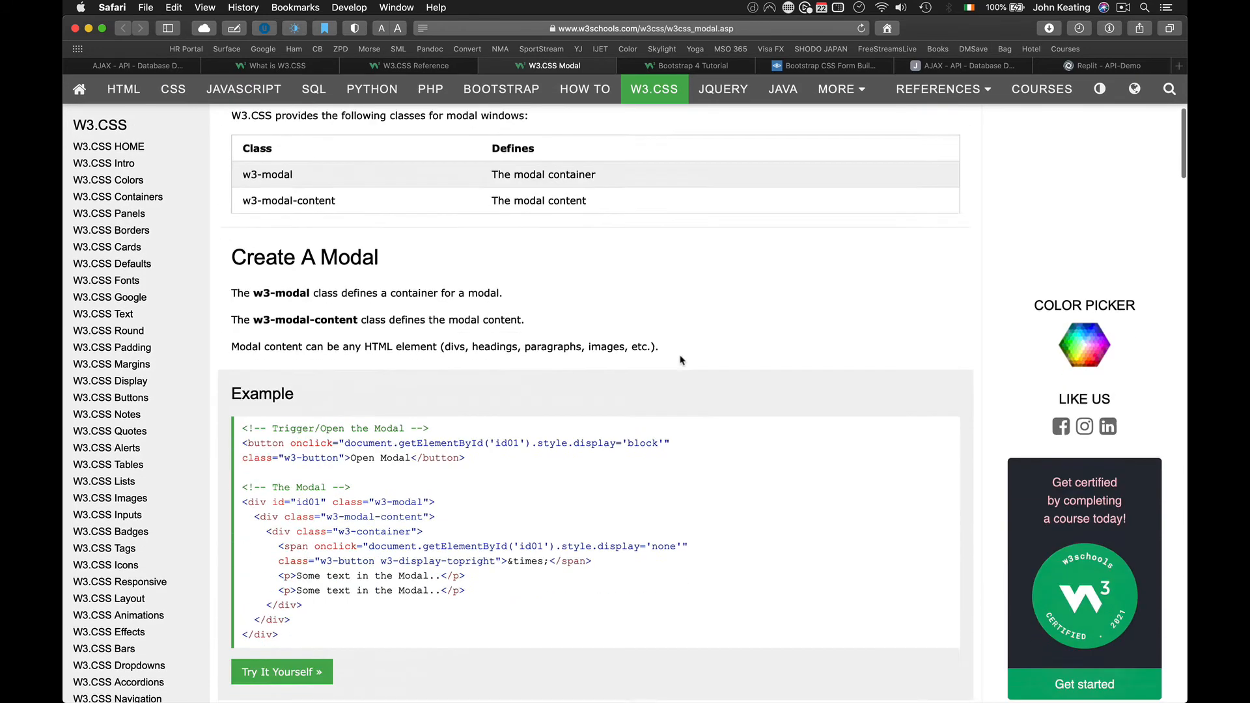
{"action": "left_click", "coordinate": [281, 672]}
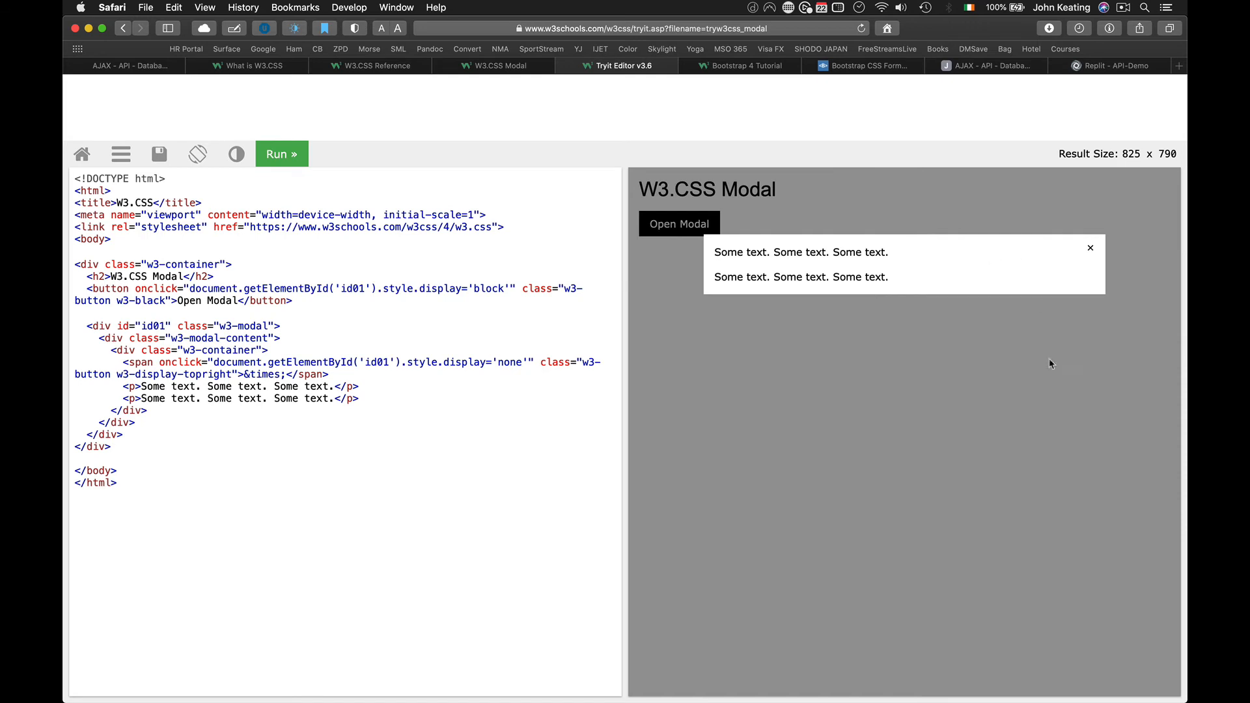
{"action": "mouse_move", "coordinate": [1091, 248]}
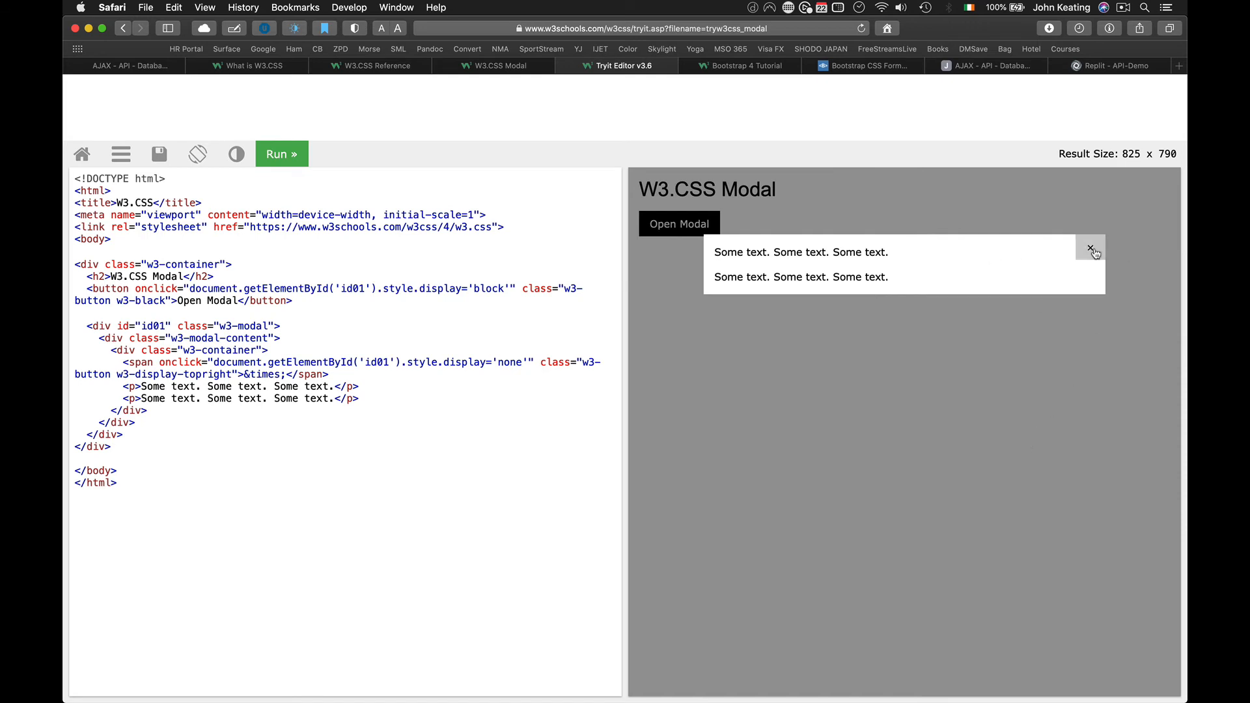
Close the example modal popup and return to the localhost AJAX demo tab.
{"action": "left_click", "coordinate": [1091, 247]}
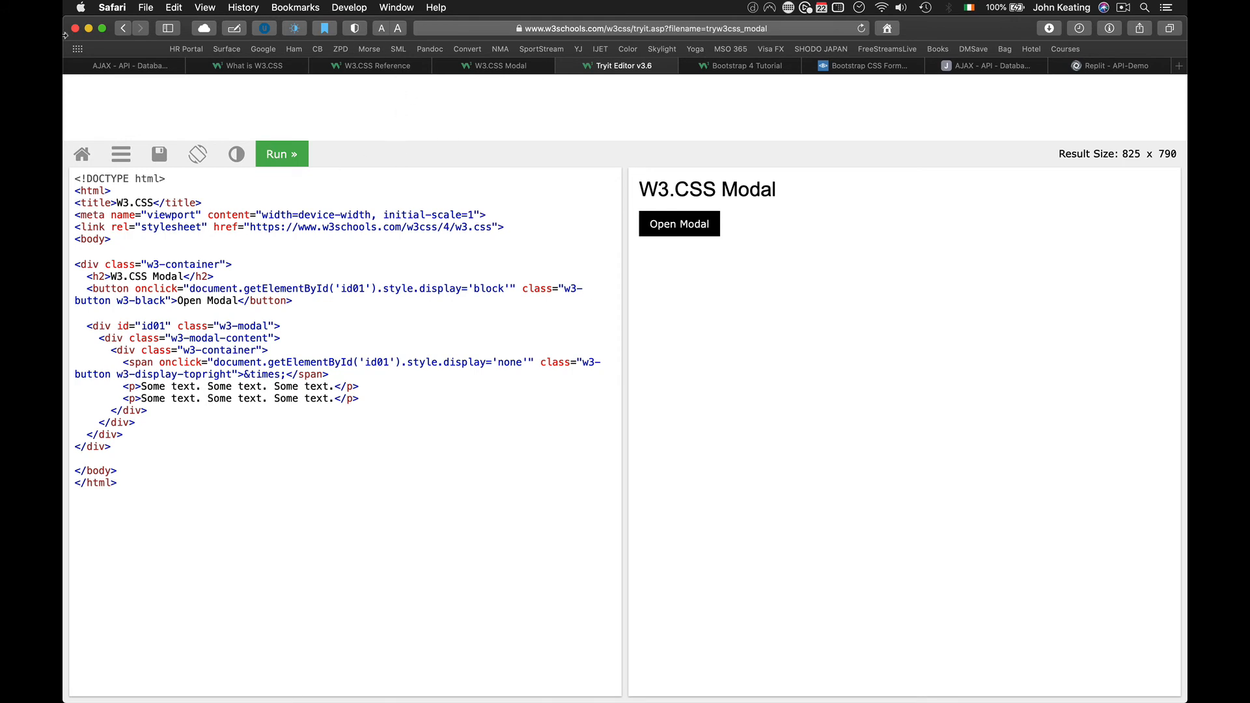
{"action": "left_click", "coordinate": [127, 65]}
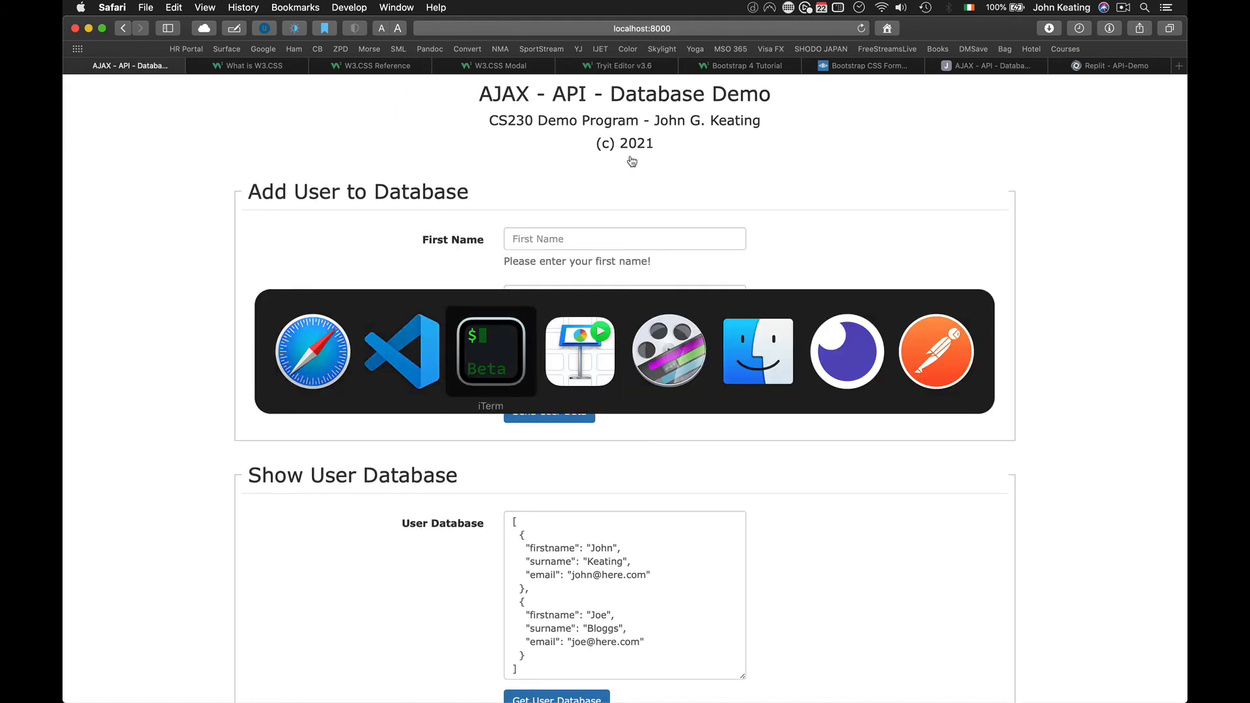
{"action": "mouse_move", "coordinate": [579, 350]}
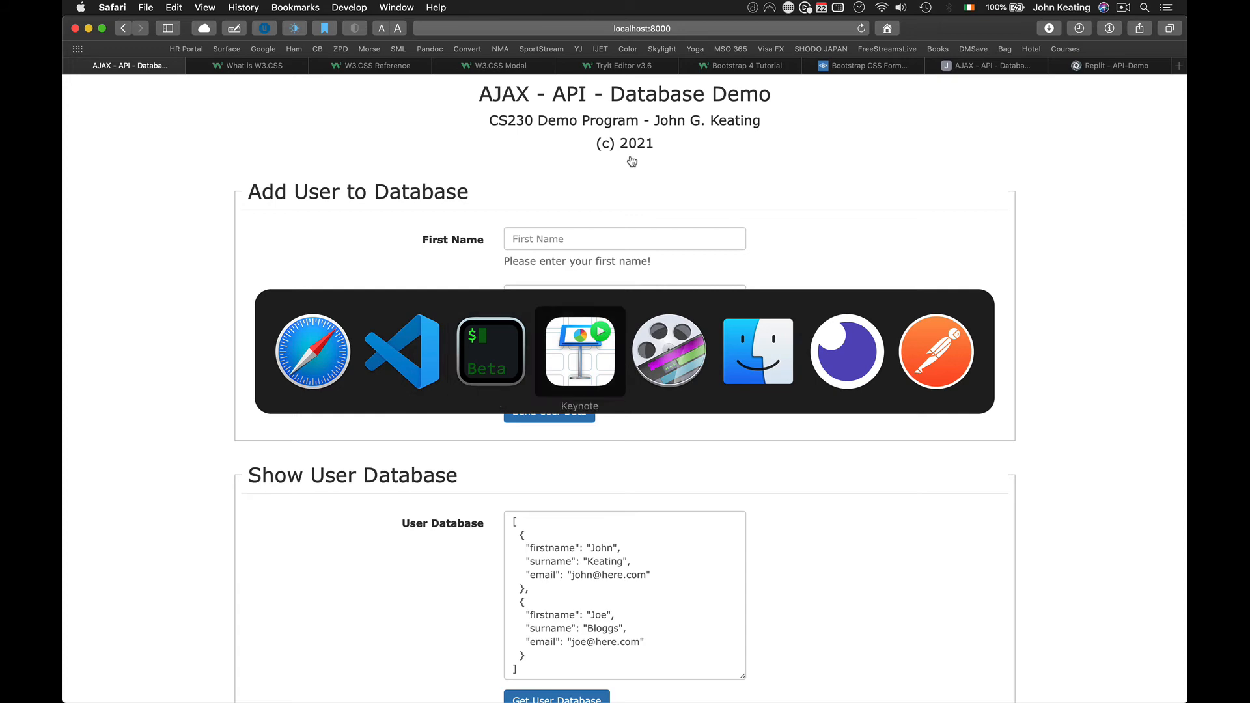
Switch to VS Code and scroll index.html past the stylesheet links to the heading styles and encoding comment.
{"action": "left_click", "coordinate": [401, 351]}
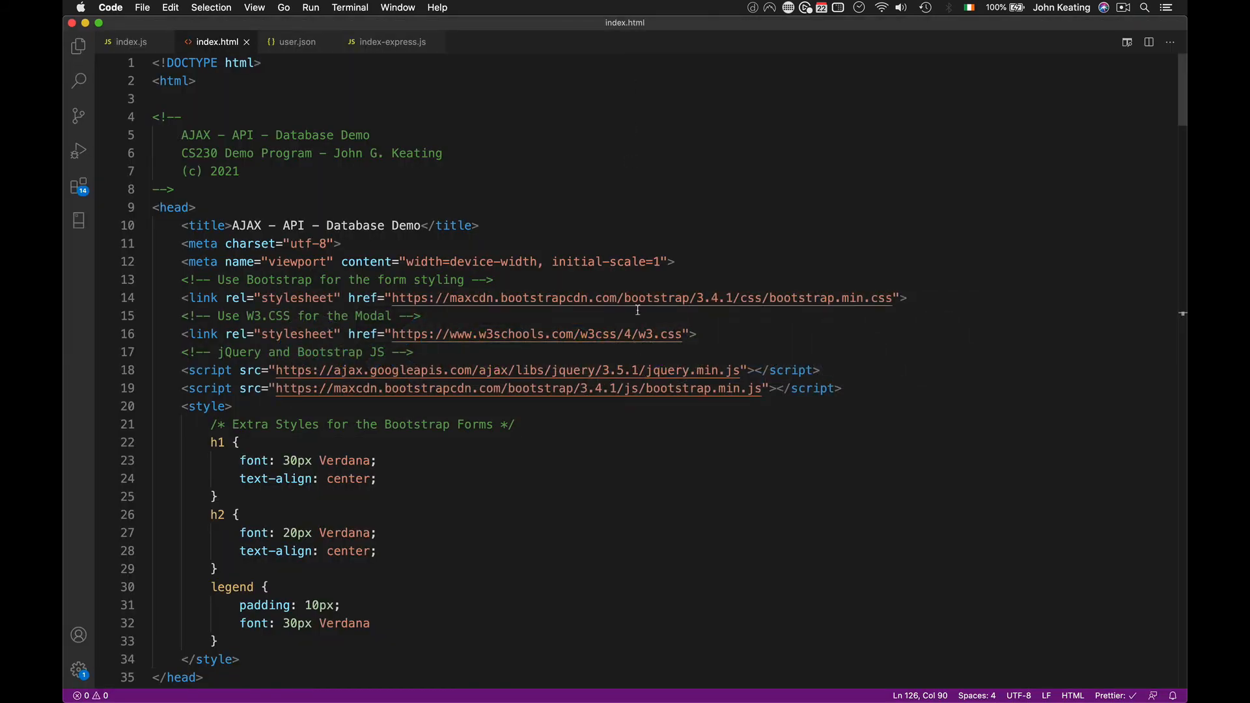
{"action": "scroll", "scroll_direction": "down", "scroll_amount": 3}
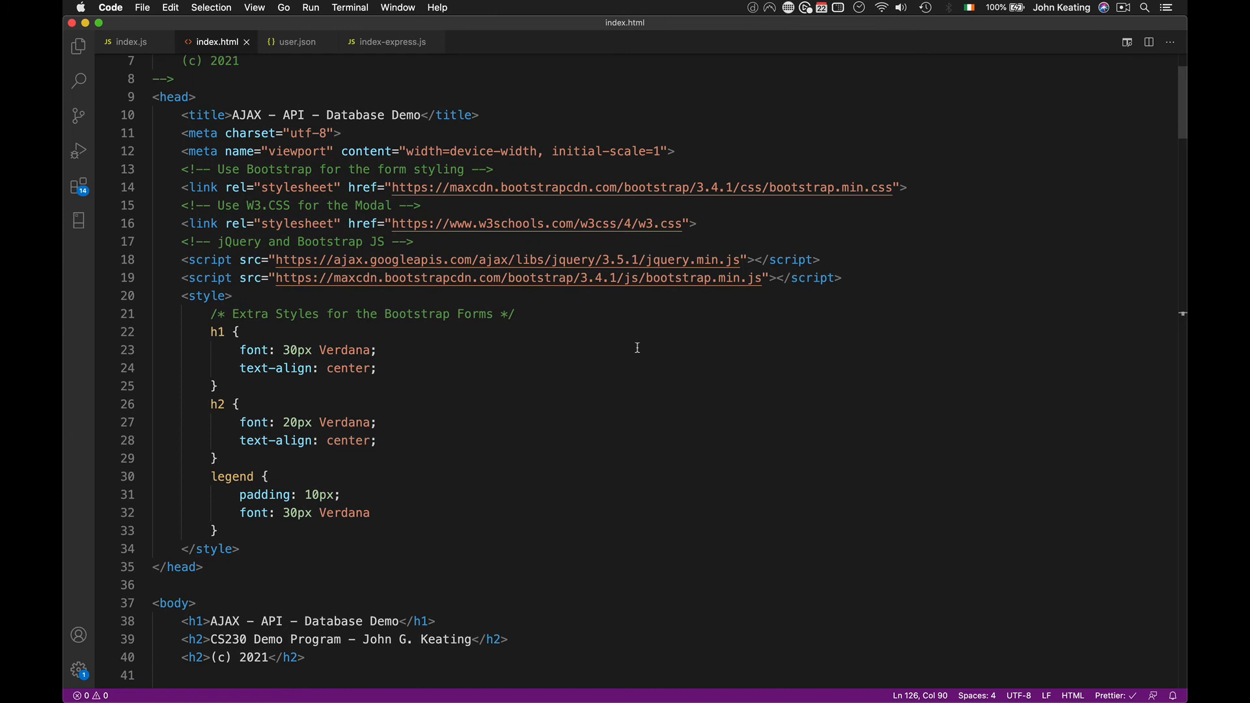
{"action": "scroll", "scroll_direction": "down", "scroll_amount": 3}
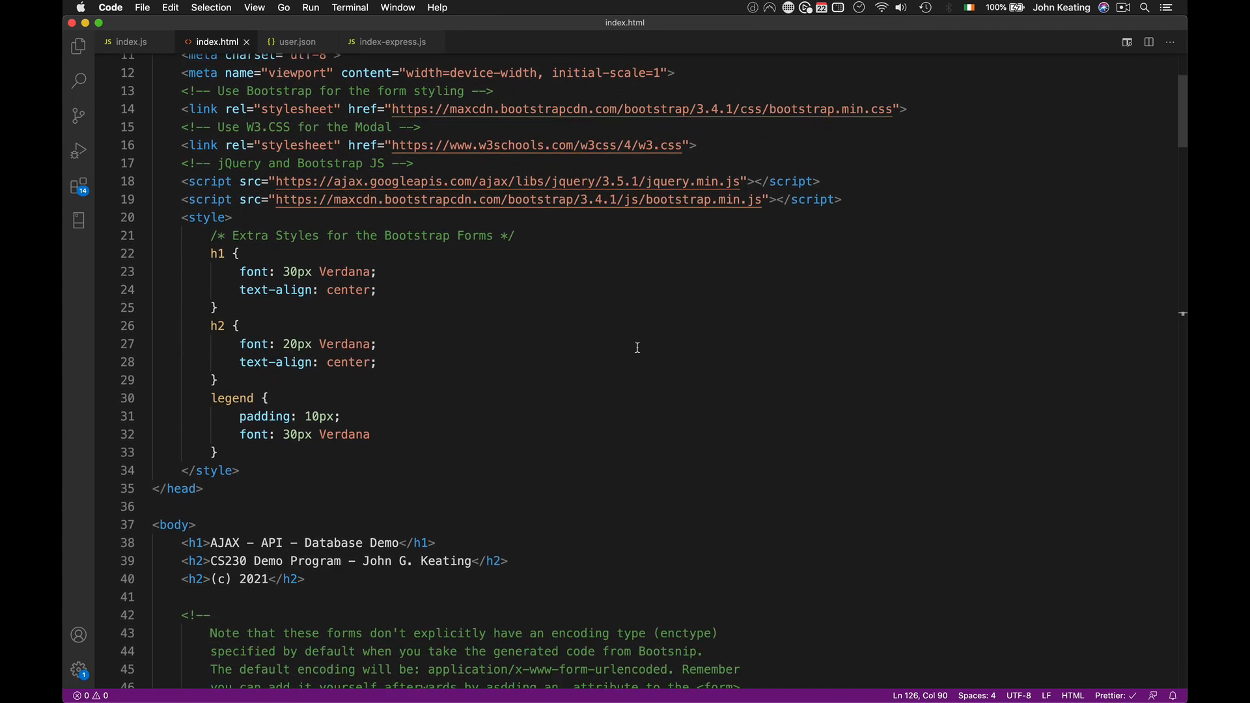
{"action": "scroll", "scroll_direction": "down", "scroll_amount": 3}
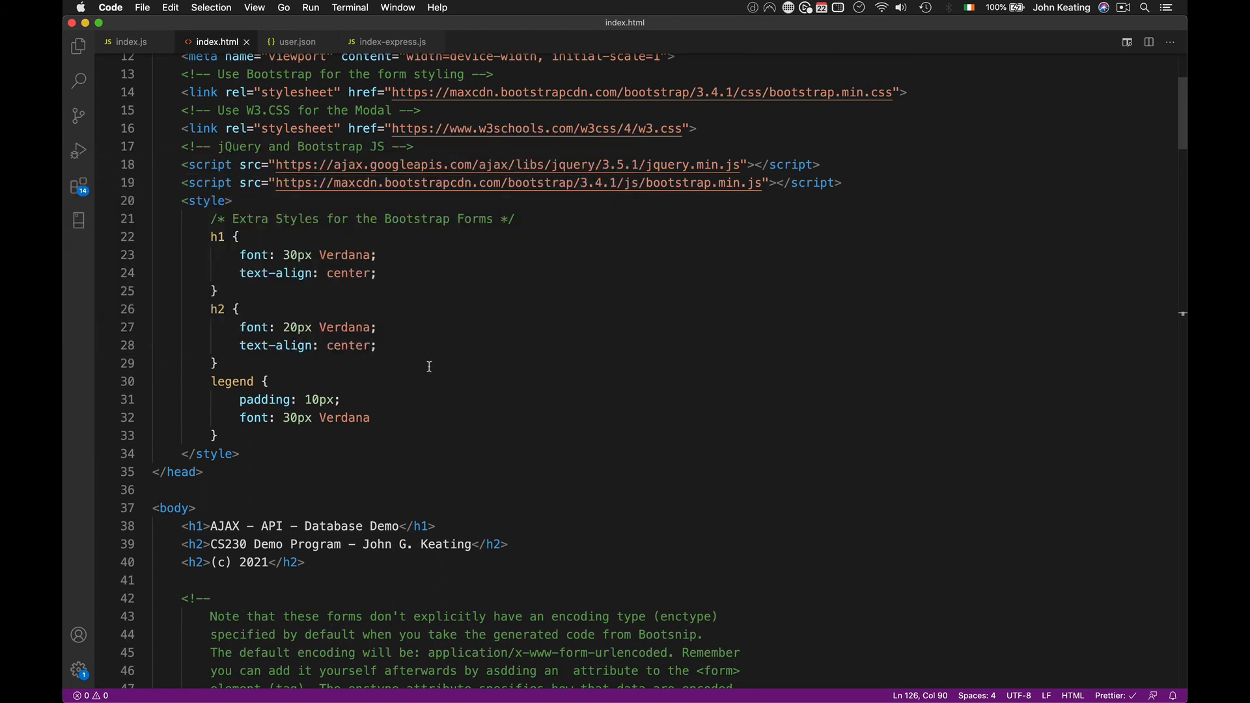
{"action": "mouse_move", "coordinate": [258, 399]}
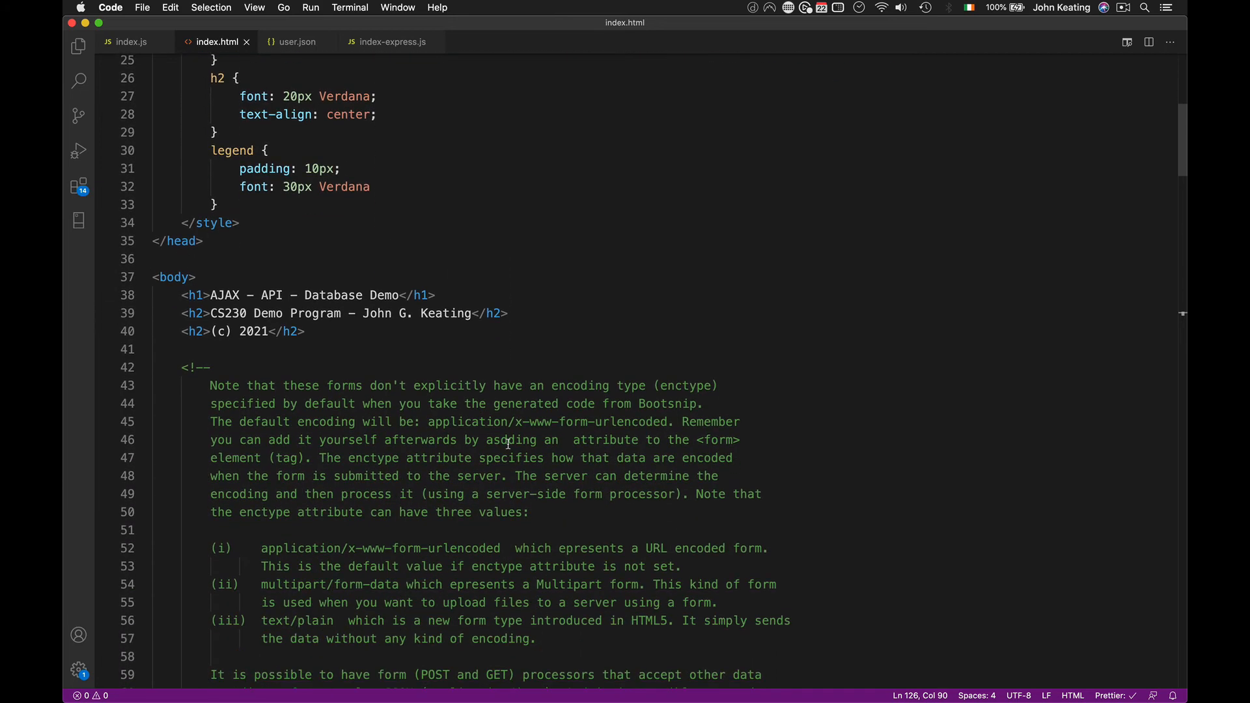
Scroll index.html down past the add-user and show-database Bootstrap forms to the W3.CSS modal markup.
{"action": "scroll", "scroll_direction": "down", "scroll_amount": 3}
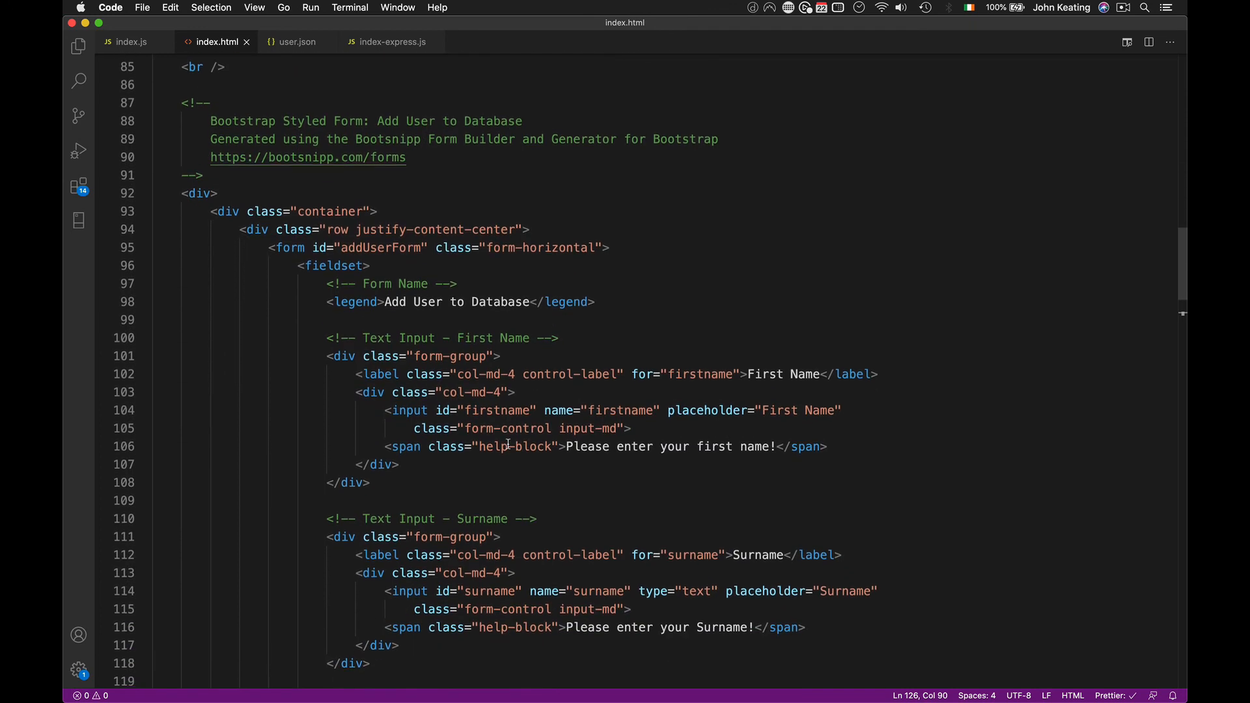
{"action": "scroll", "scroll_direction": "down", "scroll_amount": 3}
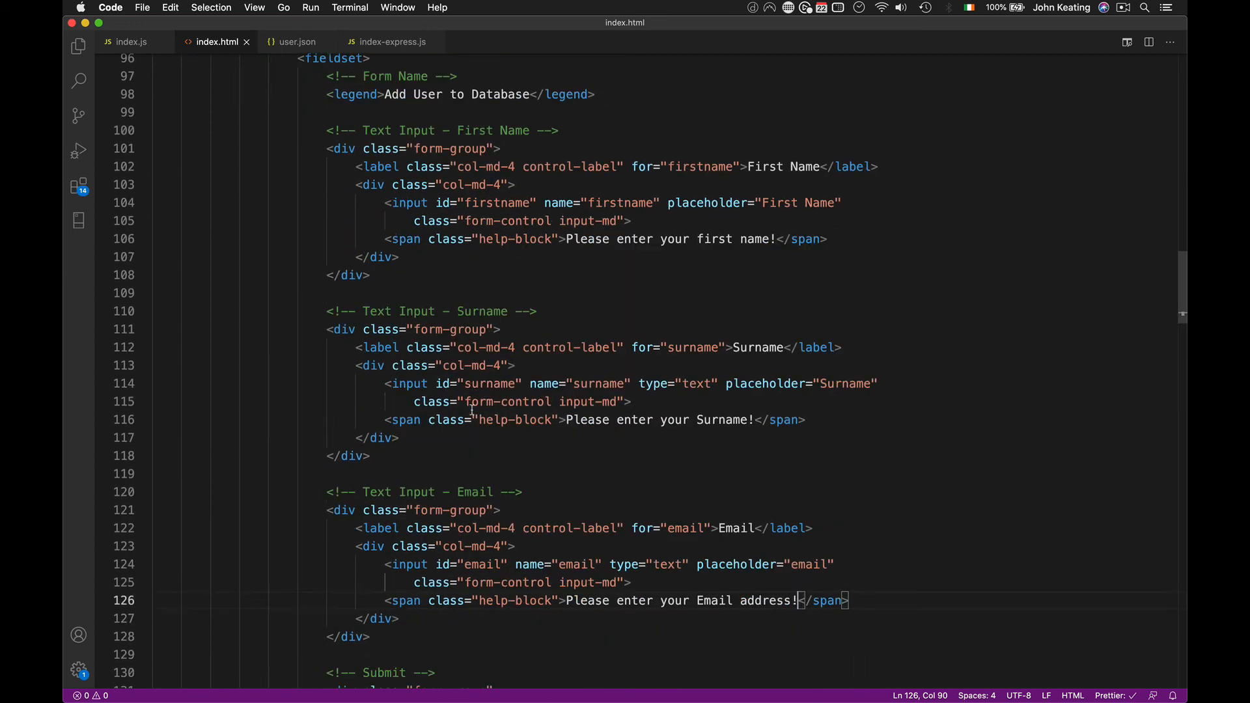
{"action": "scroll", "scroll_direction": "down", "scroll_amount": 3}
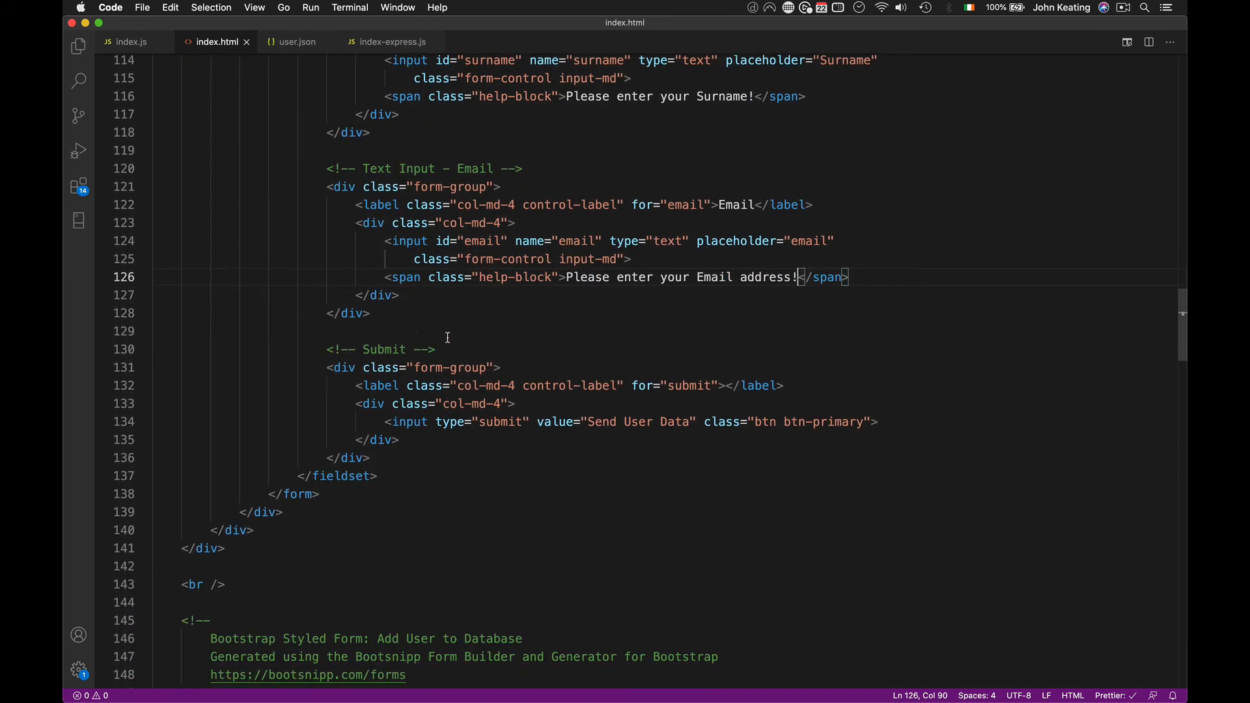
{"action": "mouse_move", "coordinate": [573, 392]}
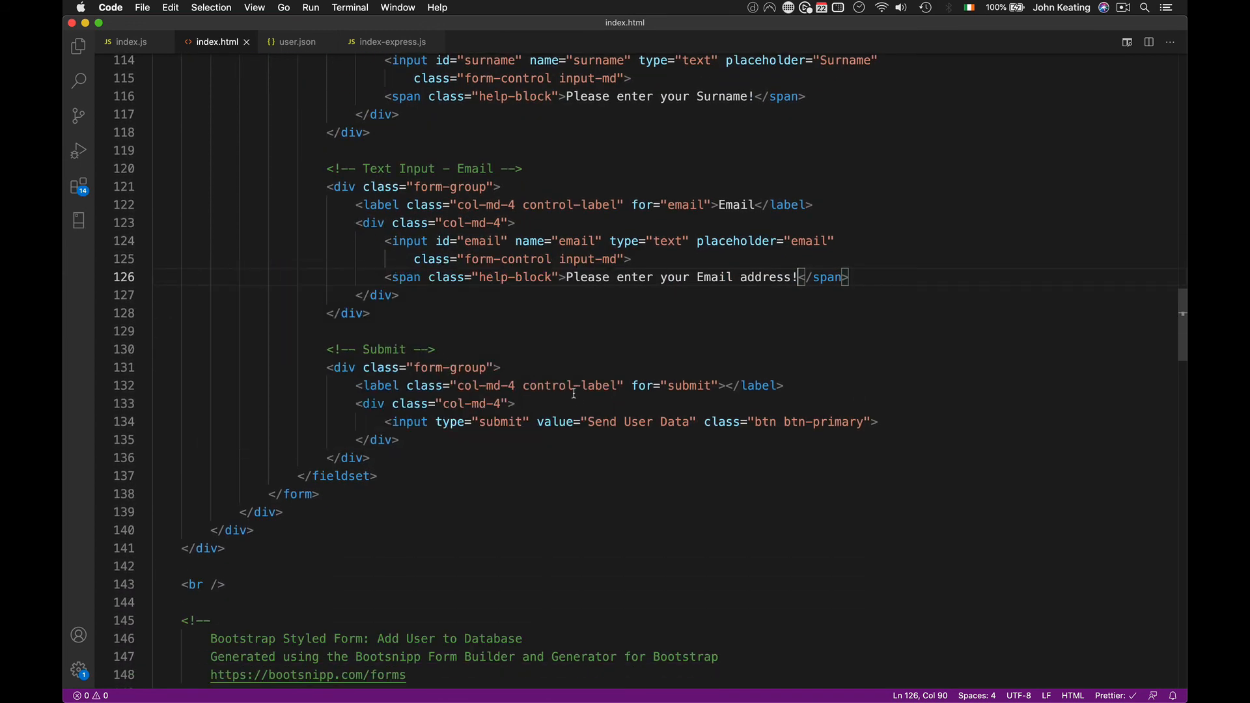
{"action": "mouse_move", "coordinate": [591, 345]}
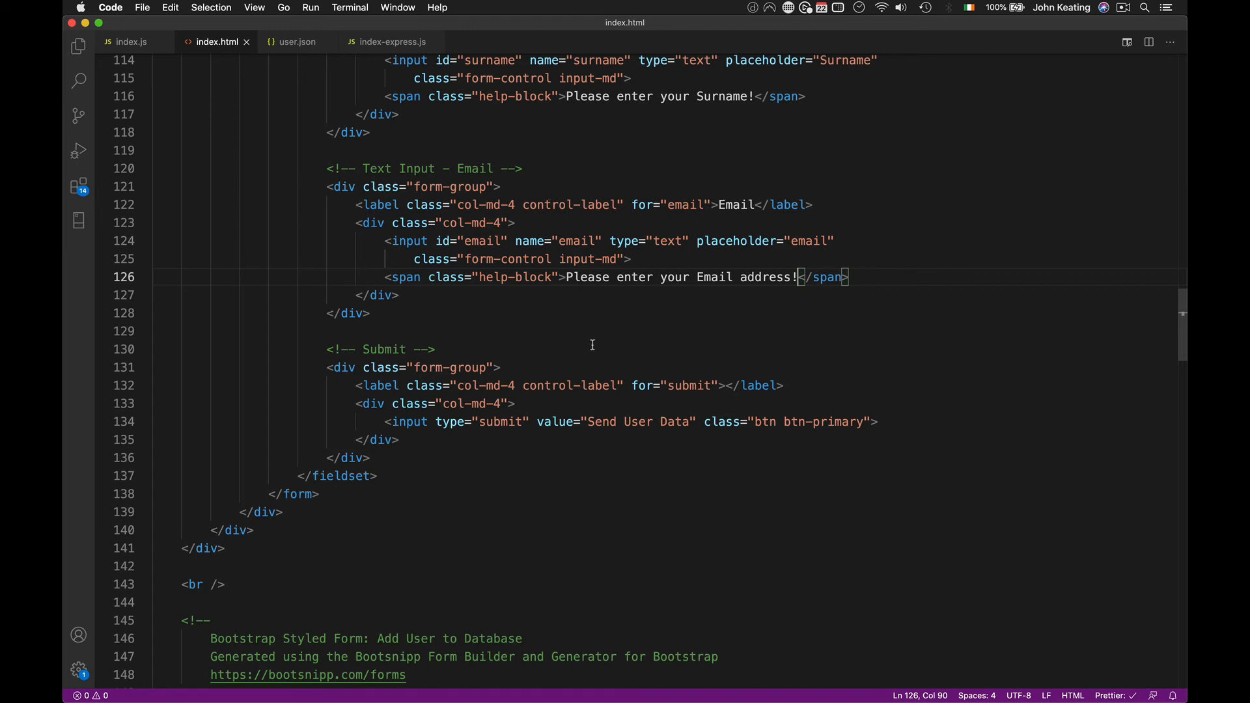
{"action": "scroll", "scroll_direction": "down", "scroll_amount": 3}
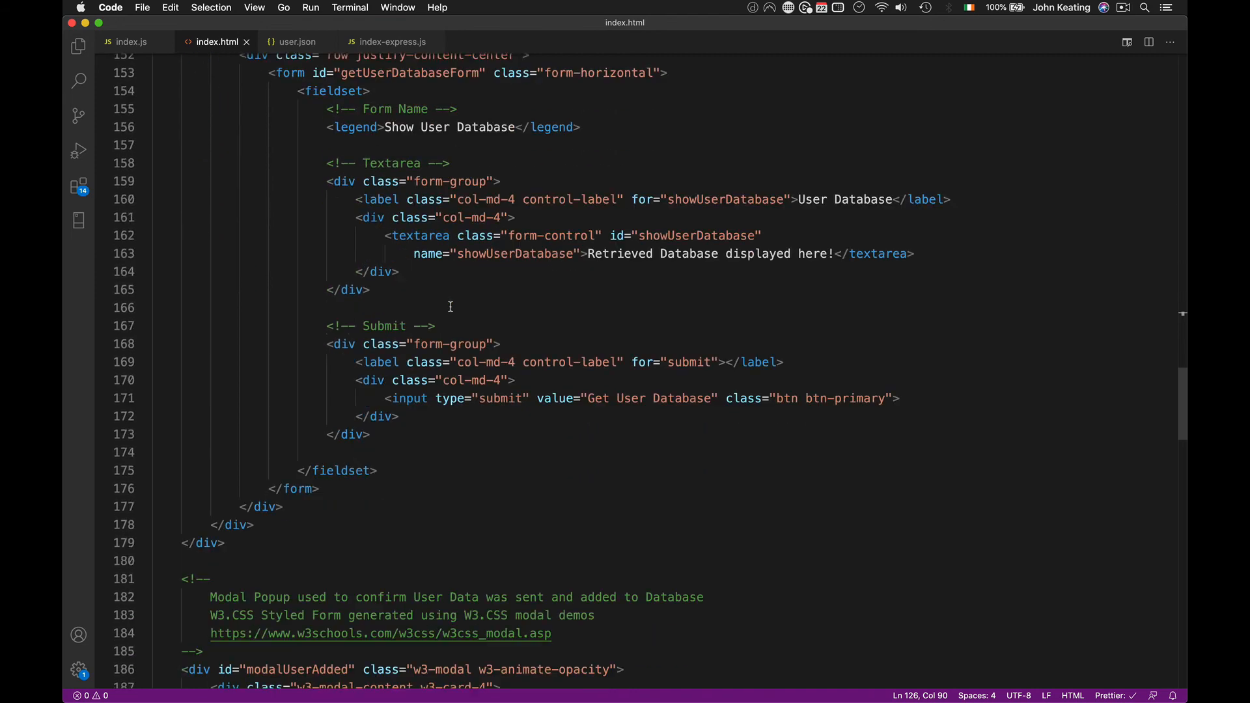
{"action": "scroll", "scroll_direction": "down", "scroll_amount": 3}
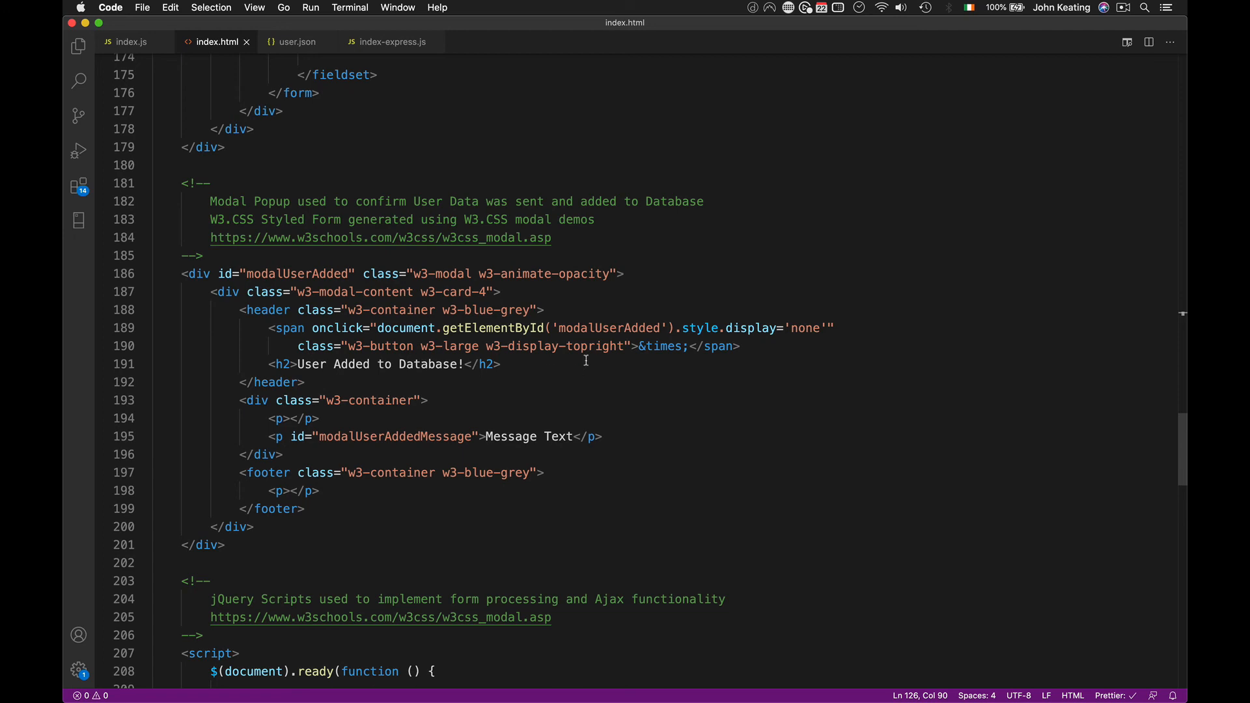
{"action": "mouse_move", "coordinate": [353, 384]}
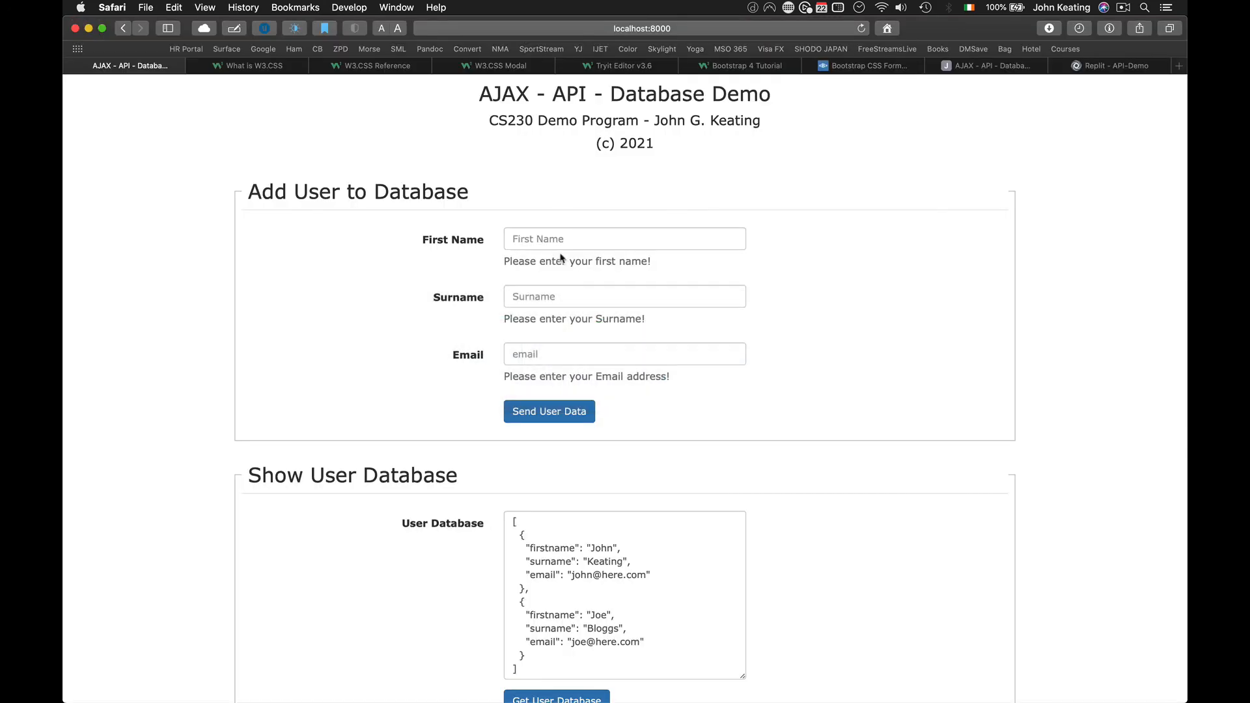
{"action": "scroll", "scroll_direction": "down", "scroll_amount": 3}
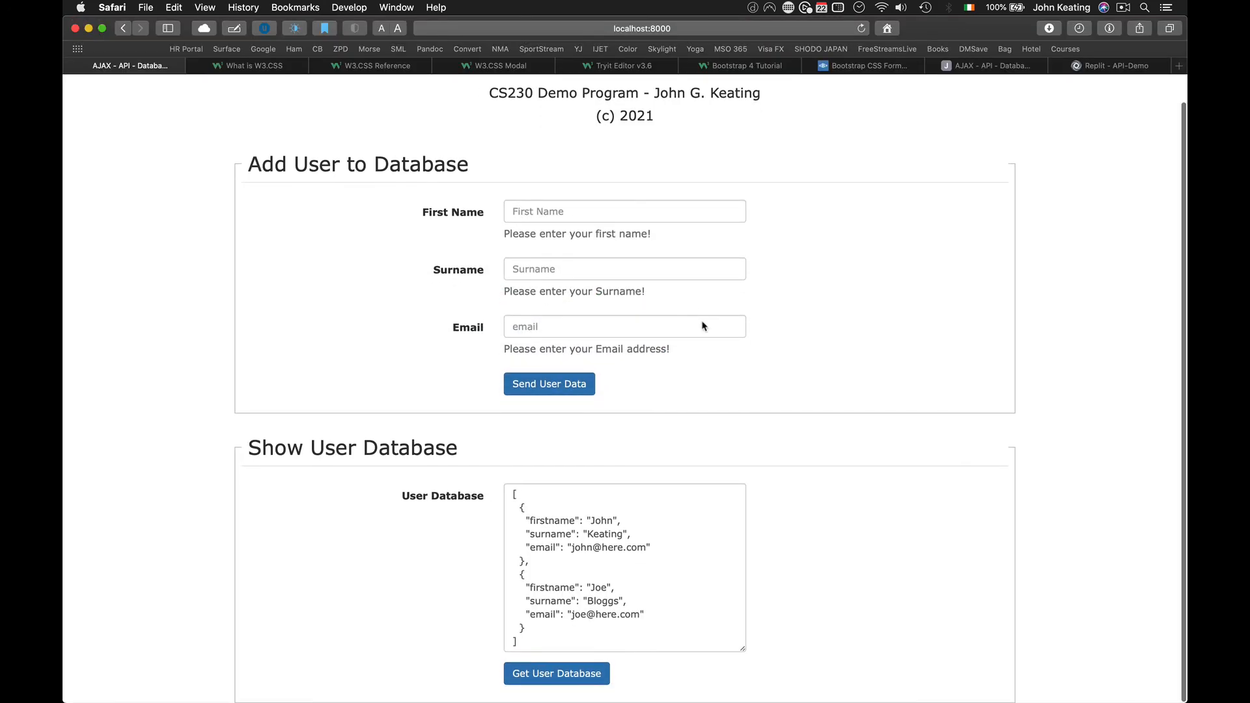
{"action": "mouse_move", "coordinate": [702, 322]}
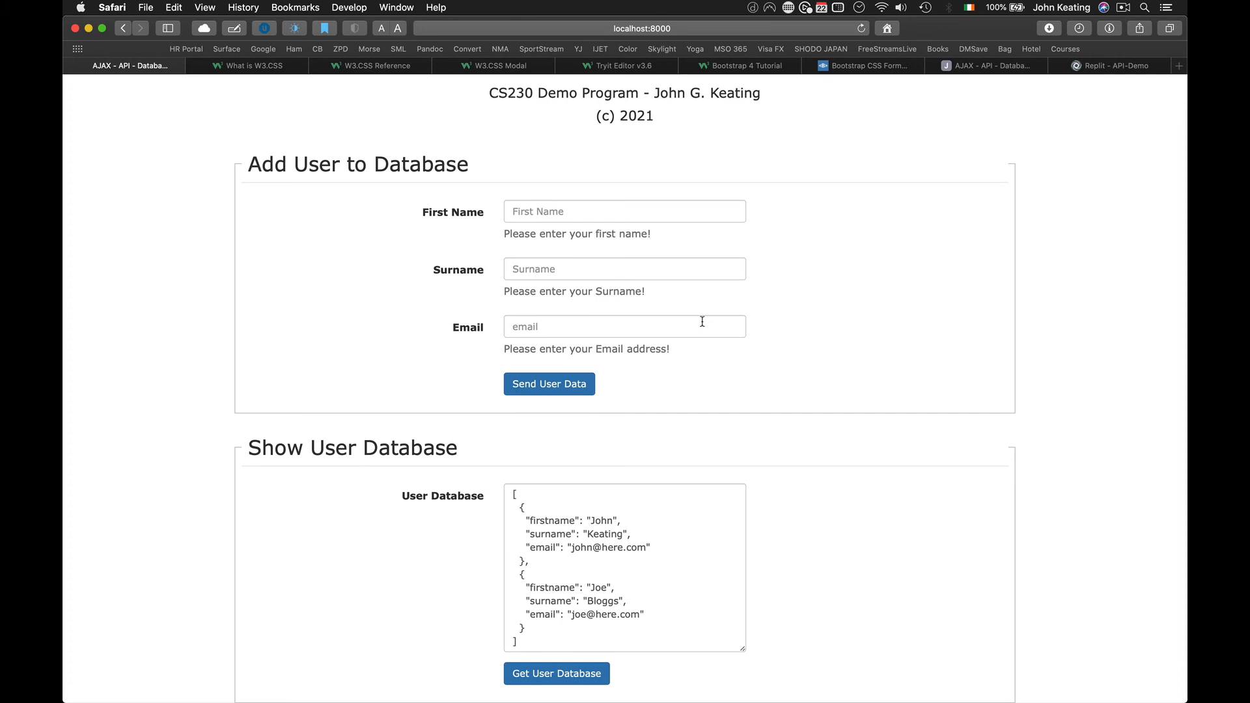
{"action": "mouse_move", "coordinate": [180, 69]}
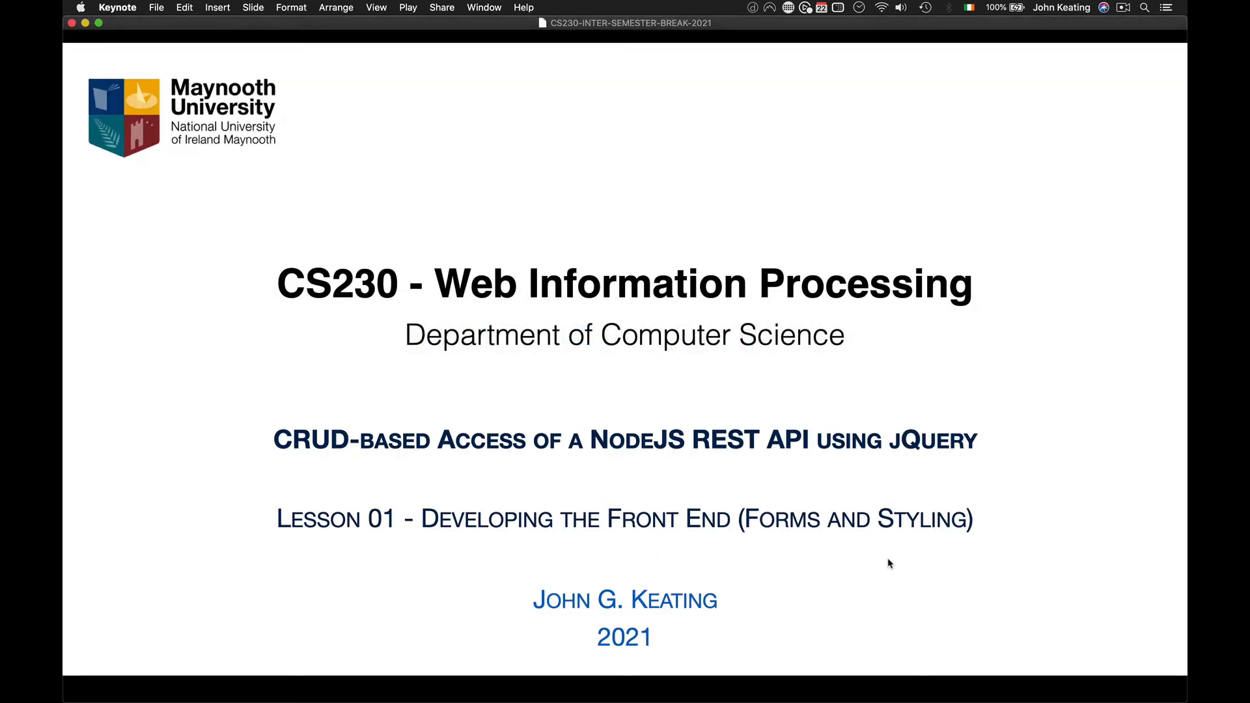
{"action": "mouse_move", "coordinate": [797, 595]}
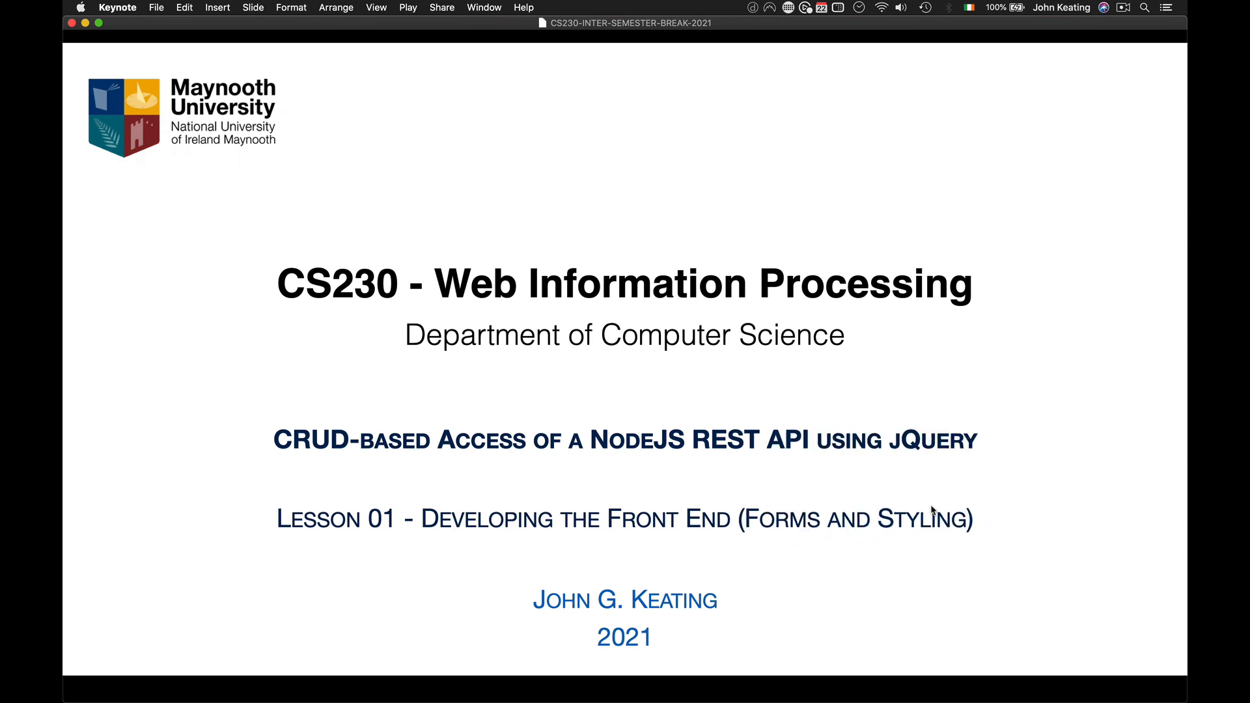
Bring up the CS230 title slide on CRUD-based access of a NodeJS REST API.
{"action": "left_click_drag", "start_coordinate": [622, 439], "coordinate": [996, 609]}
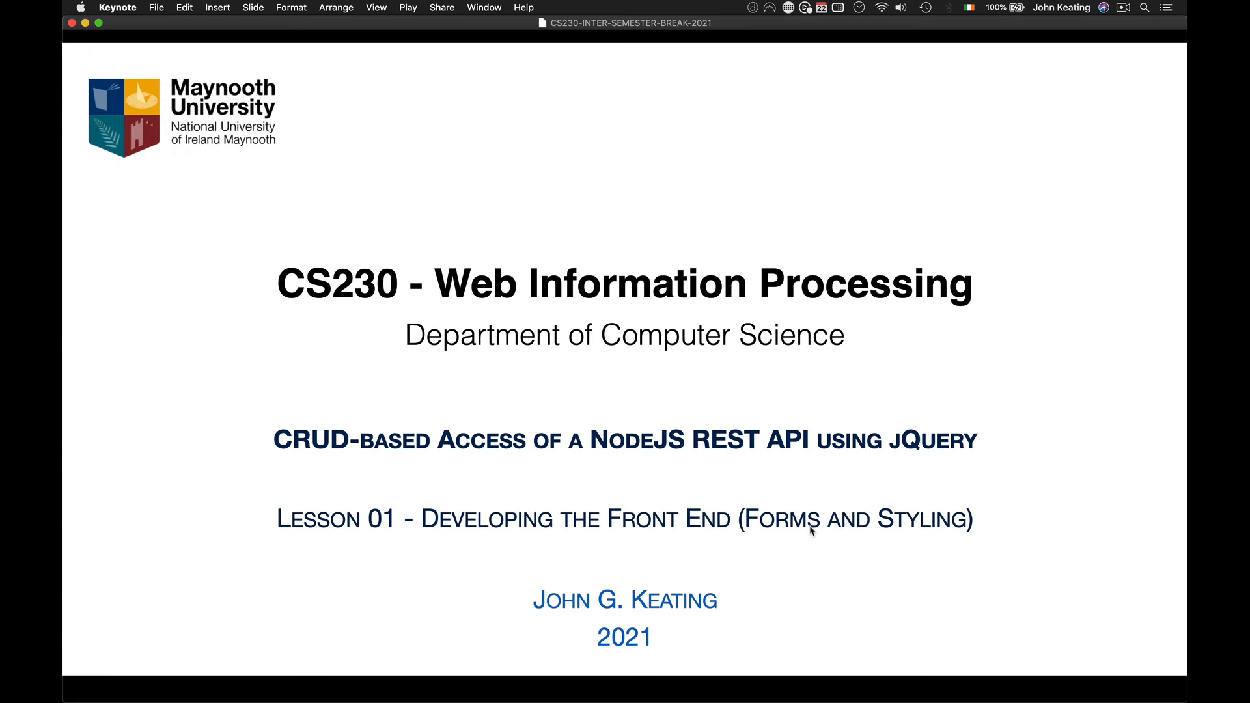
{"action": "mouse_move", "coordinate": [636, 535]}
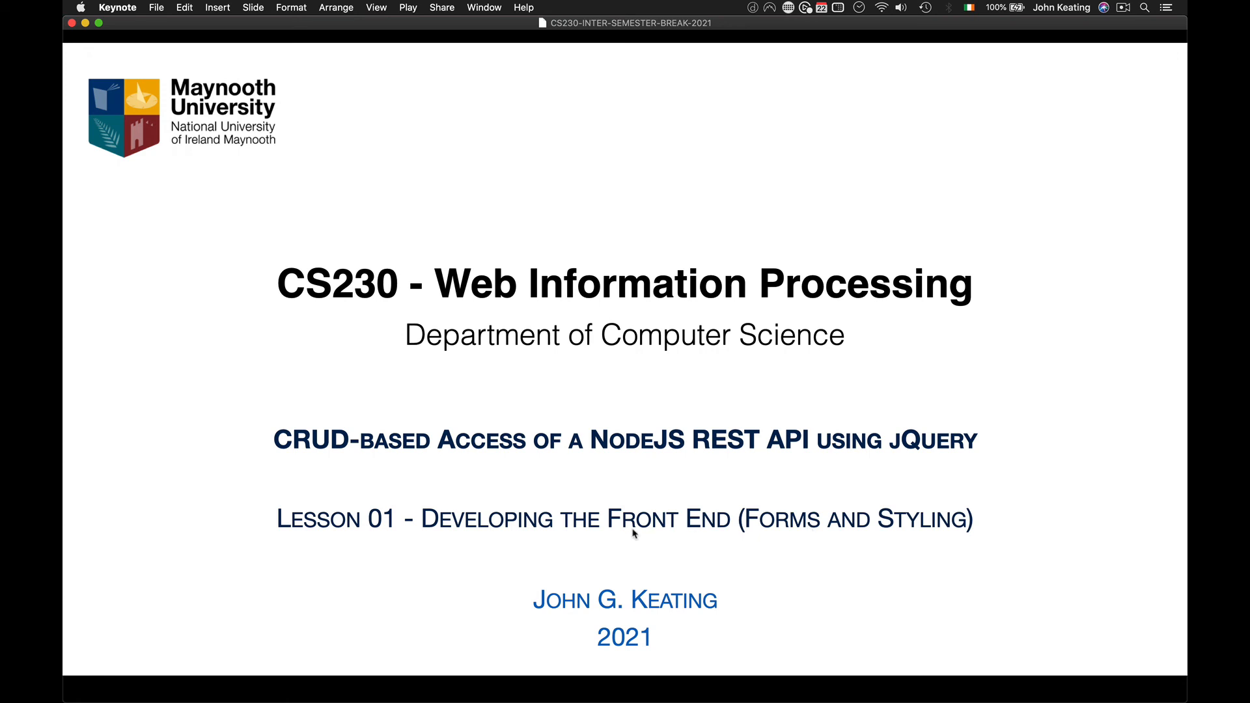
{"action": "mouse_move", "coordinate": [551, 547]}
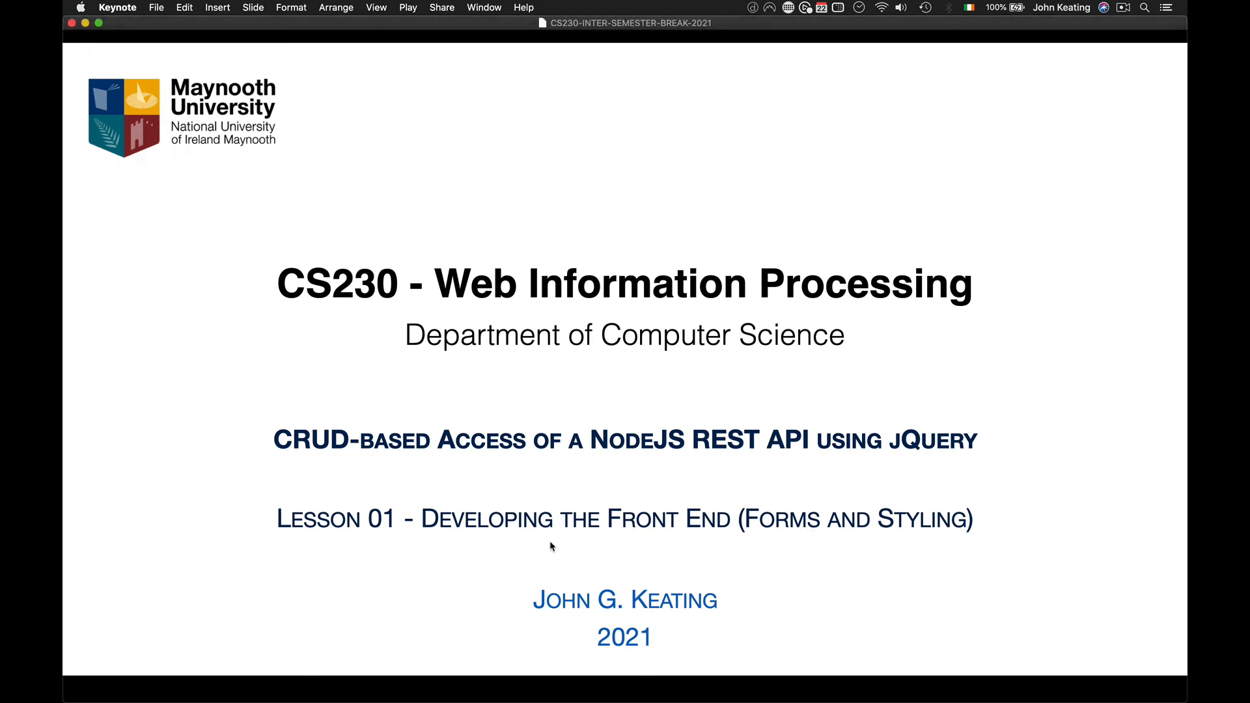